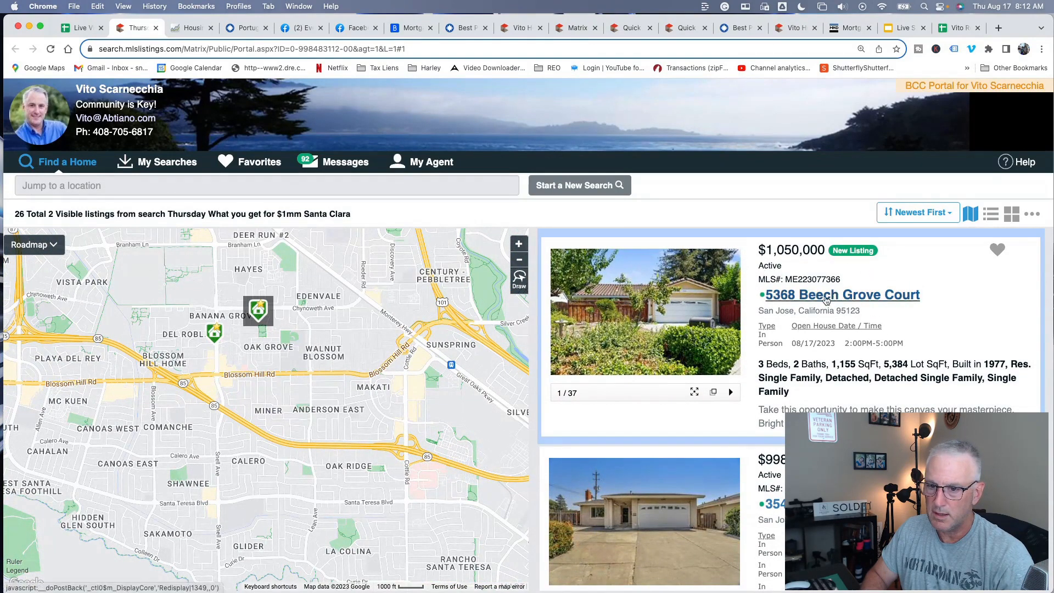
{"action": "left_click", "coordinate": [841, 294]}
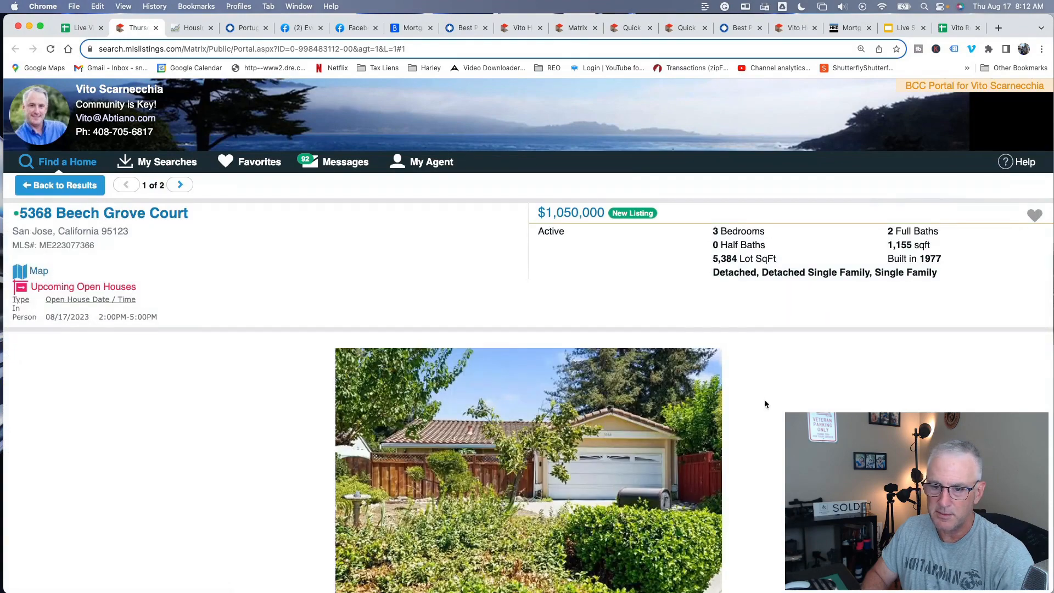
{"action": "scroll", "scroll_direction": "down", "scroll_amount": 3}
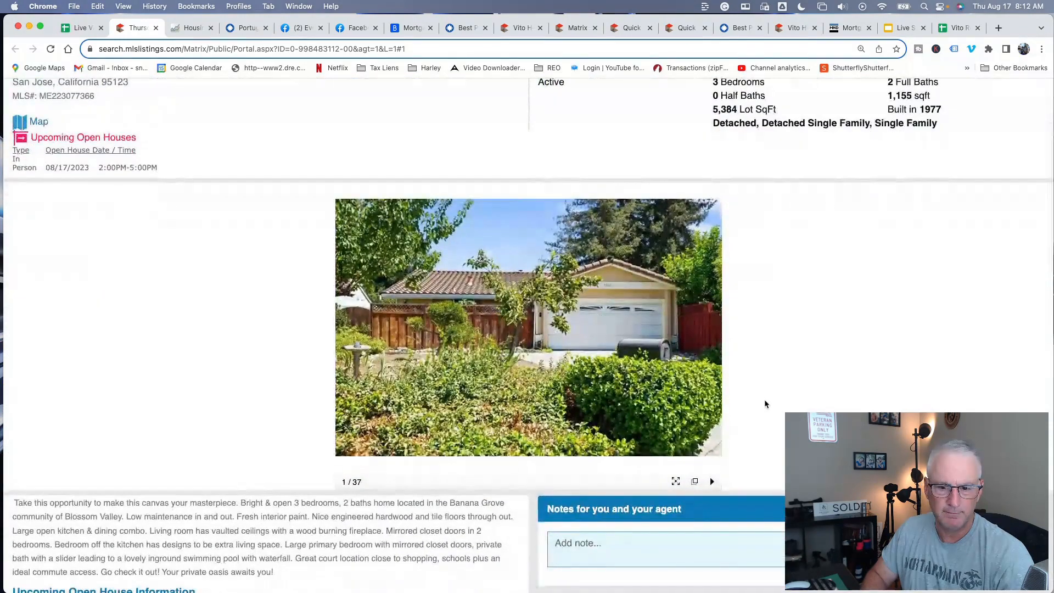
{"action": "left_click", "coordinate": [675, 481]}
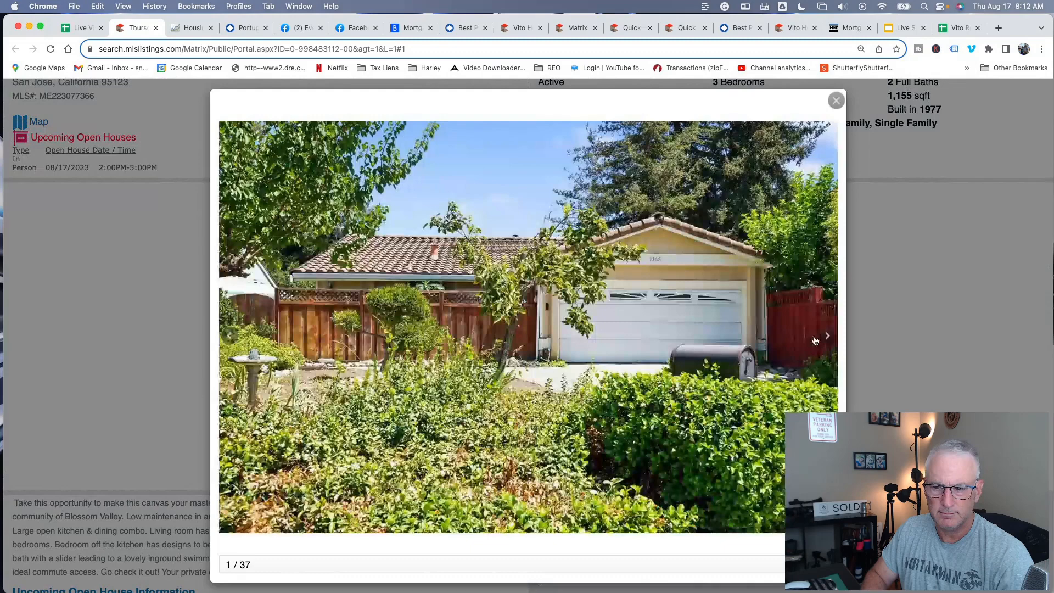
{"action": "left_click", "coordinate": [827, 336]}
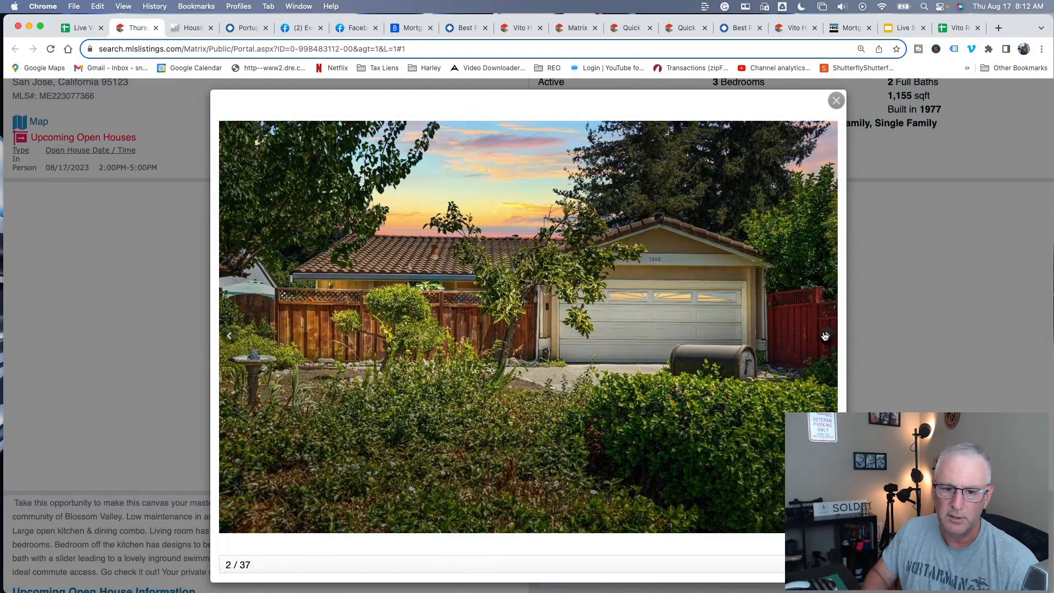
{"action": "left_click", "coordinate": [824, 336]}
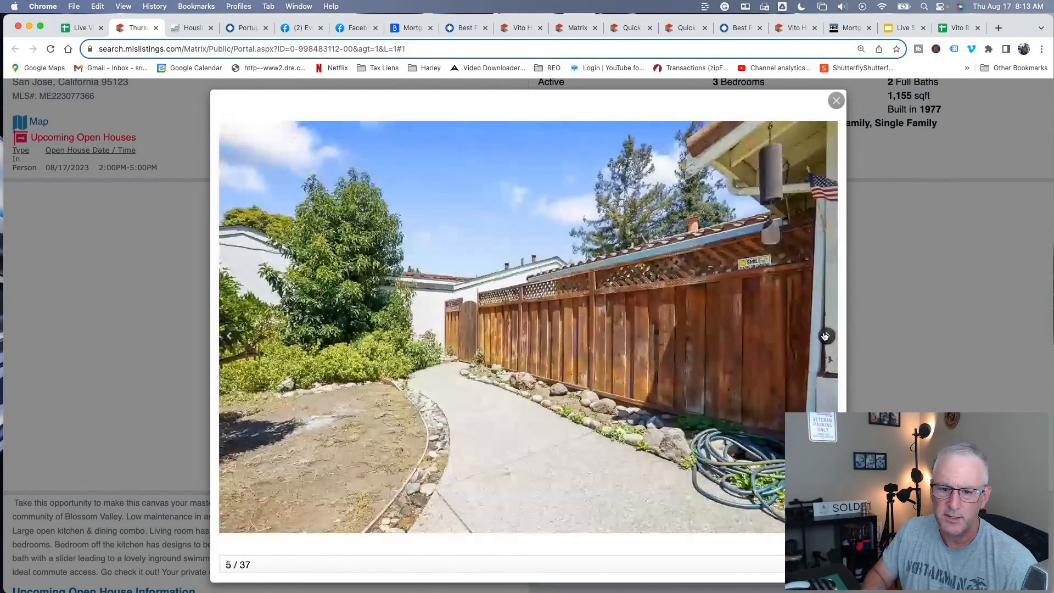
{"action": "left_click", "coordinate": [825, 336]}
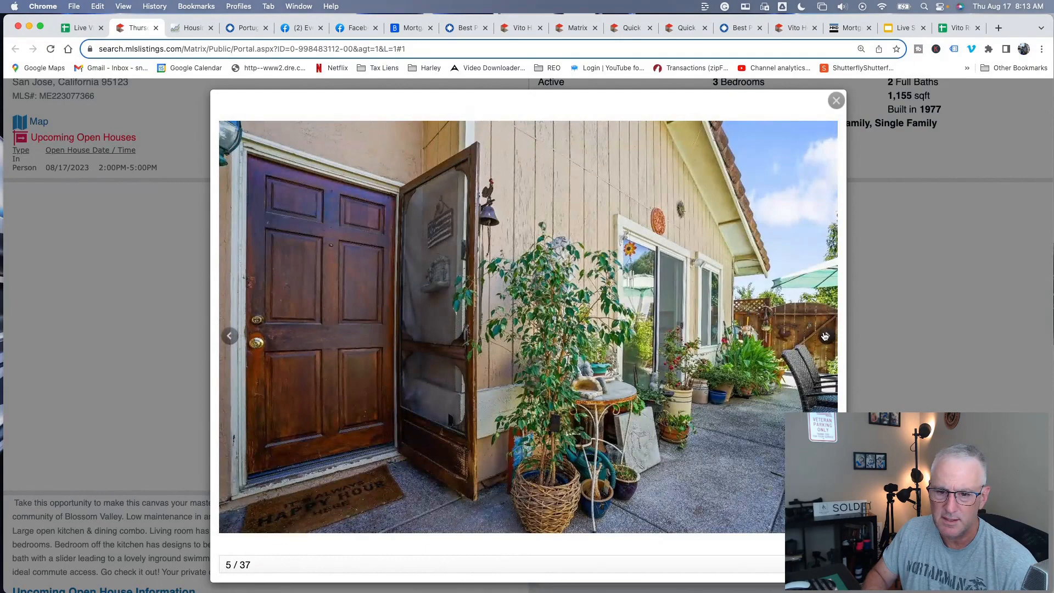
{"action": "left_click", "coordinate": [826, 336]}
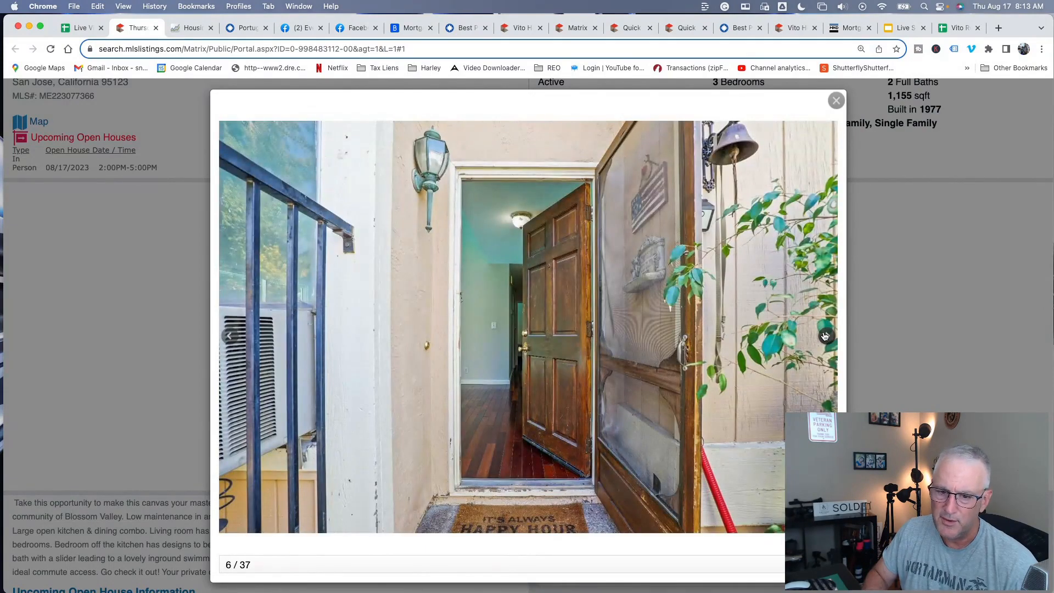
{"action": "left_click", "coordinate": [826, 336]}
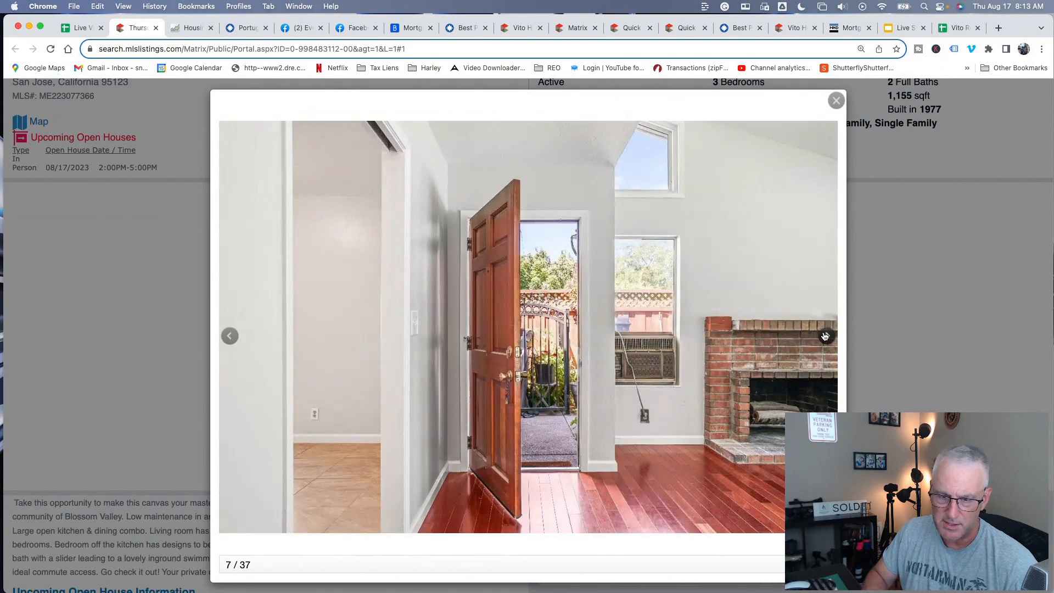
{"action": "left_click", "coordinate": [826, 337]}
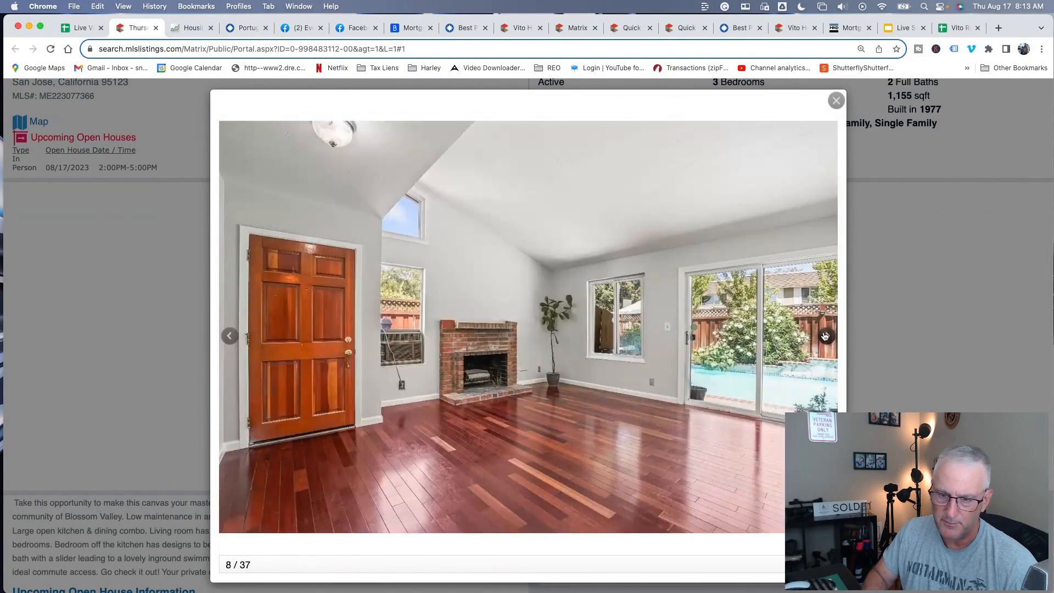
{"action": "left_click", "coordinate": [826, 336]}
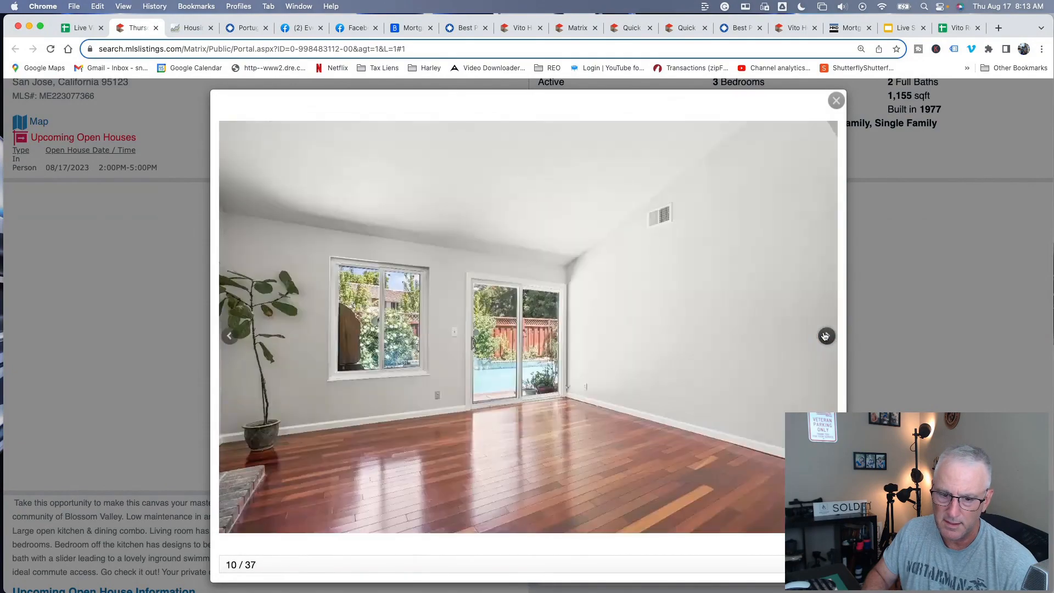
{"action": "left_click", "coordinate": [826, 336]}
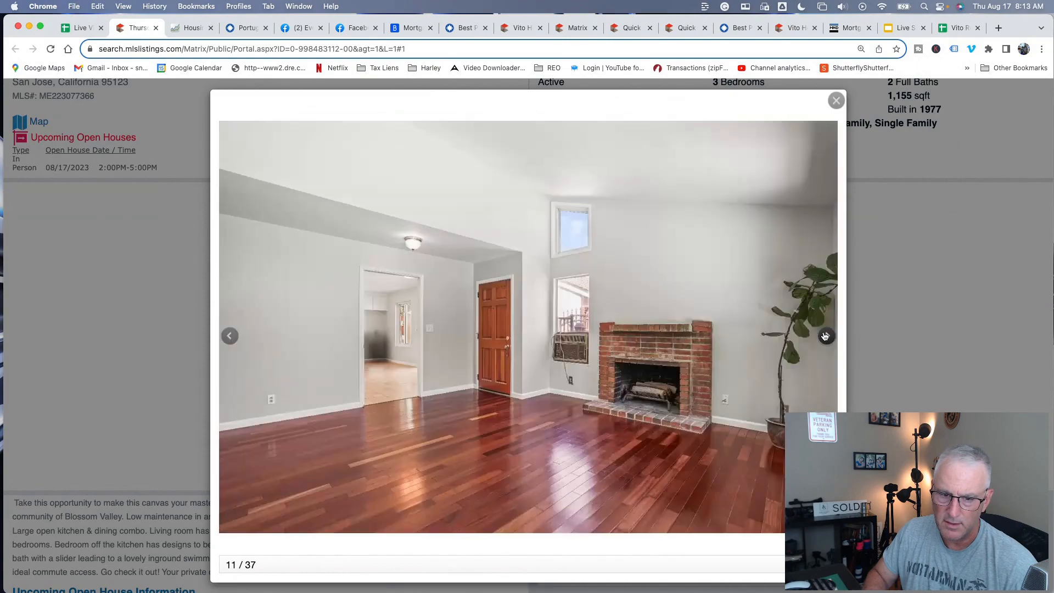
{"action": "left_click", "coordinate": [230, 336]}
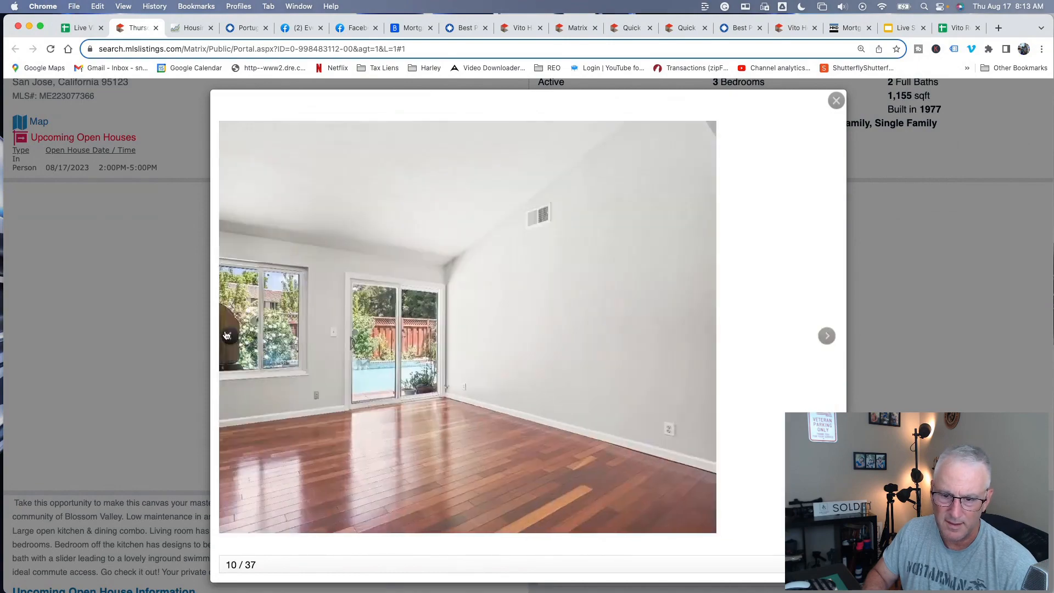
{"action": "left_click", "coordinate": [825, 336]}
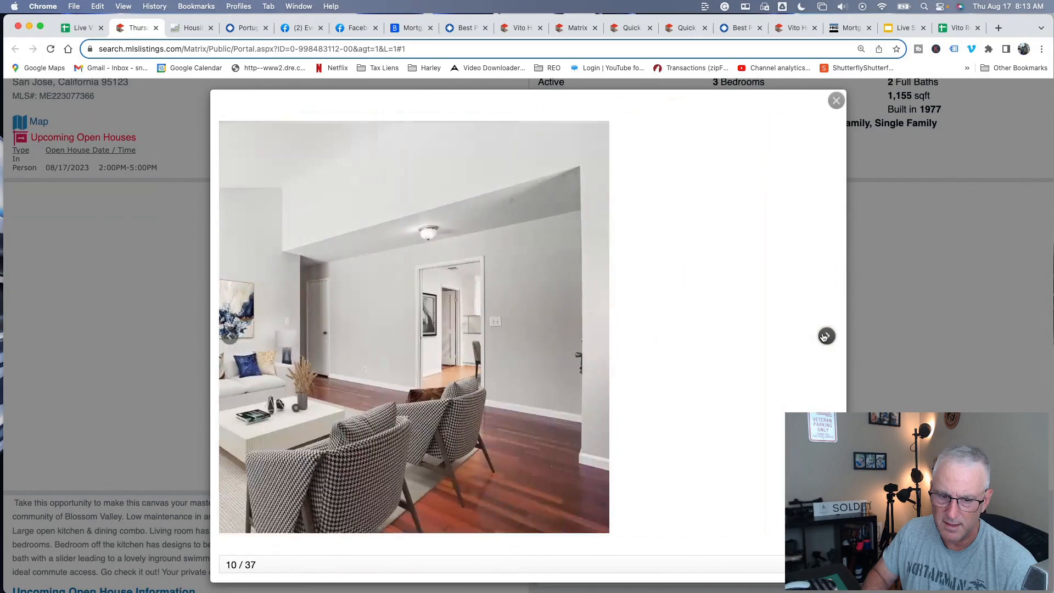
{"action": "left_click", "coordinate": [231, 336]}
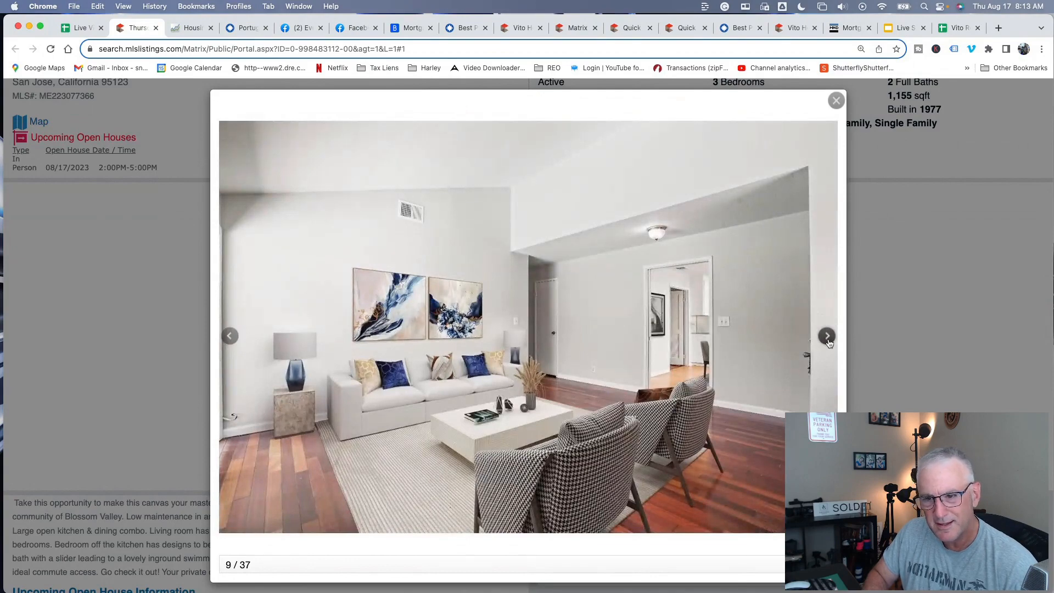
{"action": "left_click", "coordinate": [826, 336]}
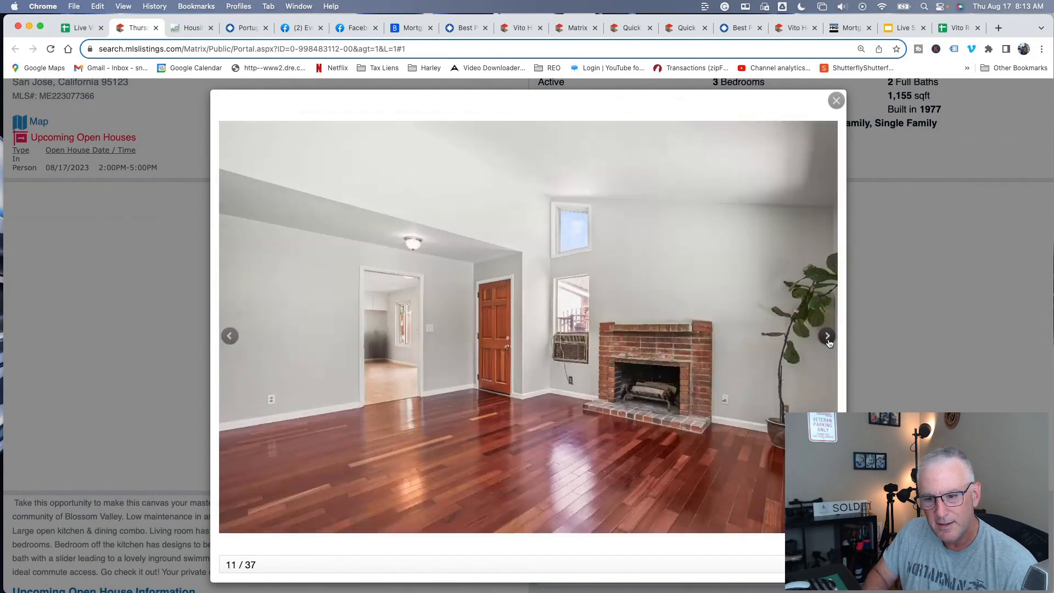
{"action": "left_click", "coordinate": [828, 336]}
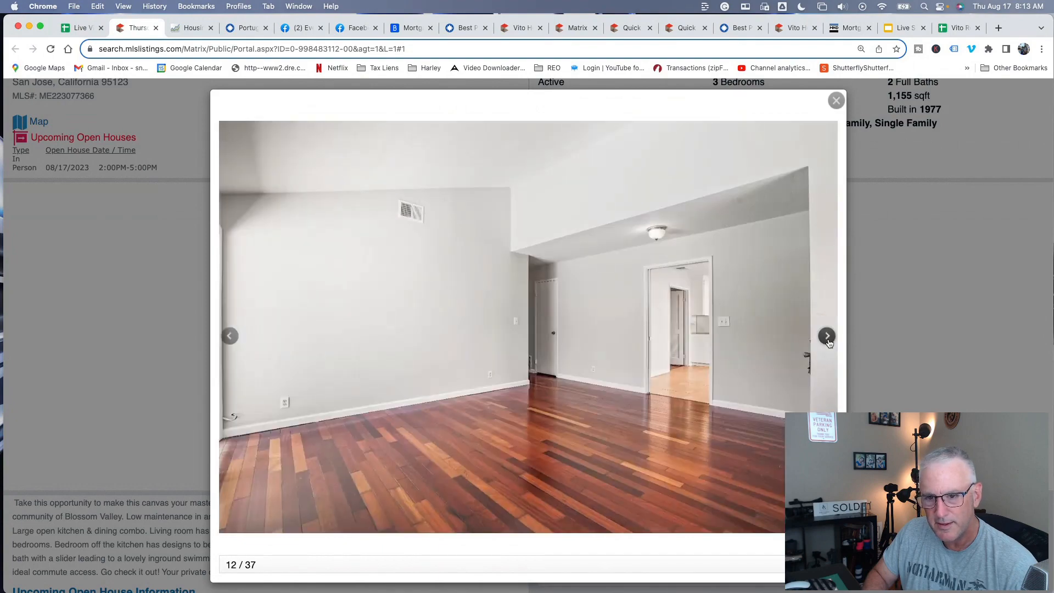
{"action": "left_click", "coordinate": [827, 336]}
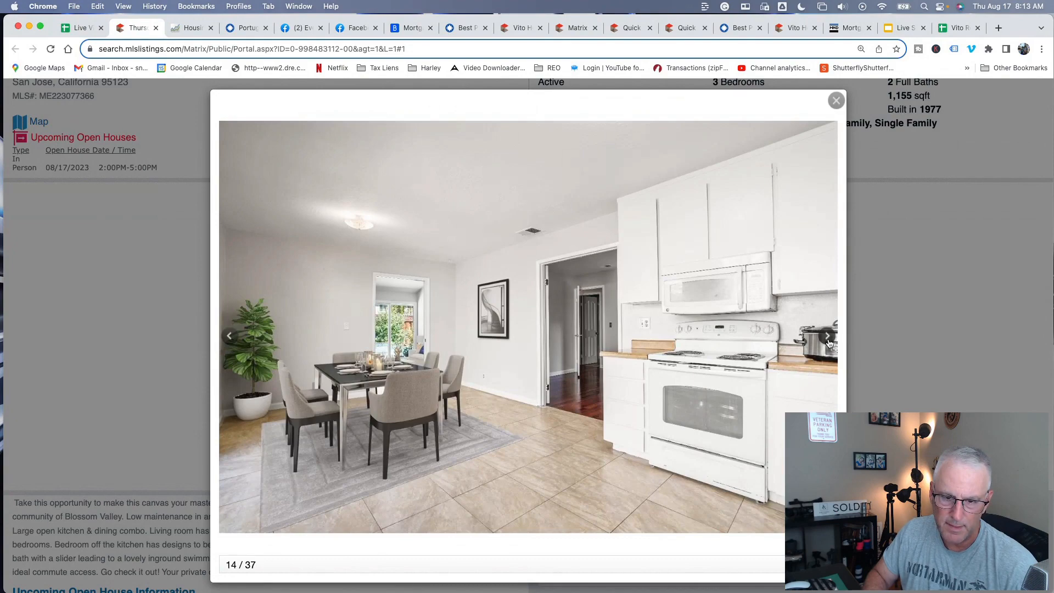
{"action": "left_click", "coordinate": [827, 336]}
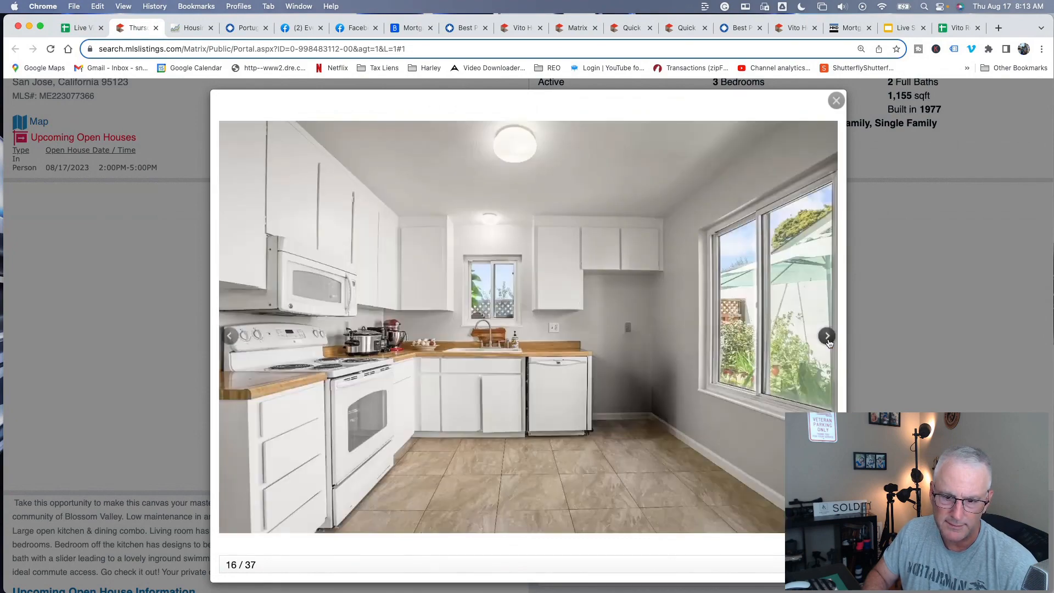
{"action": "left_click", "coordinate": [828, 336]}
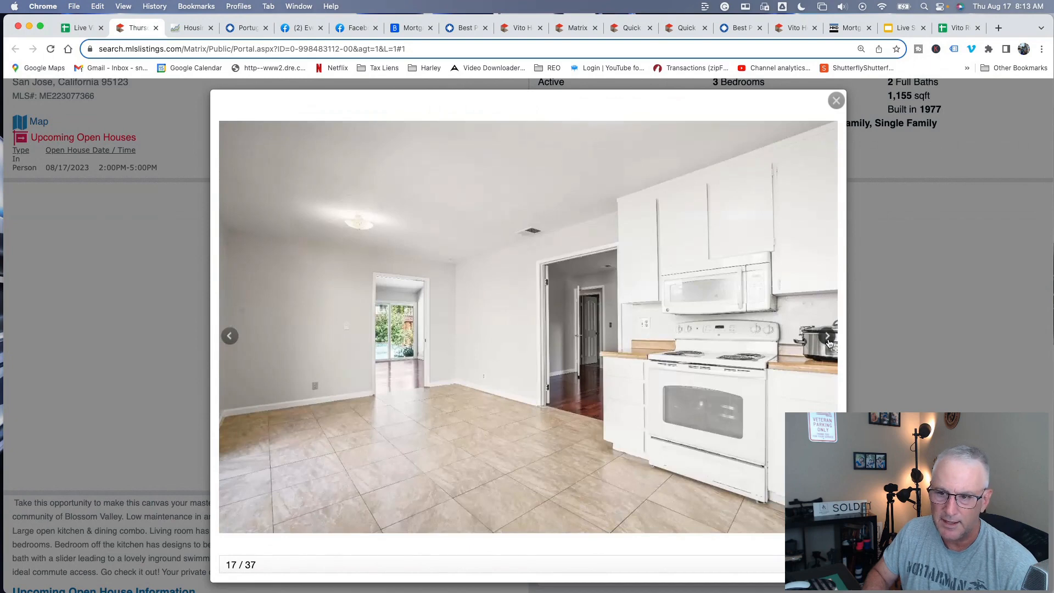
{"action": "left_click", "coordinate": [230, 336]}
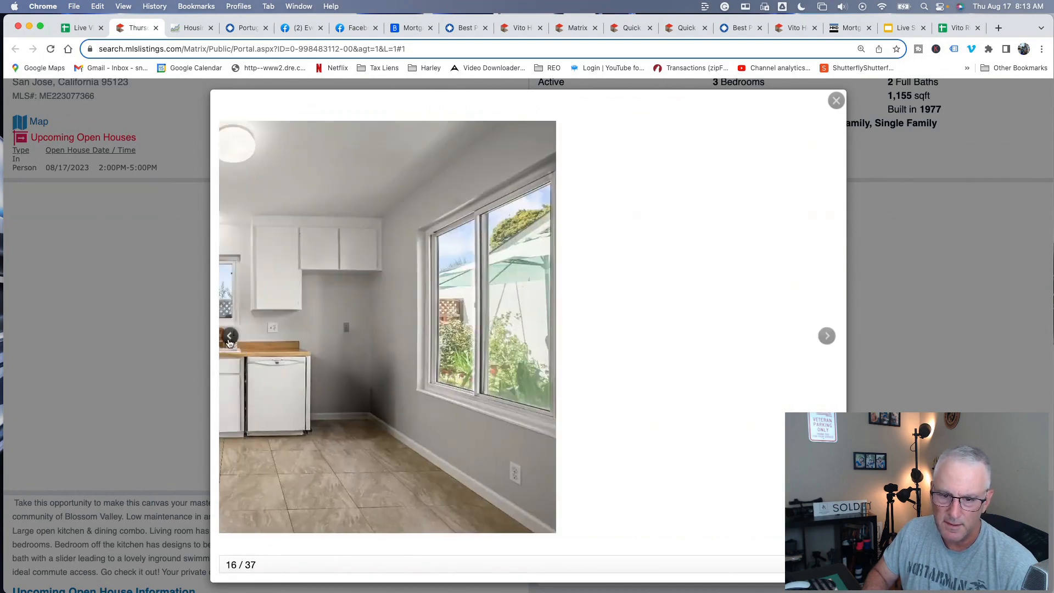
{"action": "left_click", "coordinate": [229, 336]}
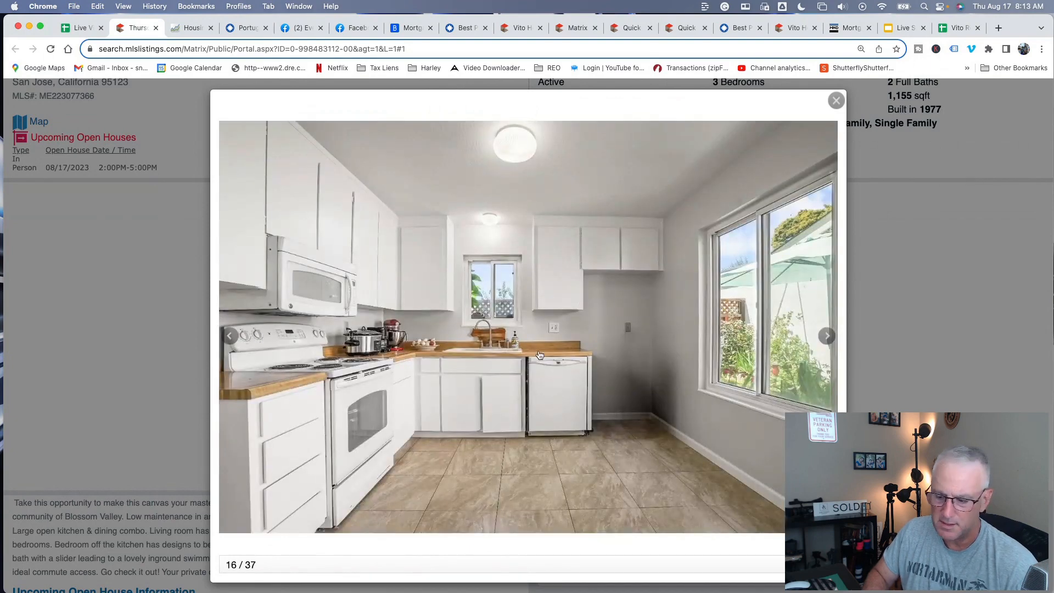
{"action": "mouse_move", "coordinate": [526, 290]}
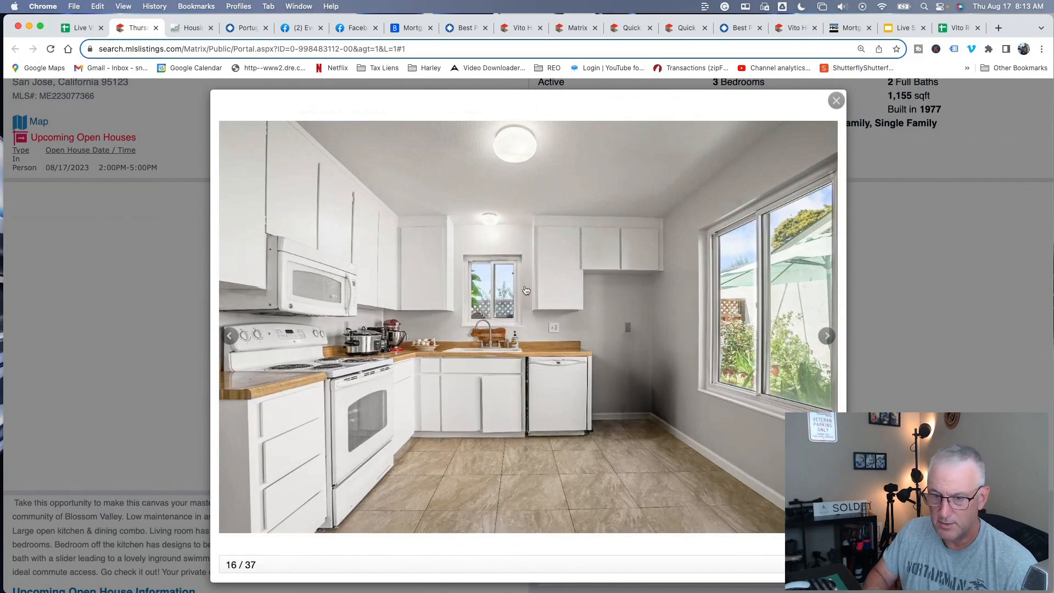
{"action": "left_click", "coordinate": [836, 100]}
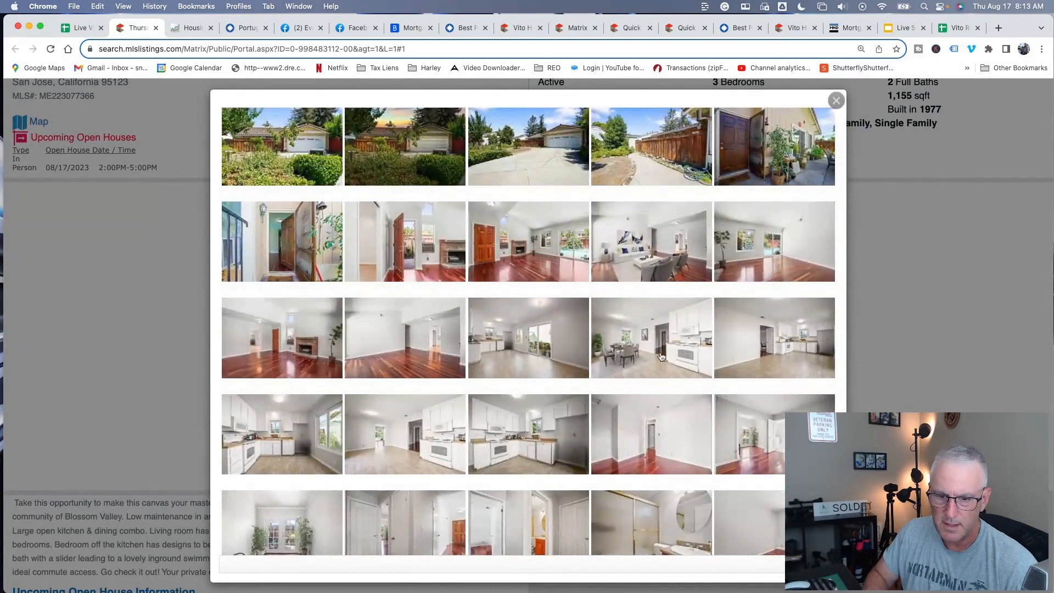
{"action": "left_click", "coordinate": [651, 337]}
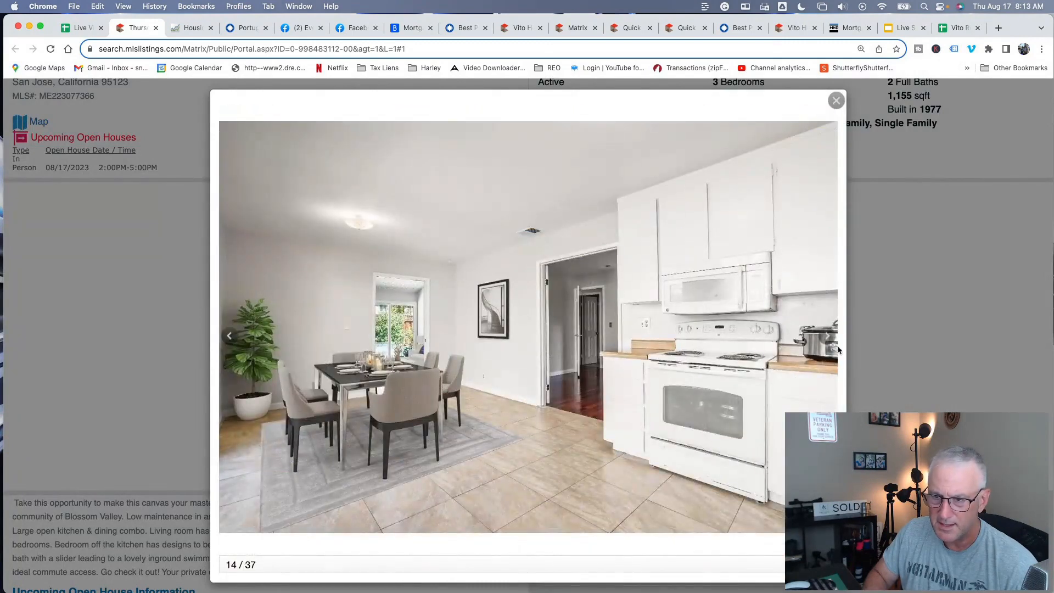
{"action": "left_click", "coordinate": [827, 336]}
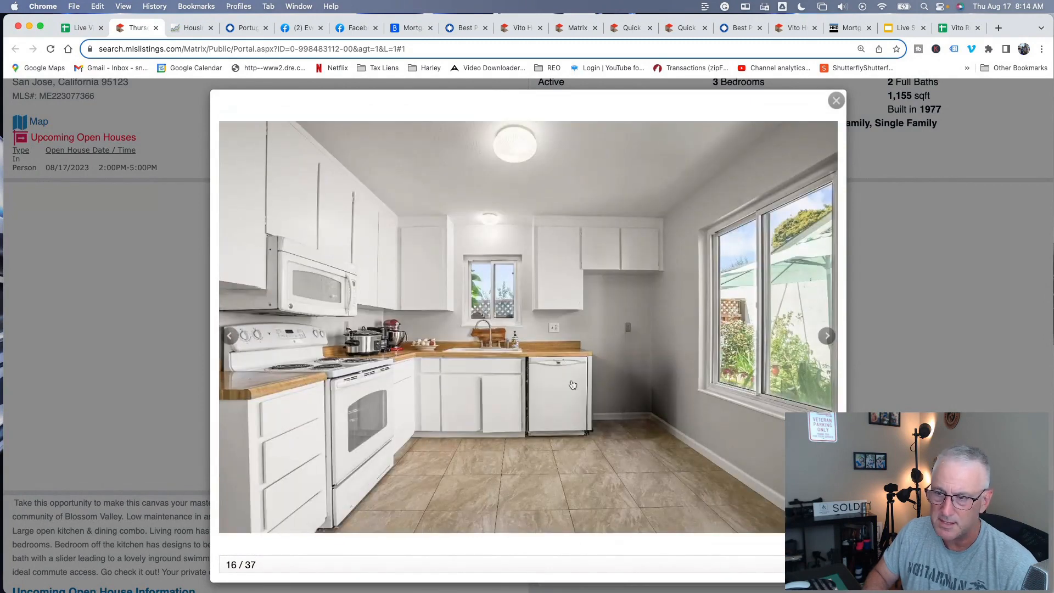
{"action": "left_click", "coordinate": [837, 100]}
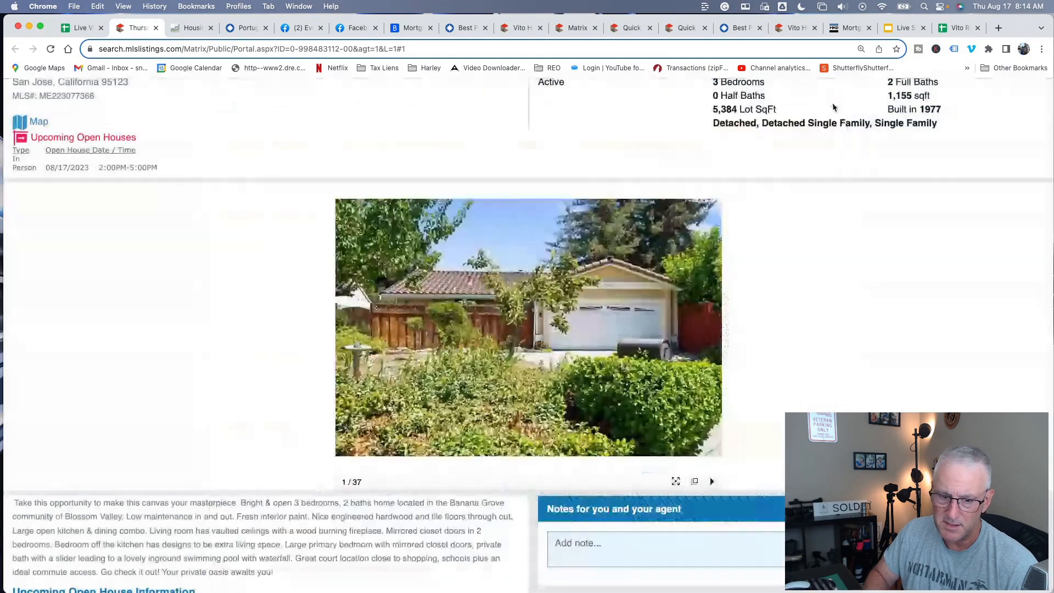
{"action": "scroll", "scroll_direction": "down", "scroll_amount": 3}
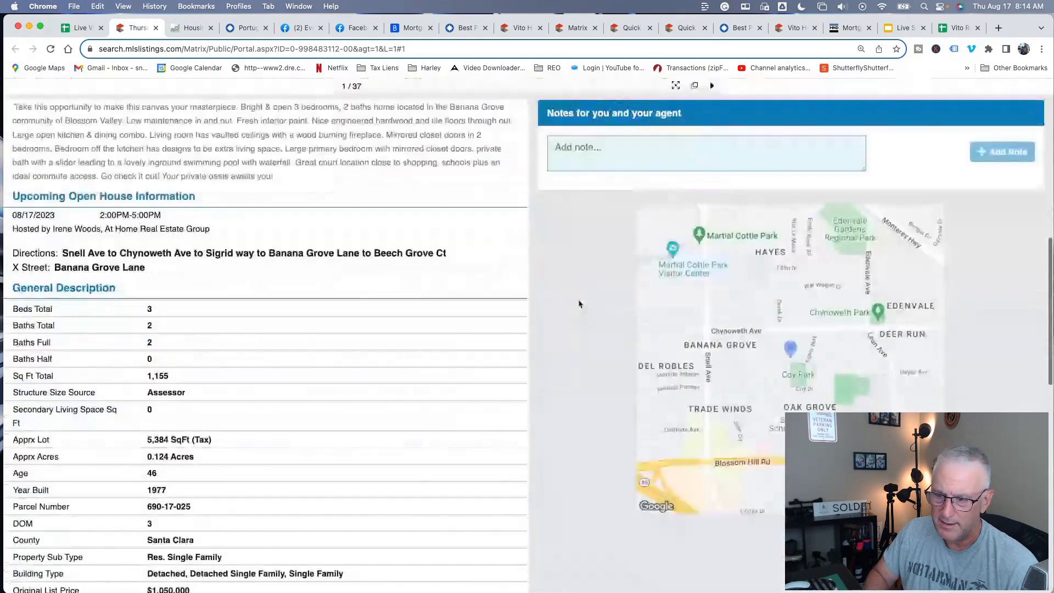
{"action": "scroll", "scroll_direction": "down", "scroll_amount": 3}
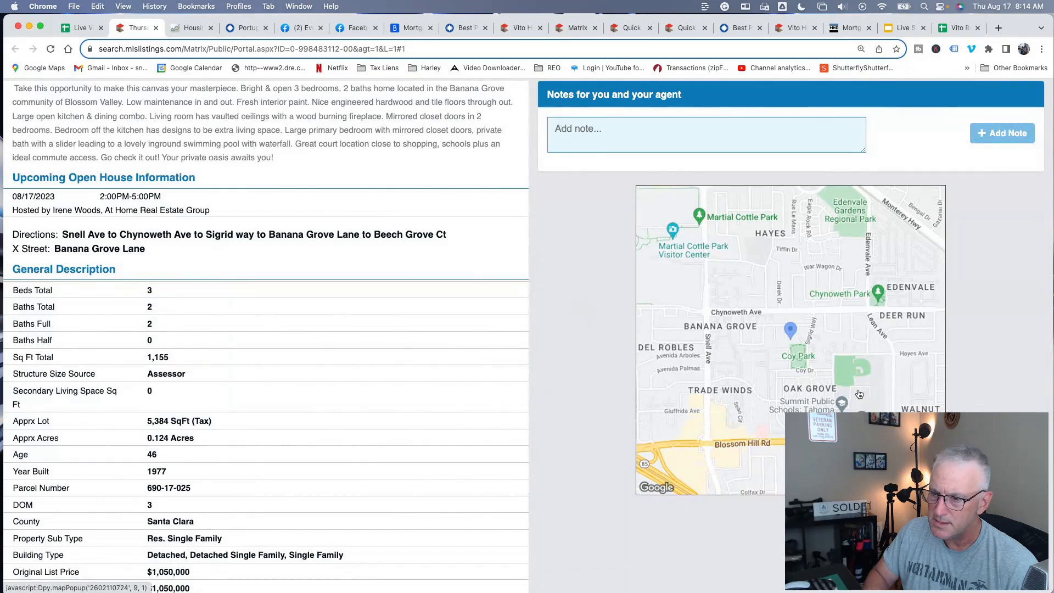
{"action": "mouse_move", "coordinate": [873, 406]}
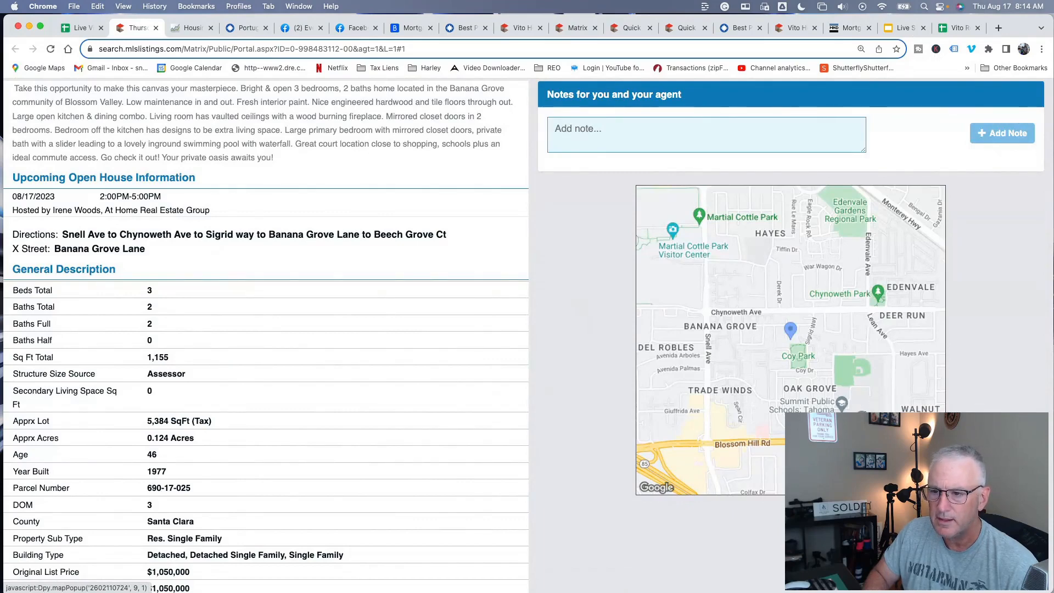
{"action": "left_click", "coordinate": [791, 331]}
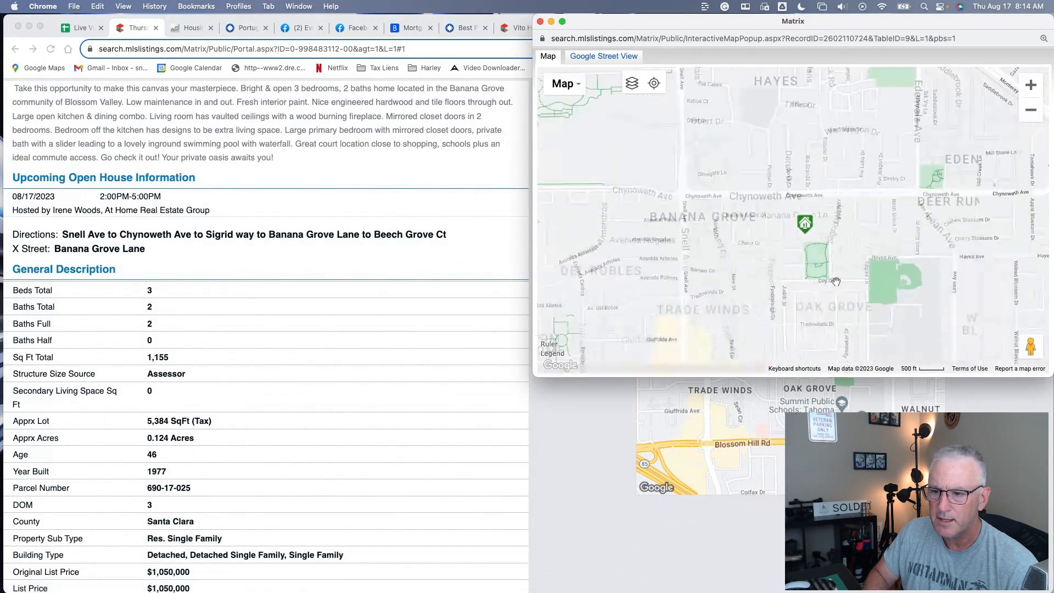
{"action": "left_click", "coordinate": [1031, 110]}
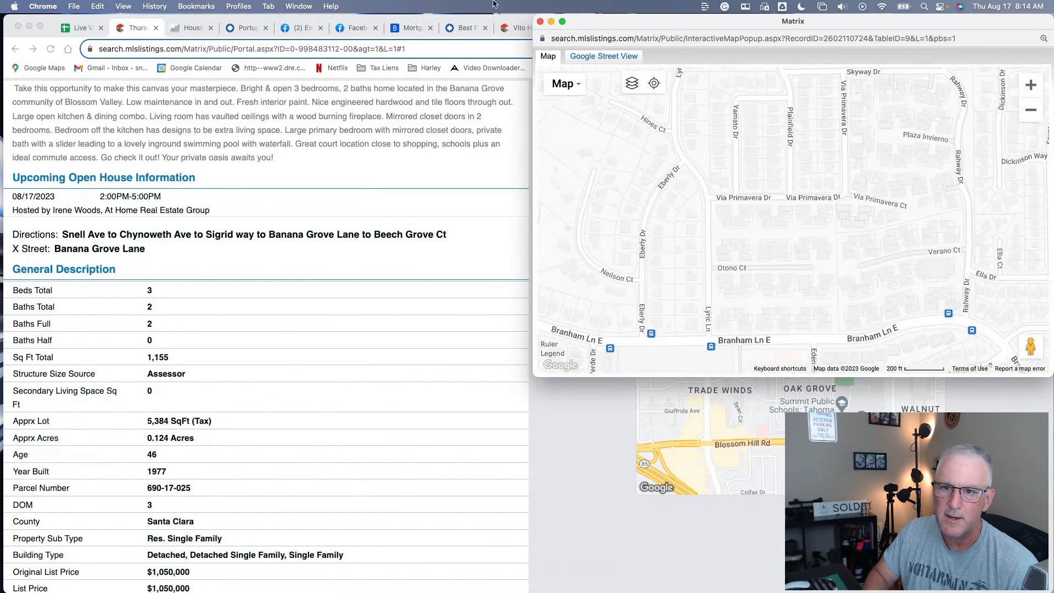
{"action": "left_click", "coordinate": [541, 21]}
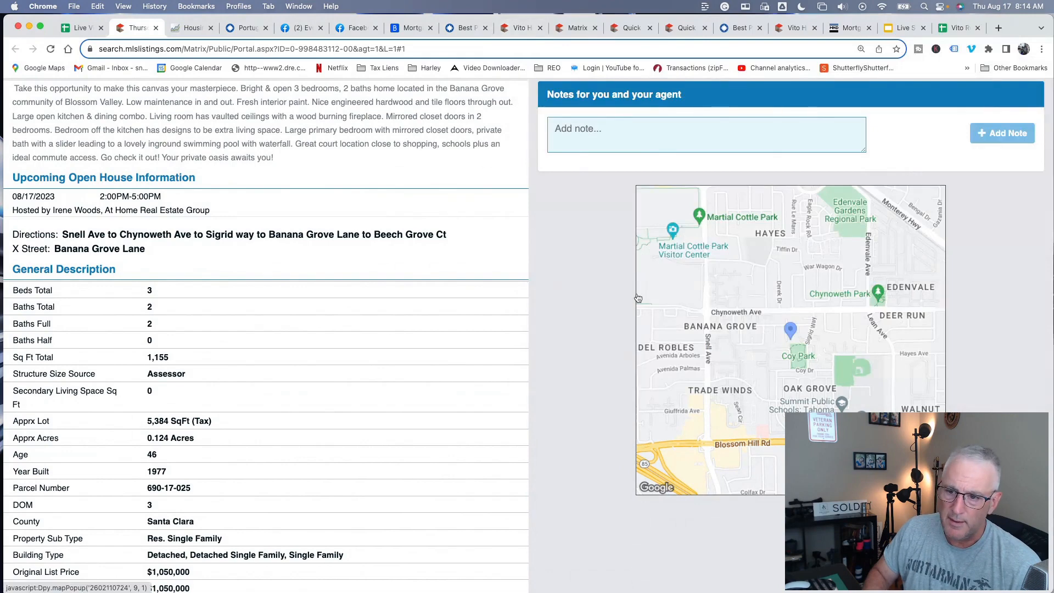
Scroll through the General Description section and back to the two-listing search results
{"action": "scroll", "scroll_direction": "down", "scroll_amount": 3}
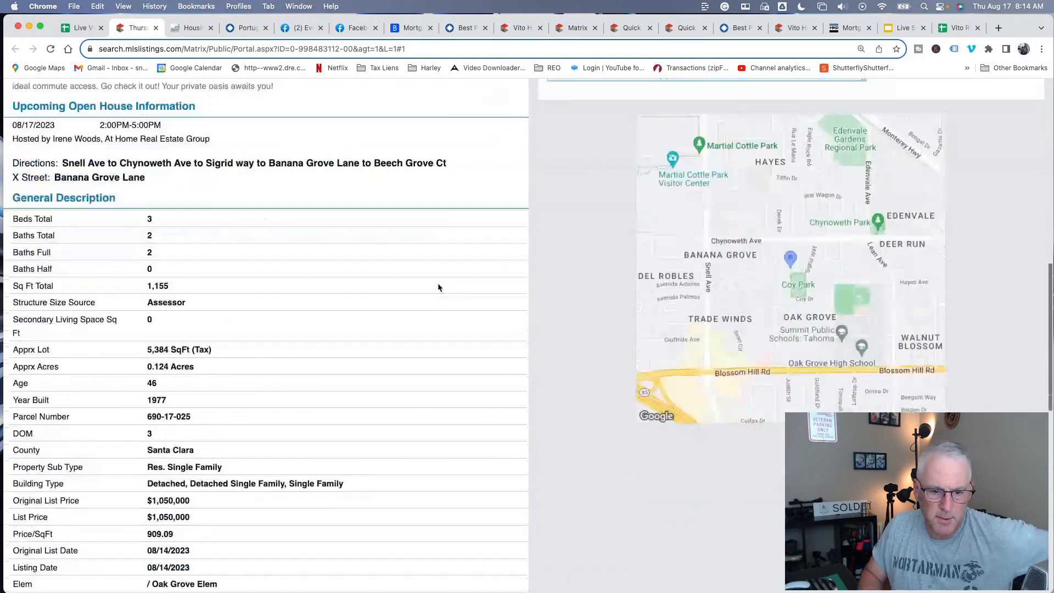
{"action": "scroll", "scroll_direction": "down", "scroll_amount": 3}
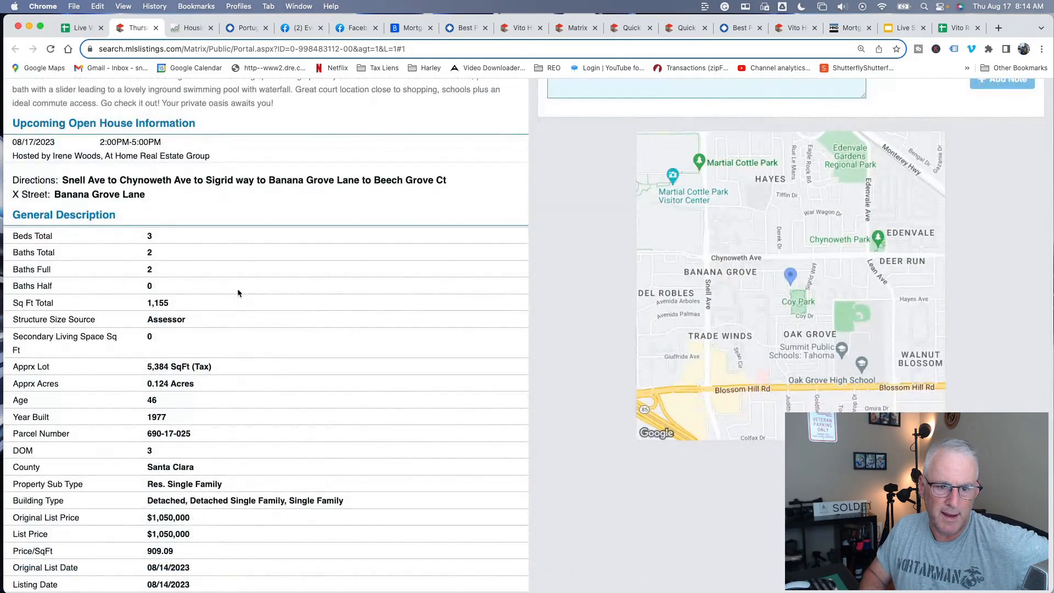
{"action": "mouse_move", "coordinate": [241, 316]}
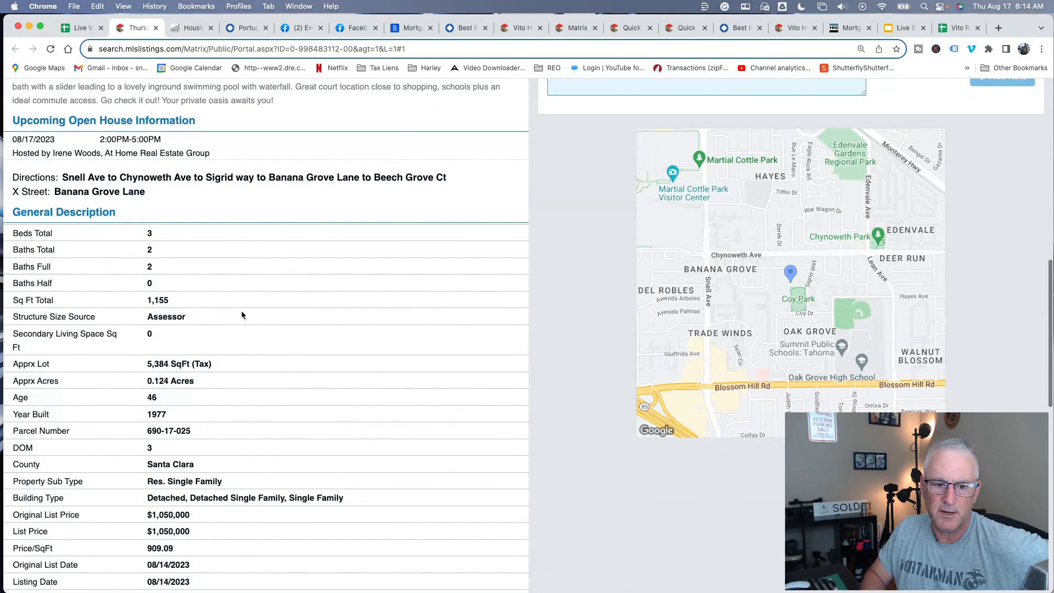
{"action": "scroll", "scroll_direction": "down", "scroll_amount": 3}
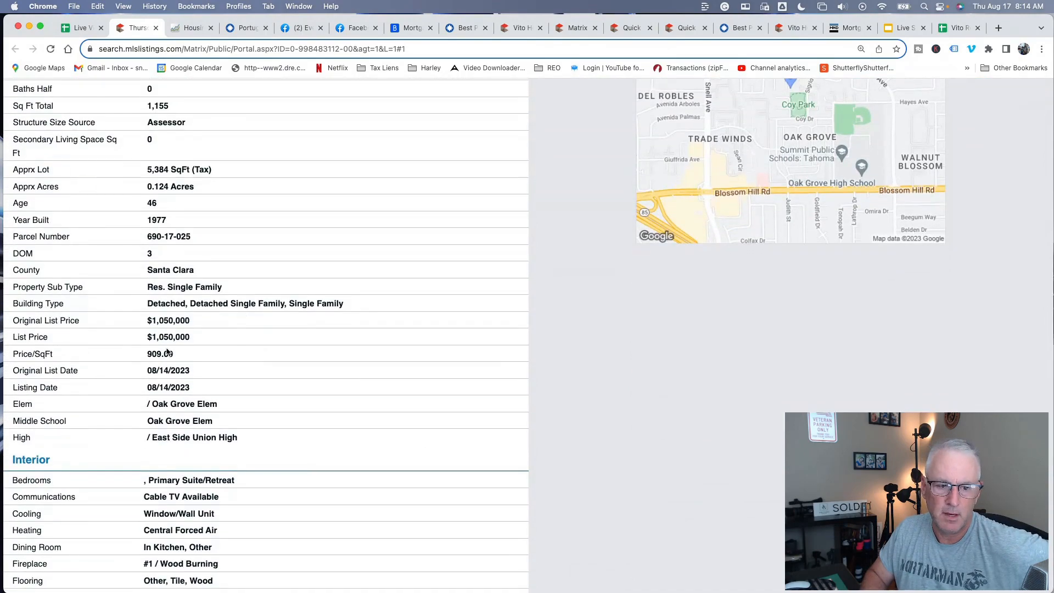
{"action": "scroll", "scroll_direction": "up", "scroll_amount": 3}
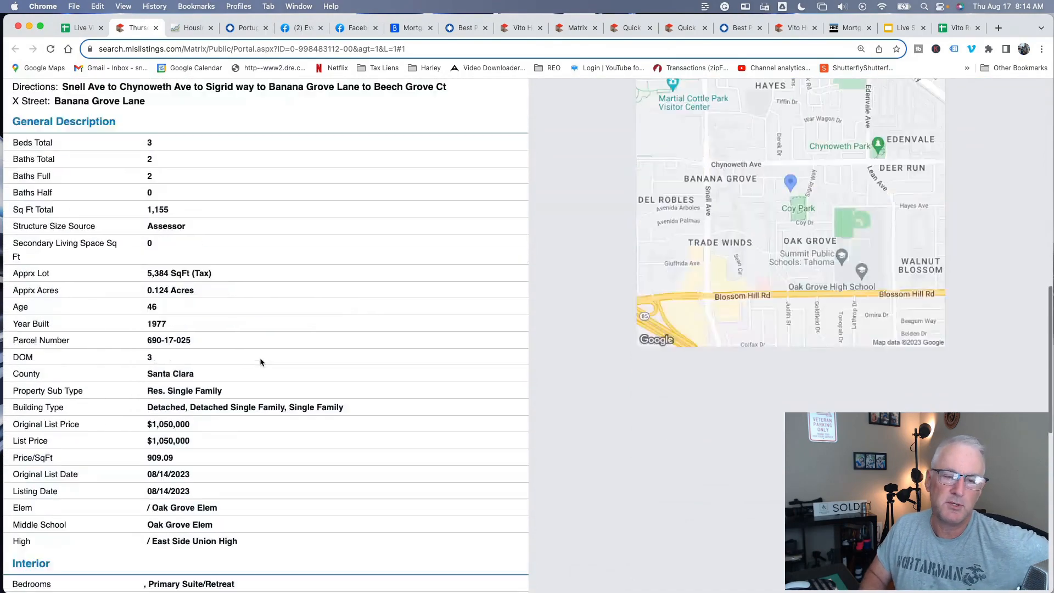
{"action": "scroll", "scroll_direction": "up", "scroll_amount": 3}
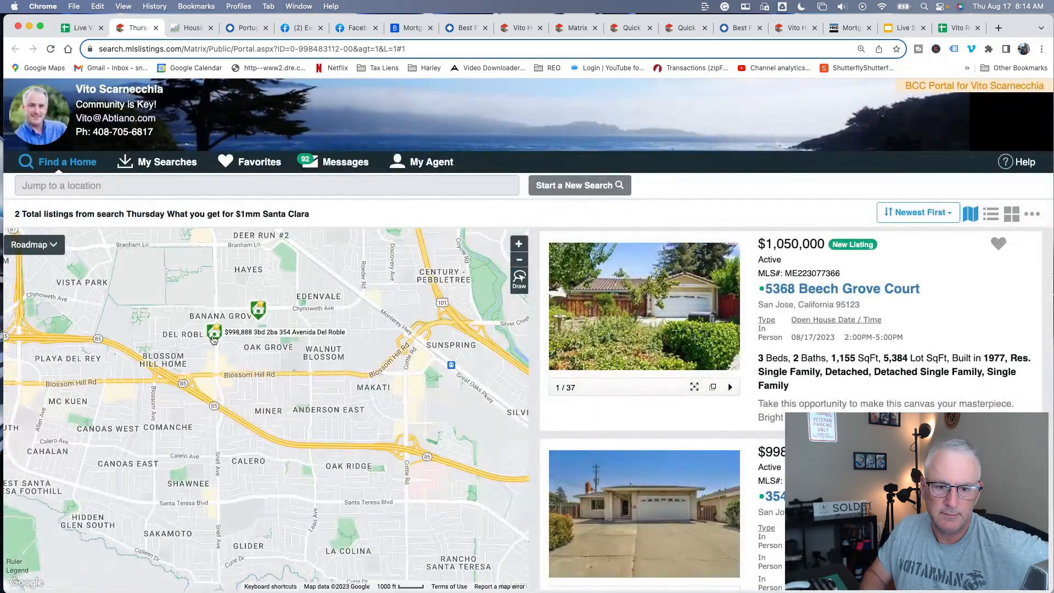
{"action": "scroll", "scroll_direction": "down", "scroll_amount": 3}
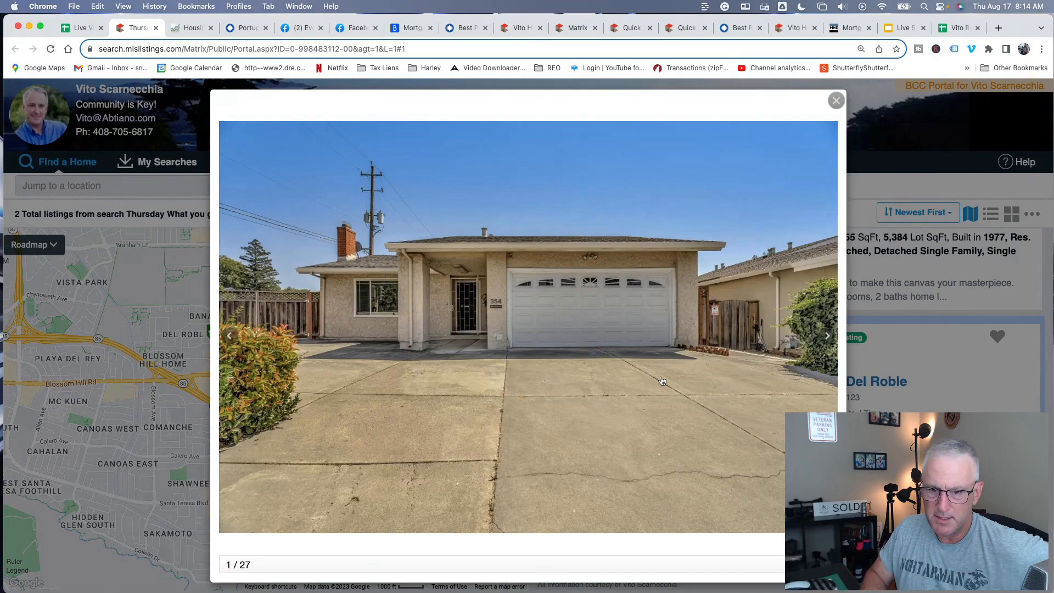
Page the viewer to photo 4 of 27 (driveway, living room), then bring up the home's full listing details
{"action": "left_click", "coordinate": [827, 336]}
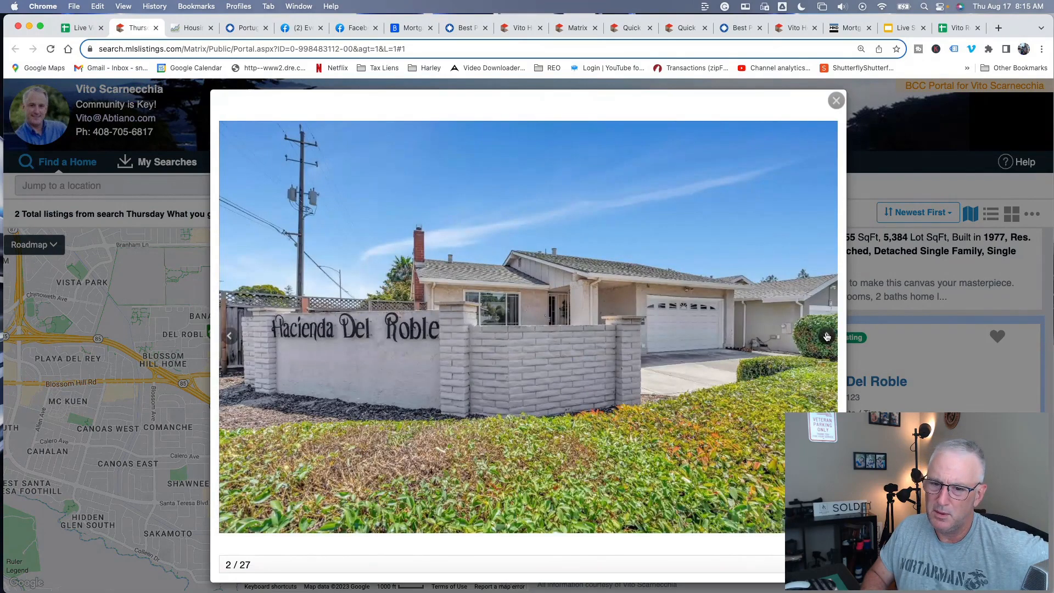
{"action": "left_click", "coordinate": [827, 336]}
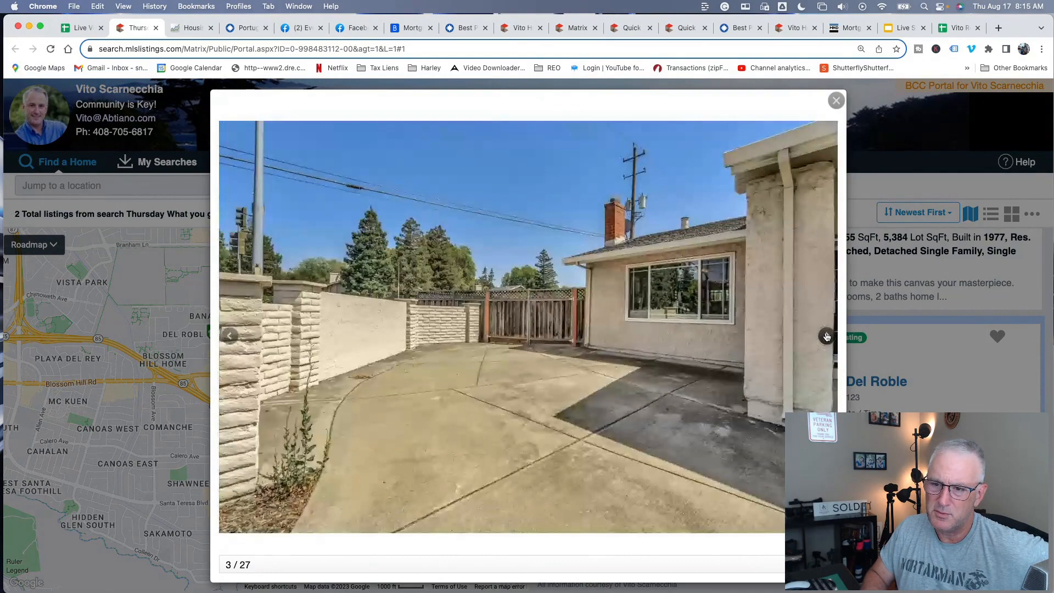
{"action": "left_click", "coordinate": [826, 336]}
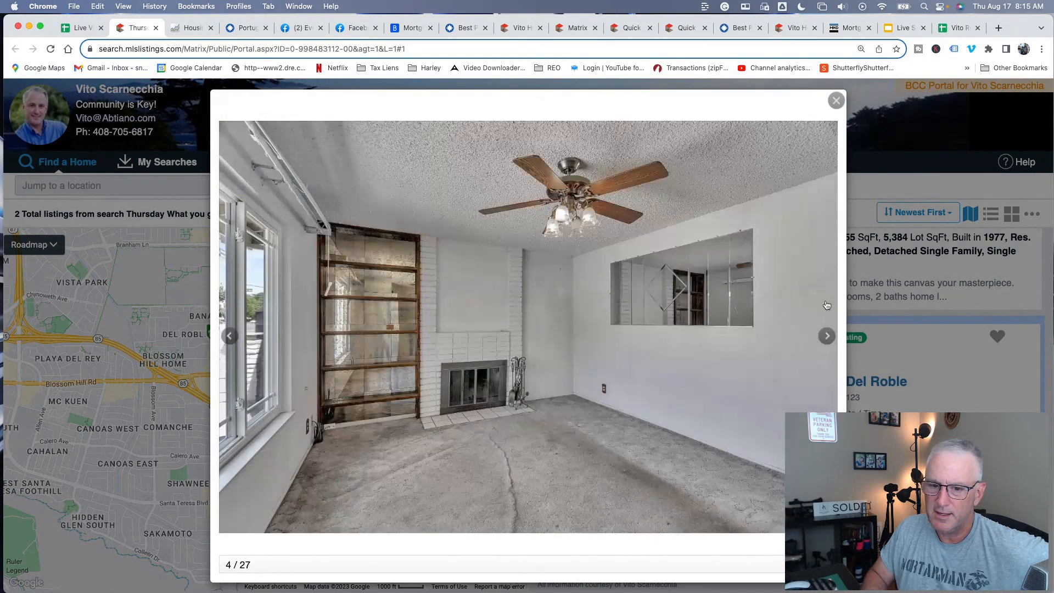
{"action": "left_click", "coordinate": [836, 100]}
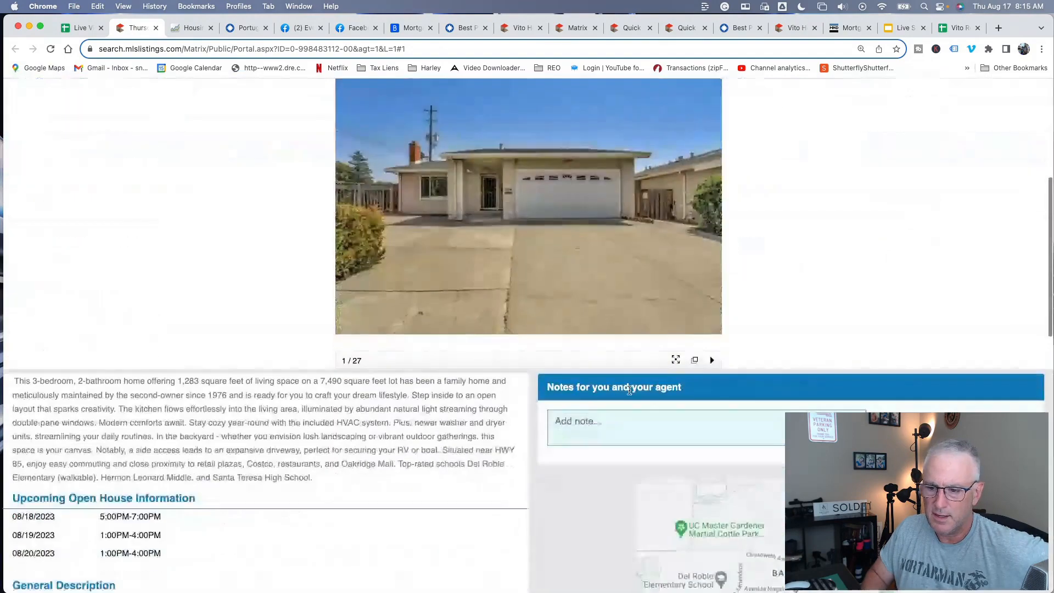
View the enlarged map zoomed out near Snell Ave and Blossom Hill Rd, then close it
{"action": "scroll", "scroll_direction": "down", "scroll_amount": 3}
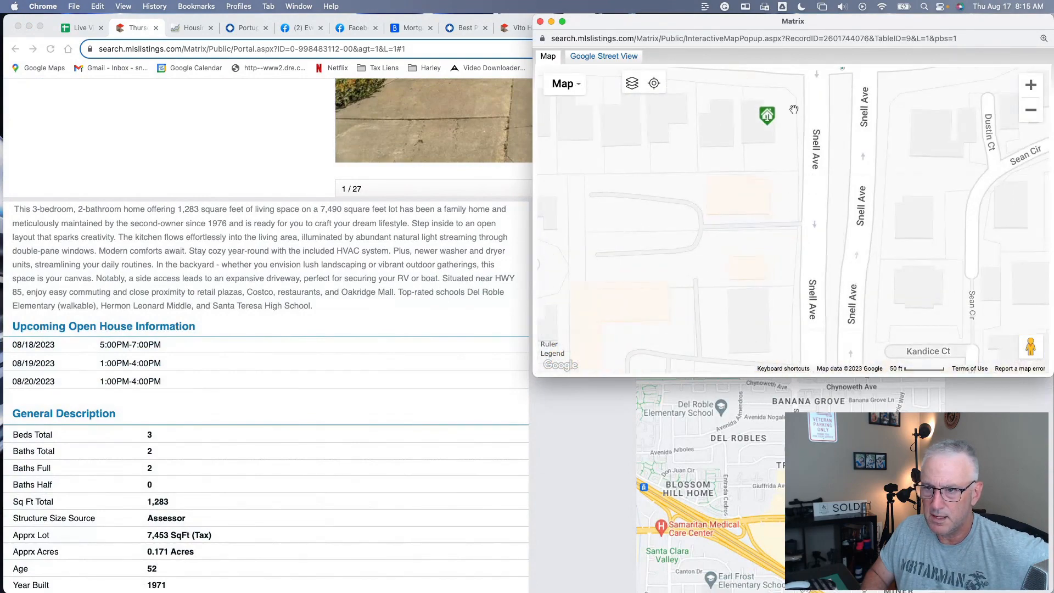
{"action": "left_click", "coordinate": [1031, 109]}
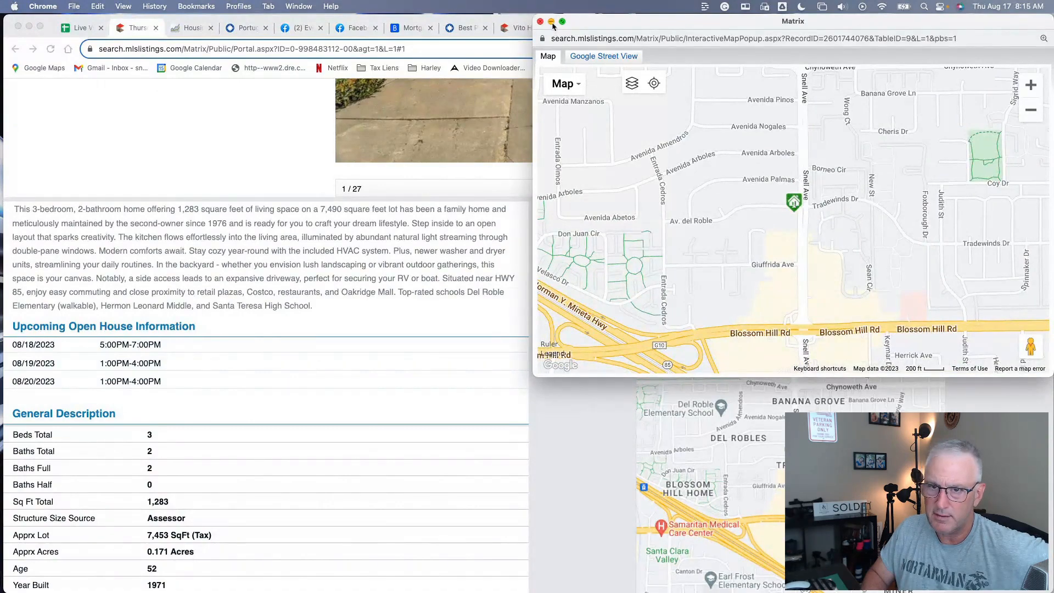
{"action": "left_click", "coordinate": [540, 22]}
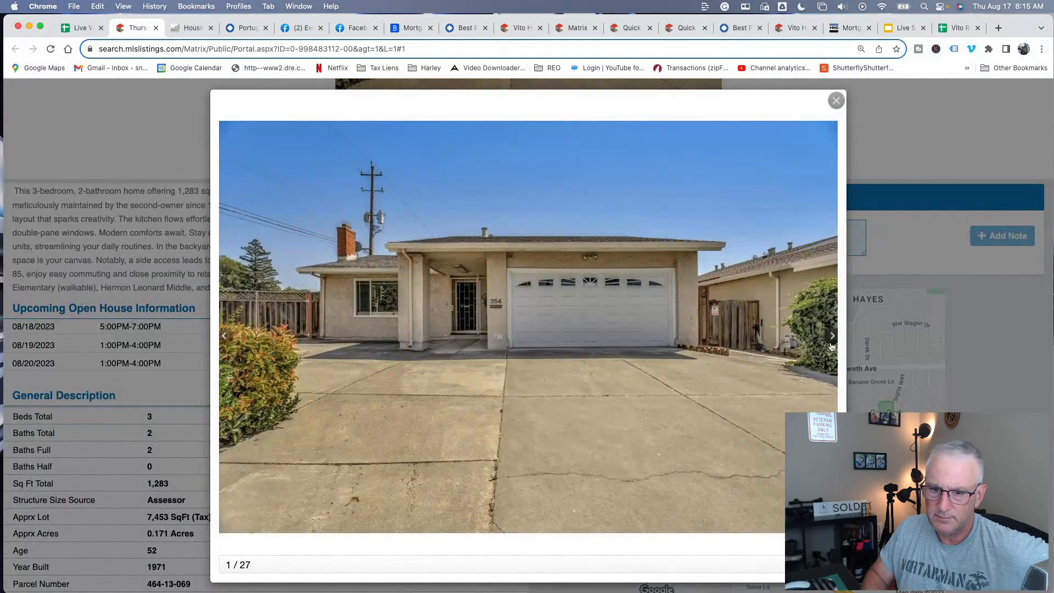
Page through the living room, fireplace, kitchen and dining area photos
{"action": "left_click", "coordinate": [832, 335]}
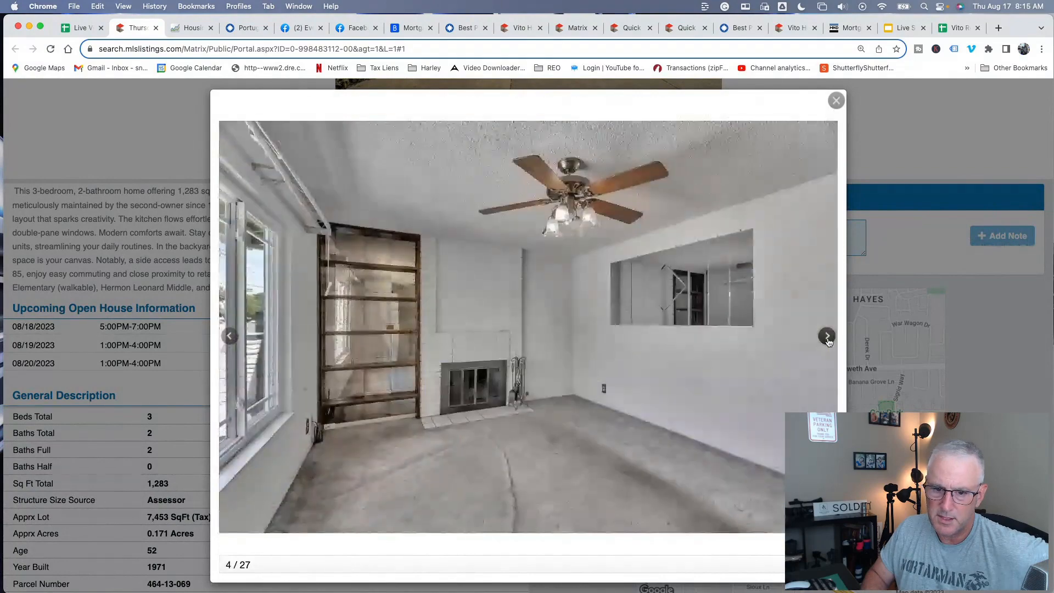
{"action": "left_click", "coordinate": [827, 336]}
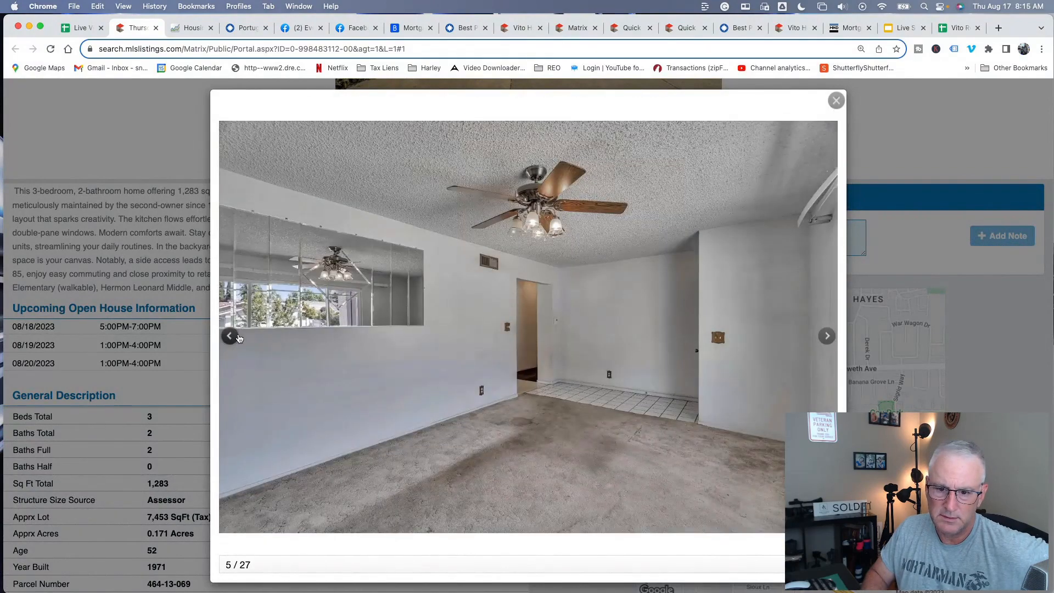
{"action": "left_click", "coordinate": [228, 336]}
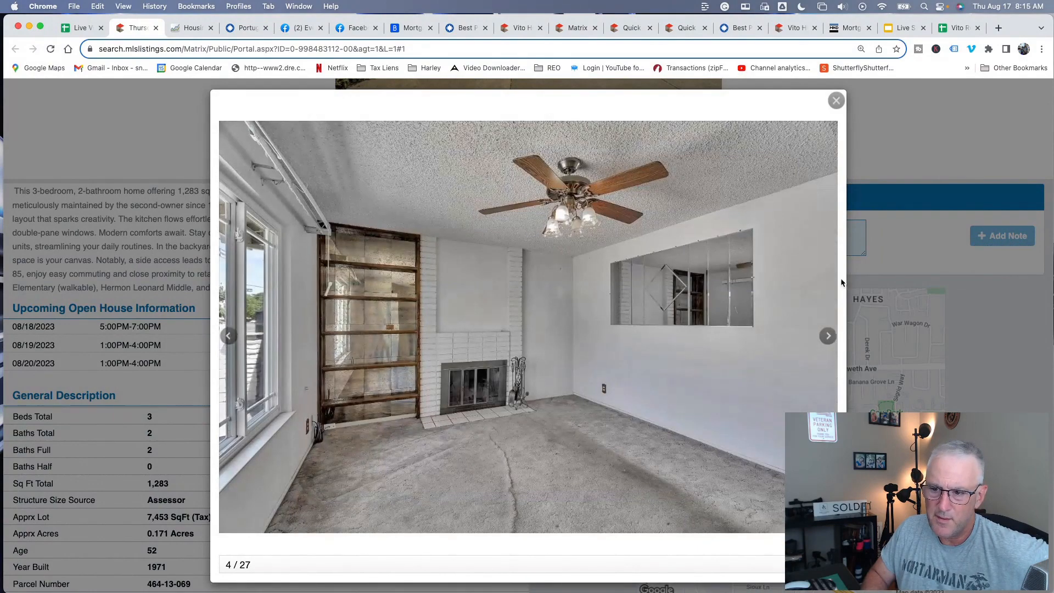
{"action": "left_click", "coordinate": [828, 336]}
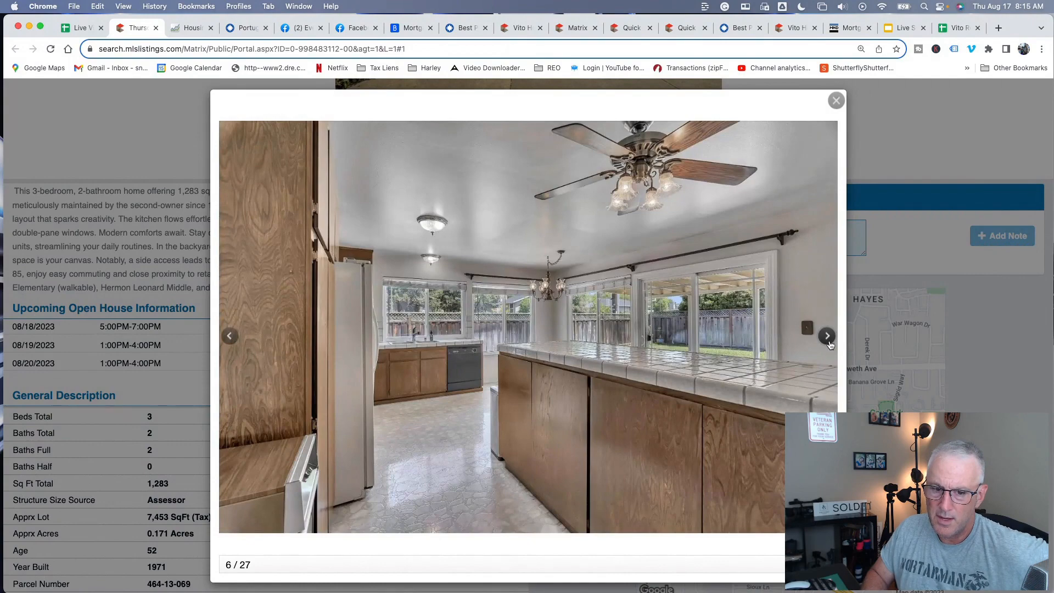
{"action": "left_click", "coordinate": [828, 336]}
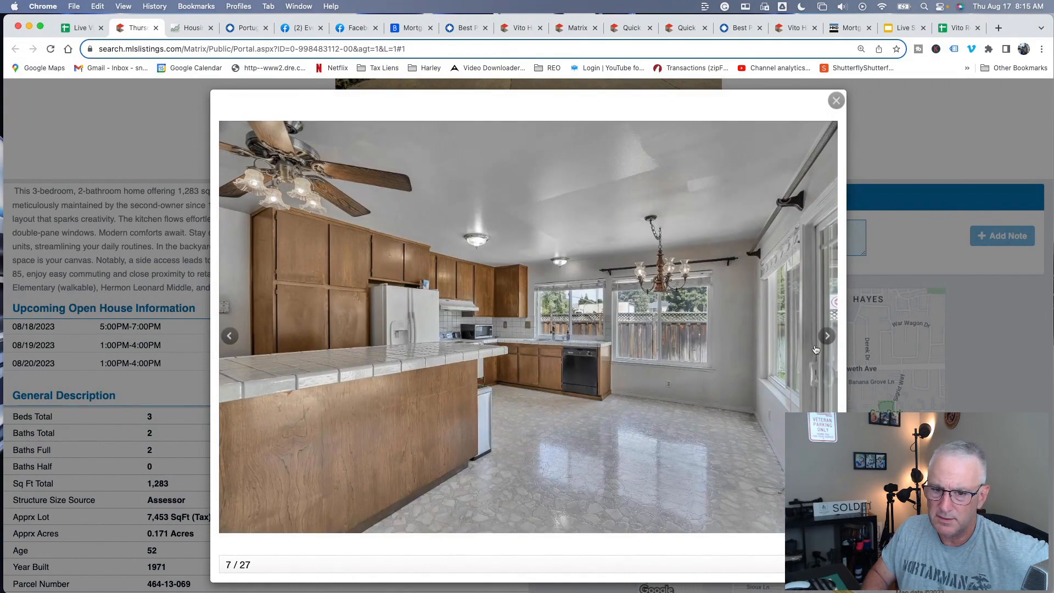
{"action": "left_click", "coordinate": [826, 336]}
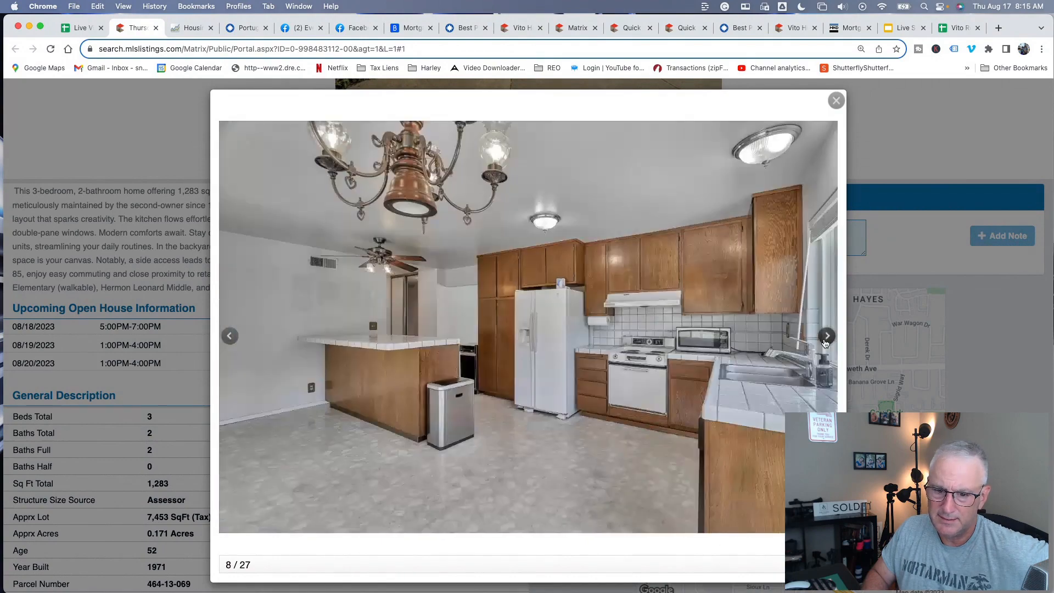
{"action": "left_click", "coordinate": [826, 336]}
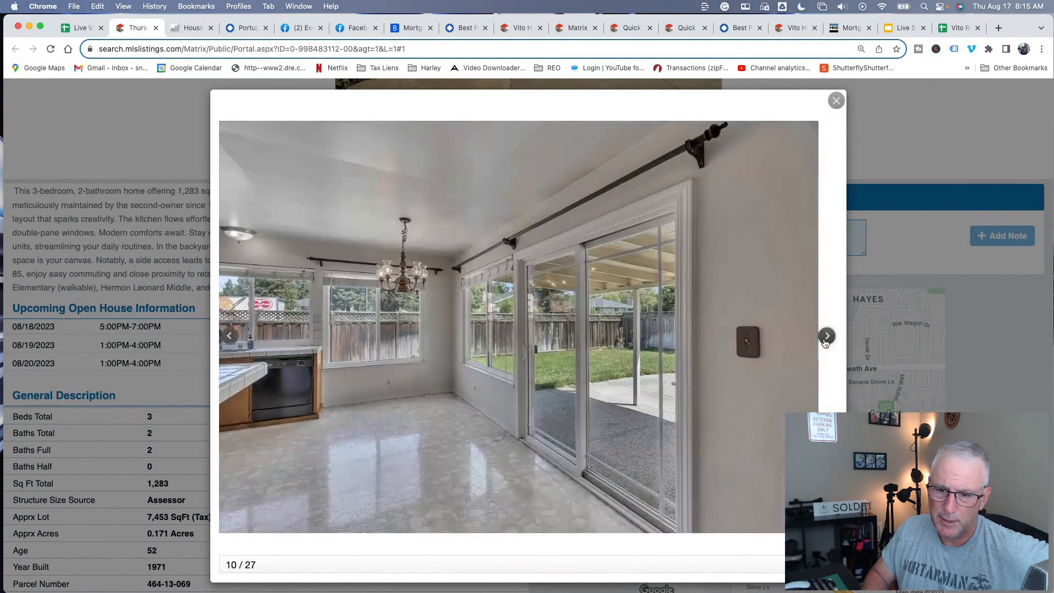
Continue through the bathroom and bedroom photos to 13 of 27, then close the gallery
{"action": "left_click", "coordinate": [827, 336]}
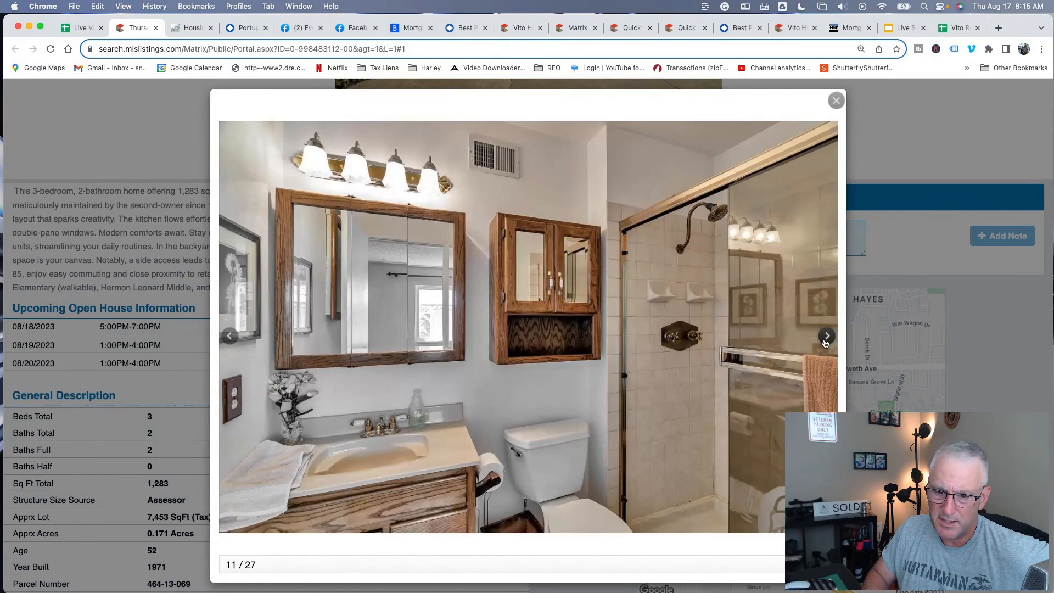
{"action": "left_click", "coordinate": [828, 336]}
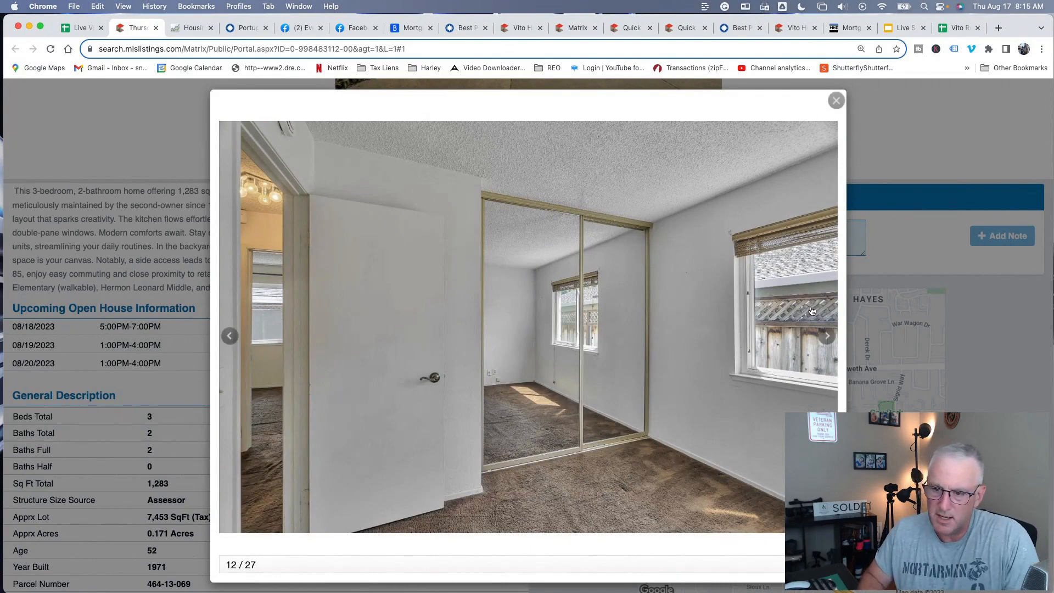
{"action": "left_click", "coordinate": [827, 337]}
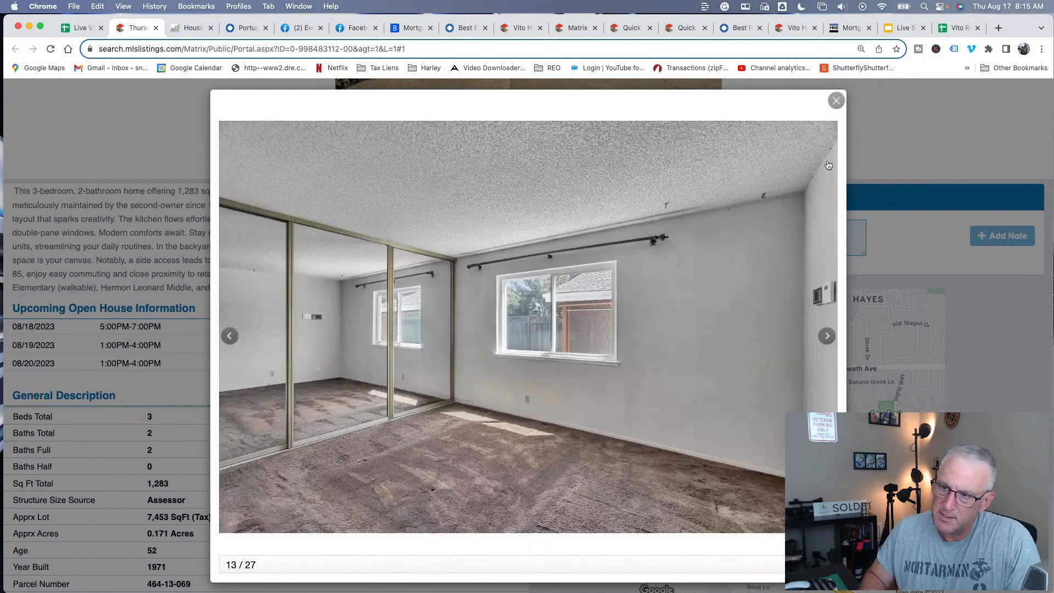
{"action": "left_click", "coordinate": [837, 99]}
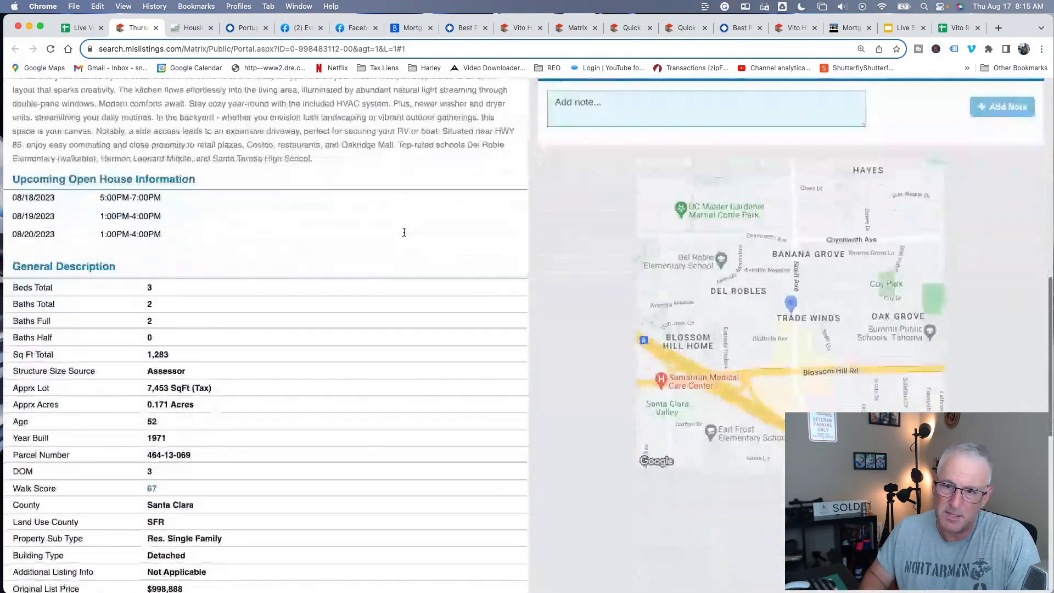
Scroll to the top of the 354 Avenida Del Roble listing and go back to the search results
{"action": "scroll", "scroll_direction": "up", "scroll_amount": 3}
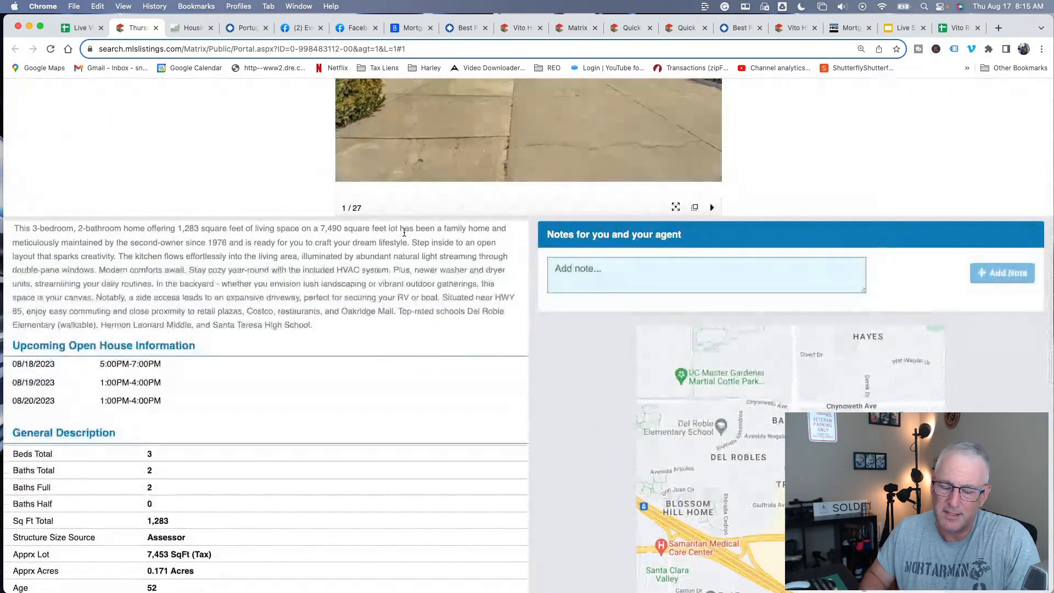
{"action": "scroll", "scroll_direction": "up", "scroll_amount": 3}
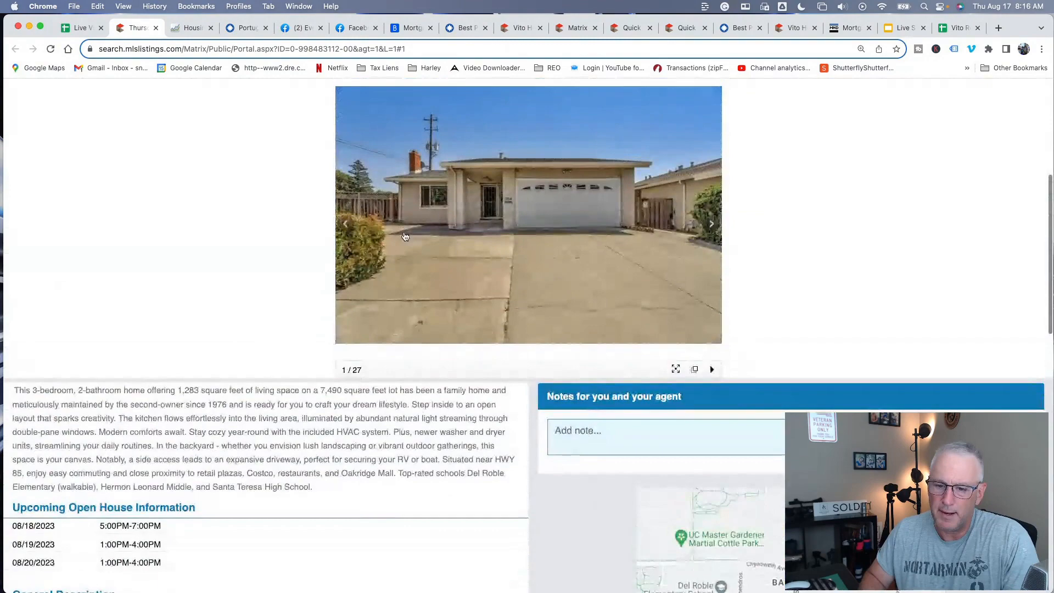
{"action": "scroll", "scroll_direction": "up", "scroll_amount": 3}
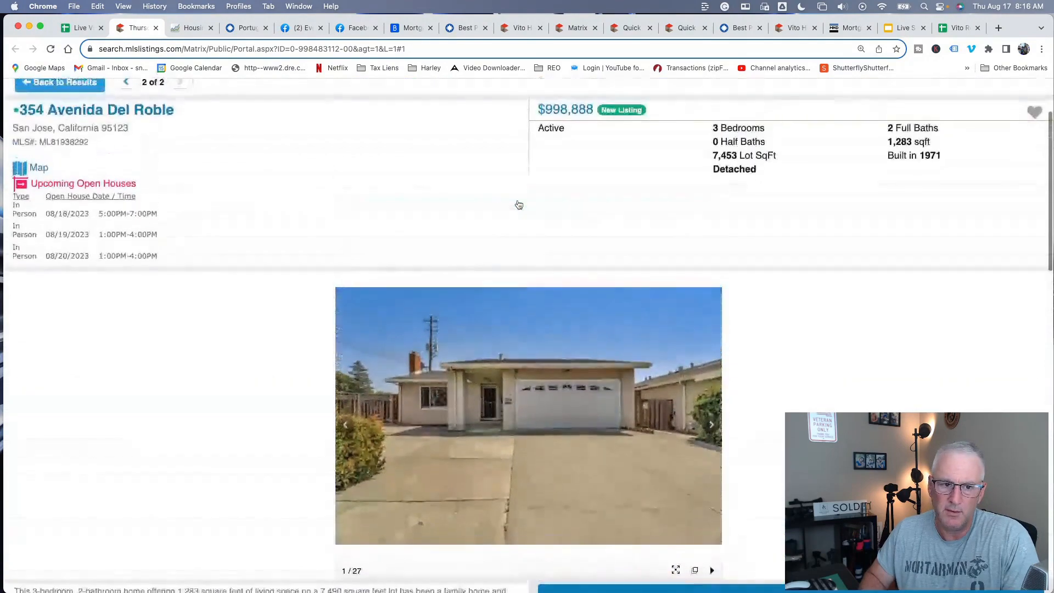
{"action": "scroll", "scroll_direction": "up", "scroll_amount": 3}
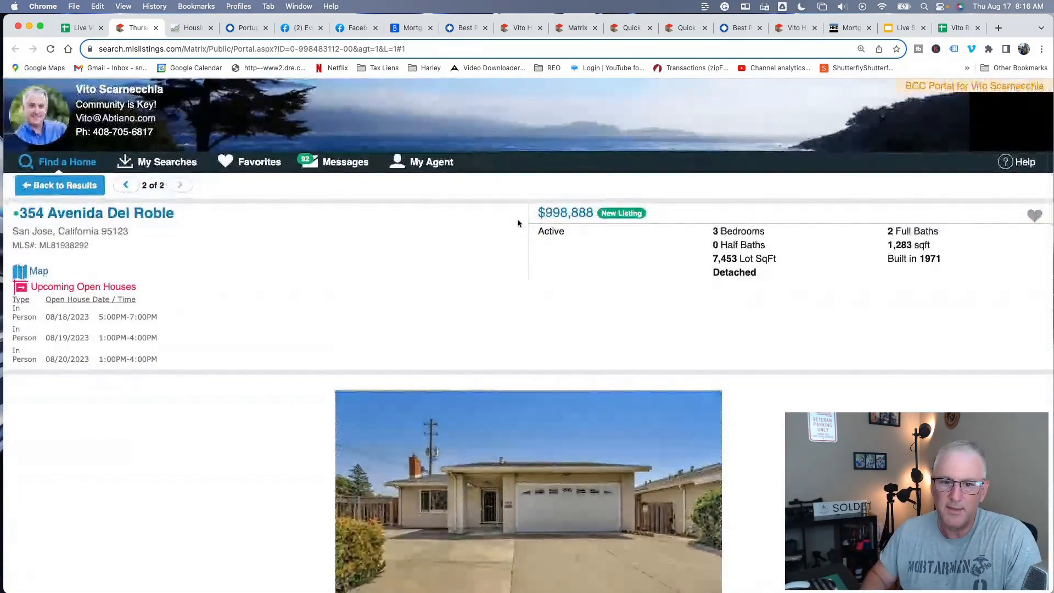
{"action": "left_click", "coordinate": [60, 184]}
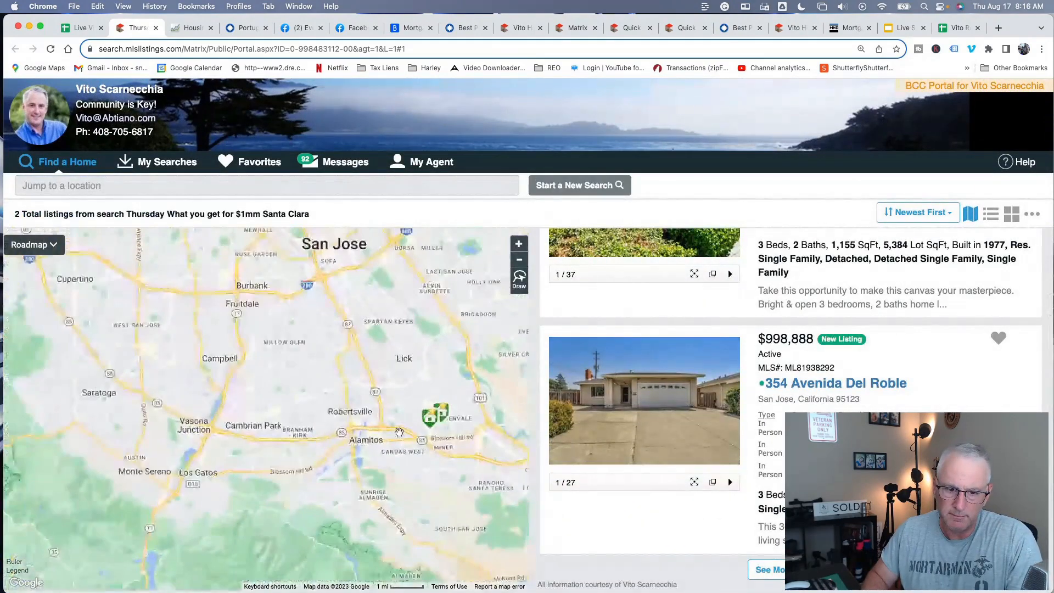
Show all 14 visible listings from the saved search, then switch to the Live Video Set up spreadsheet
{"action": "left_click", "coordinate": [519, 261]}
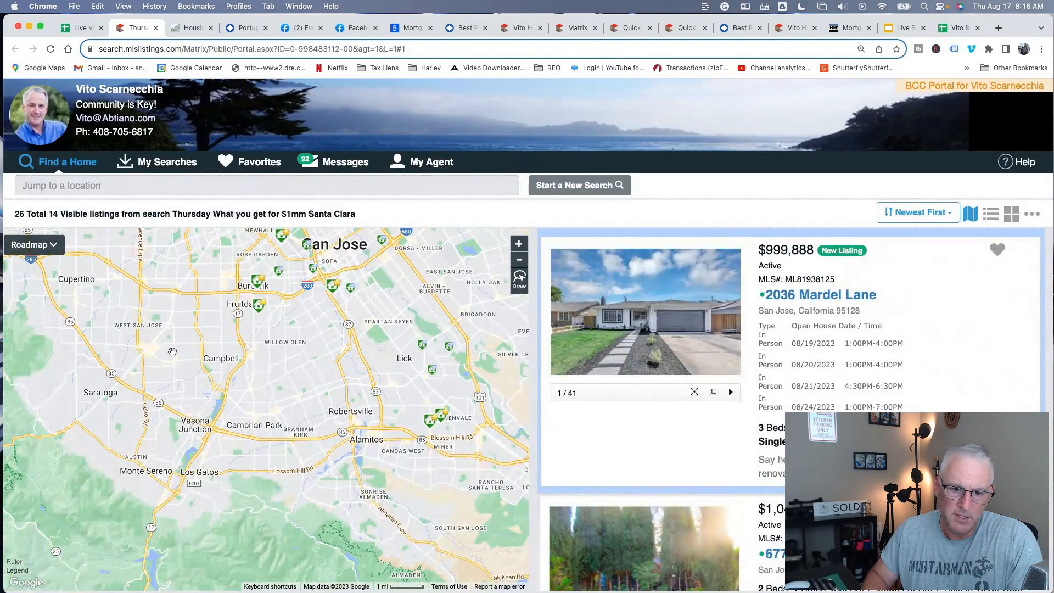
{"action": "mouse_move", "coordinate": [214, 398]}
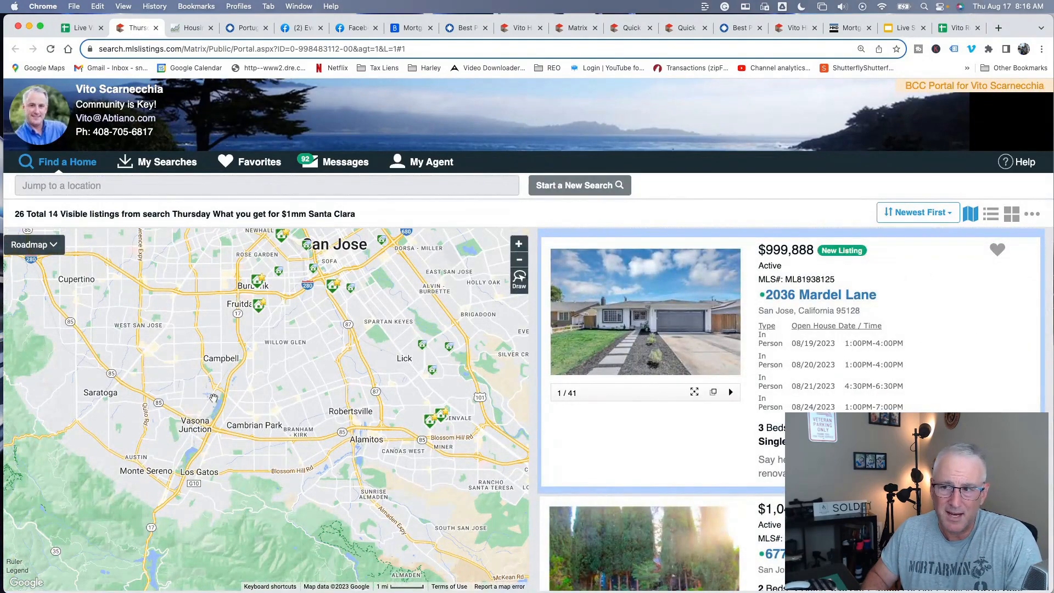
{"action": "left_click", "coordinate": [80, 27]}
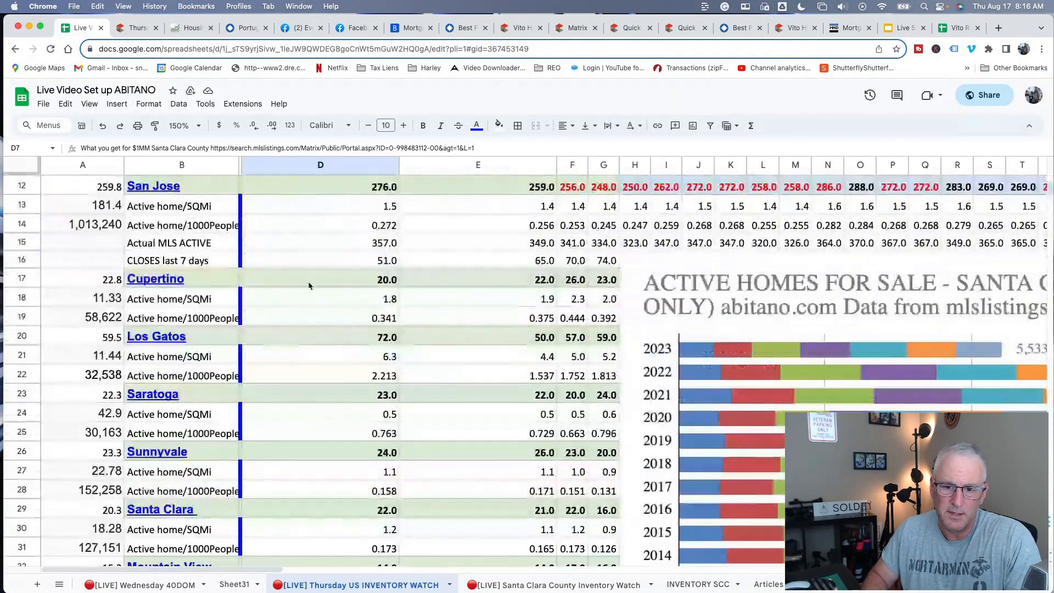
{"action": "scroll", "scroll_direction": "down", "scroll_amount": 3}
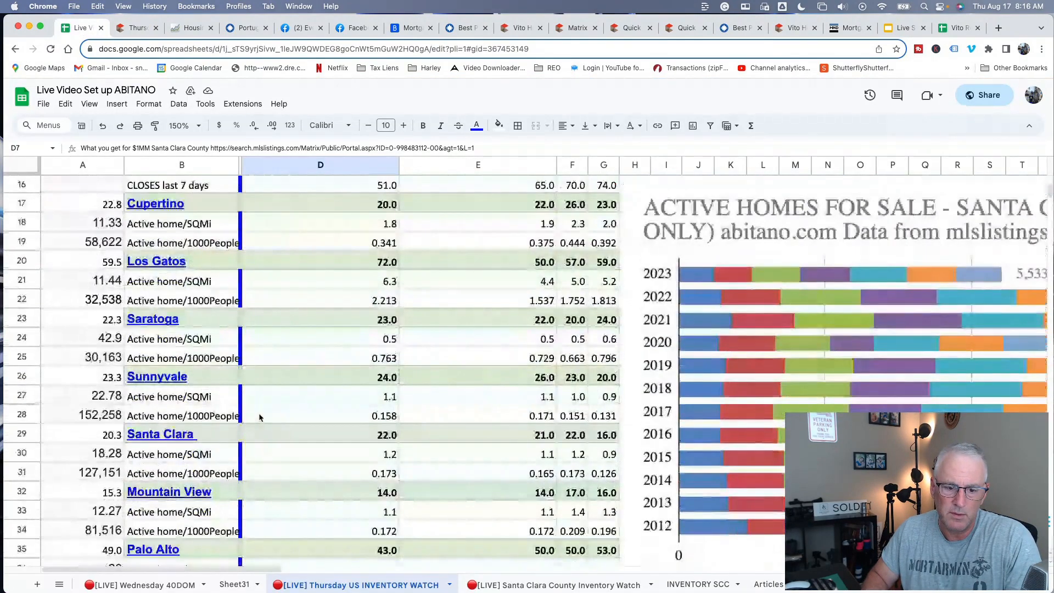
{"action": "scroll", "scroll_direction": "down", "scroll_amount": 3}
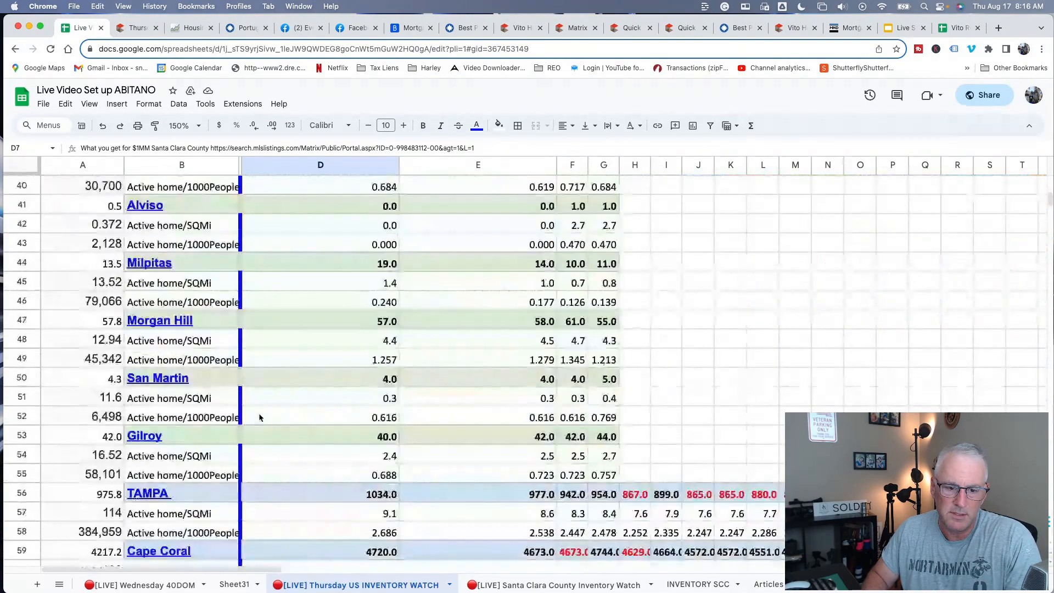
{"action": "scroll", "scroll_direction": "up", "scroll_amount": 3}
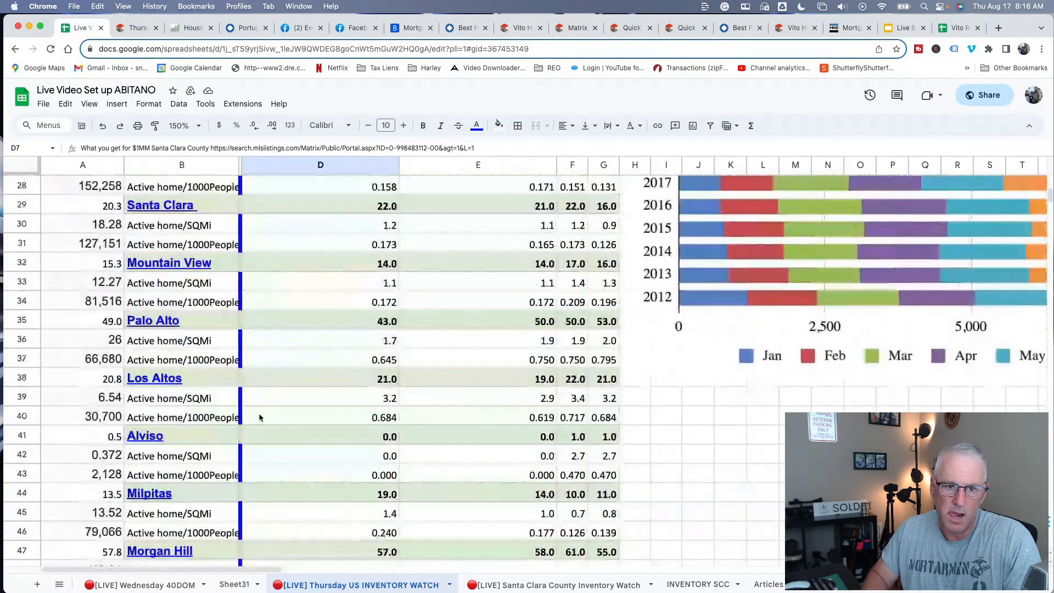
{"action": "scroll", "scroll_direction": "up", "scroll_amount": 3}
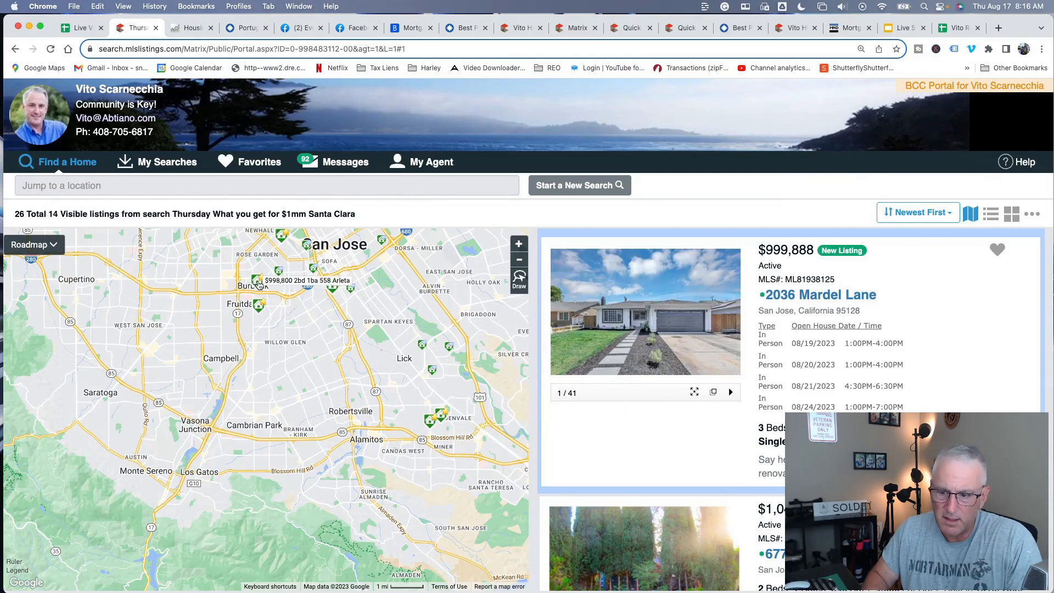
Open the 558 Arleta Avenue listing details (5 of 14) from the results list
{"action": "scroll", "scroll_direction": "down", "scroll_amount": 3}
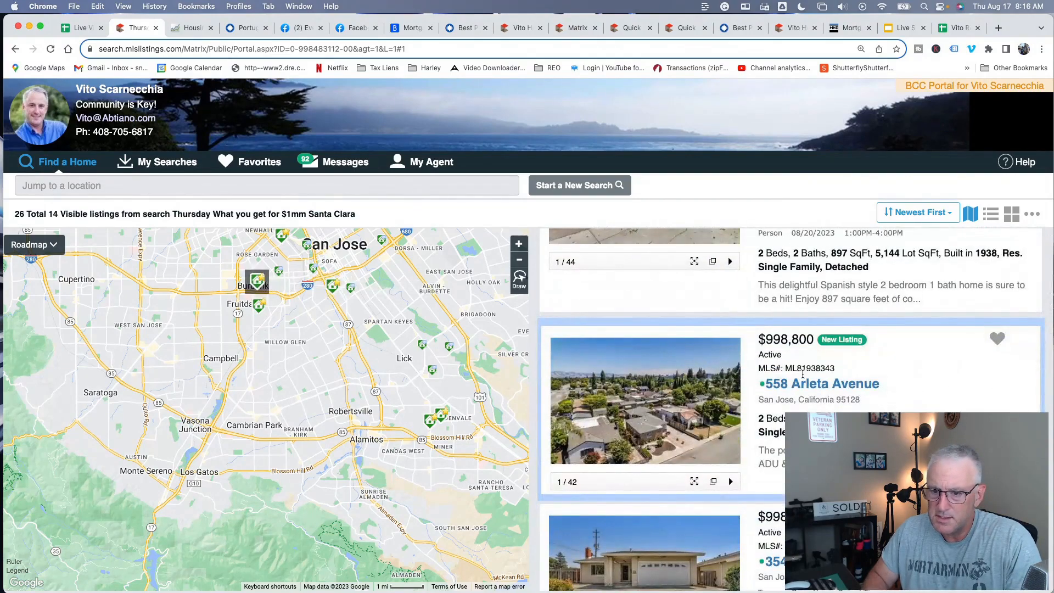
{"action": "left_click", "coordinate": [821, 383]}
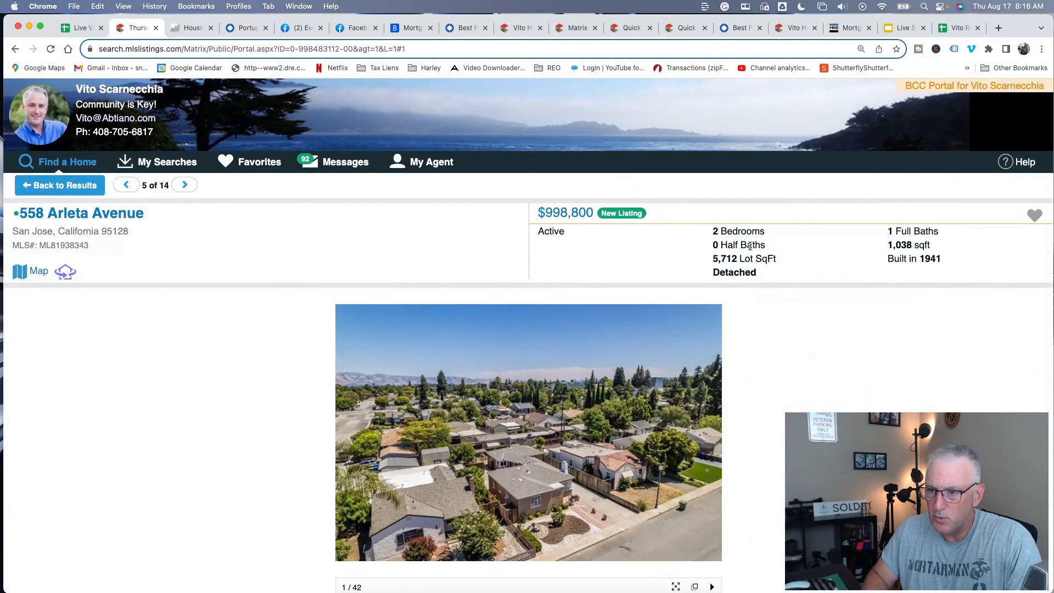
{"action": "double_click", "coordinate": [900, 245]}
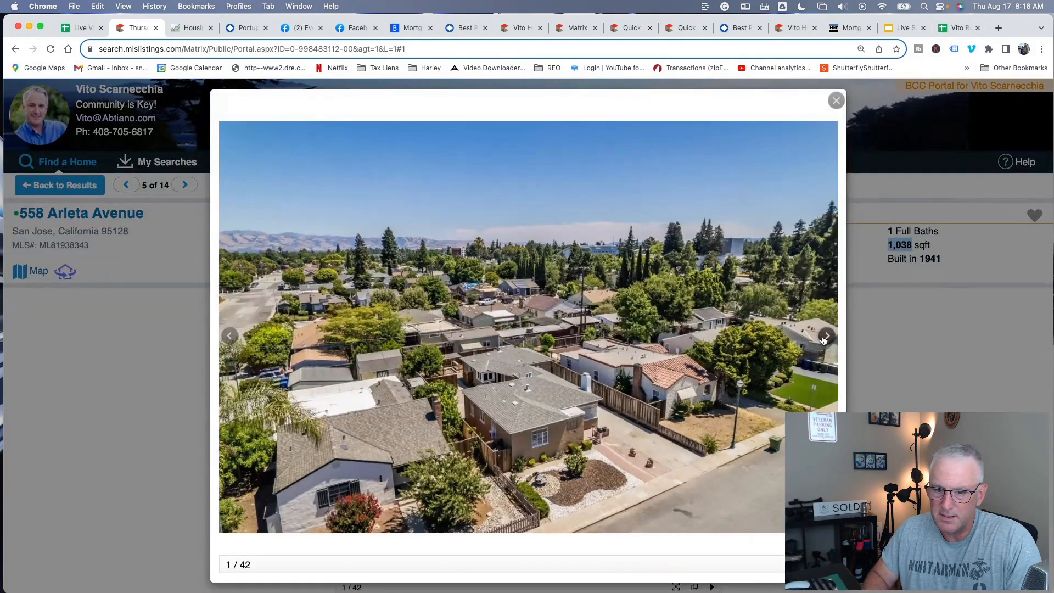
{"action": "left_click", "coordinate": [825, 336]}
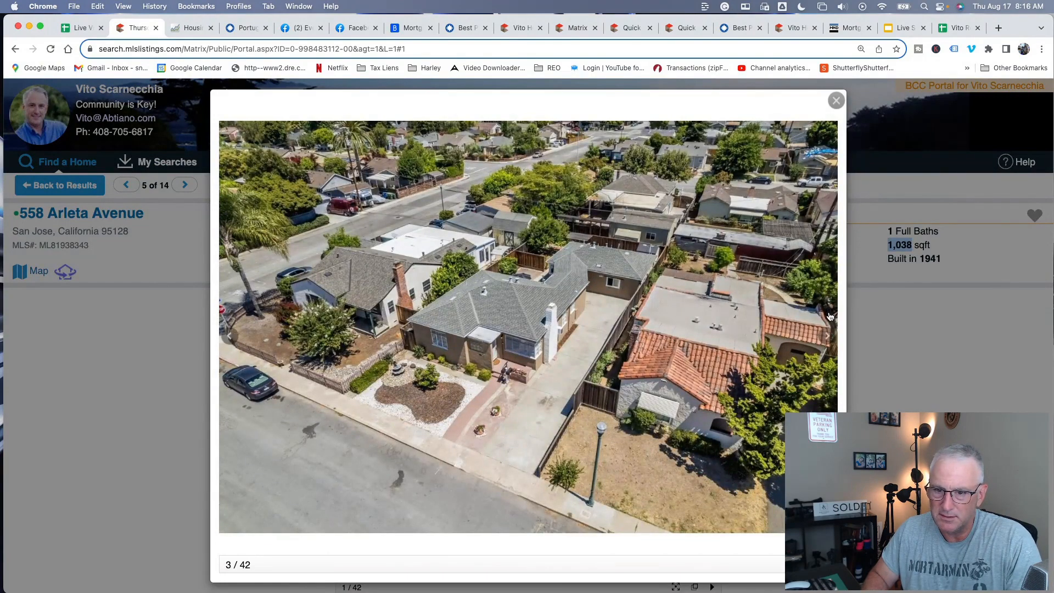
{"action": "left_click", "coordinate": [827, 339]}
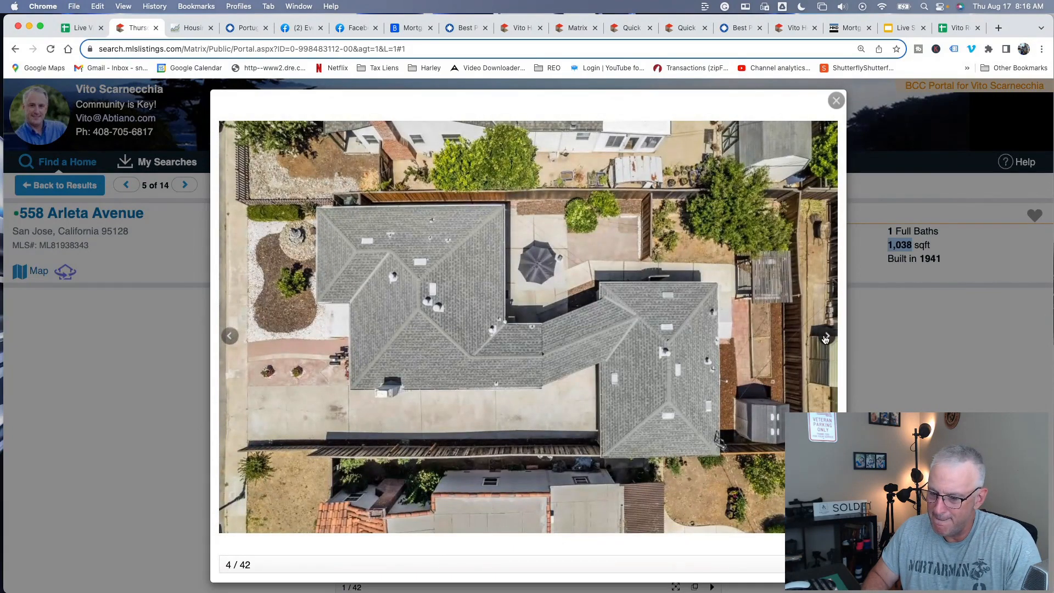
{"action": "left_click", "coordinate": [826, 338]}
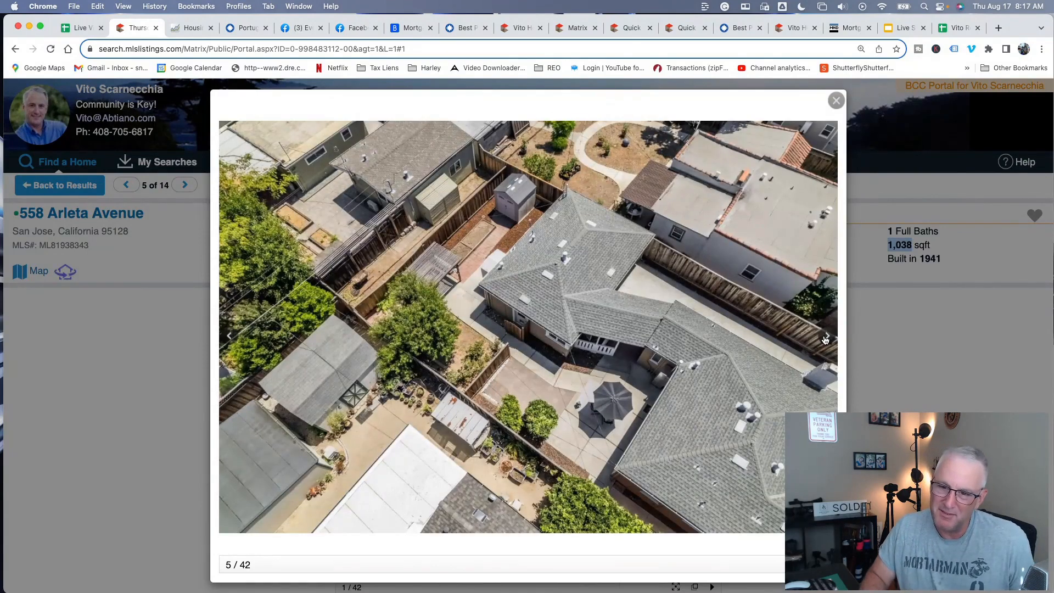
{"action": "mouse_move", "coordinate": [685, 322]}
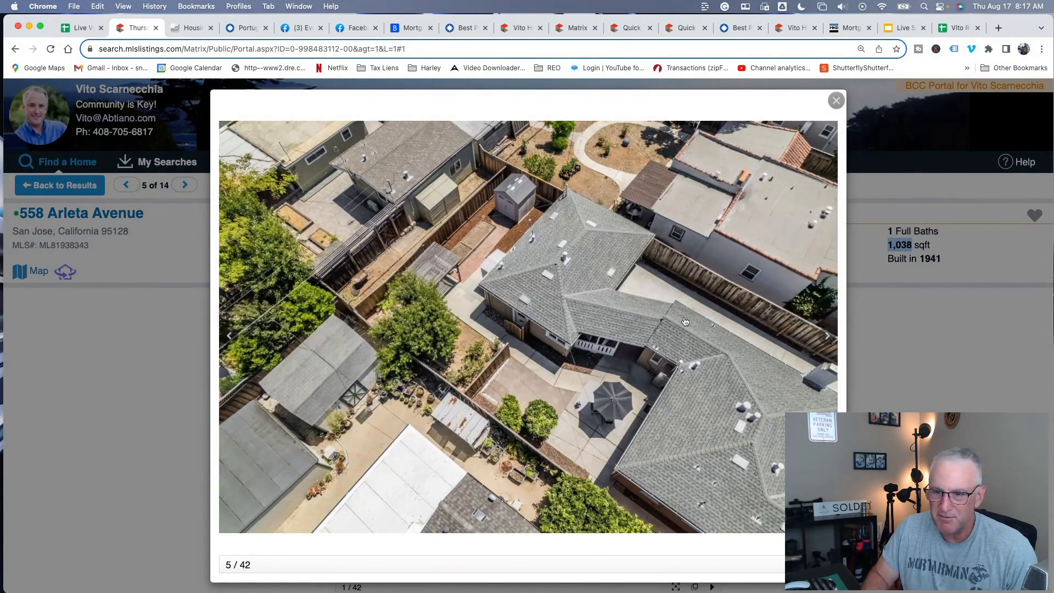
{"action": "mouse_move", "coordinate": [676, 331]}
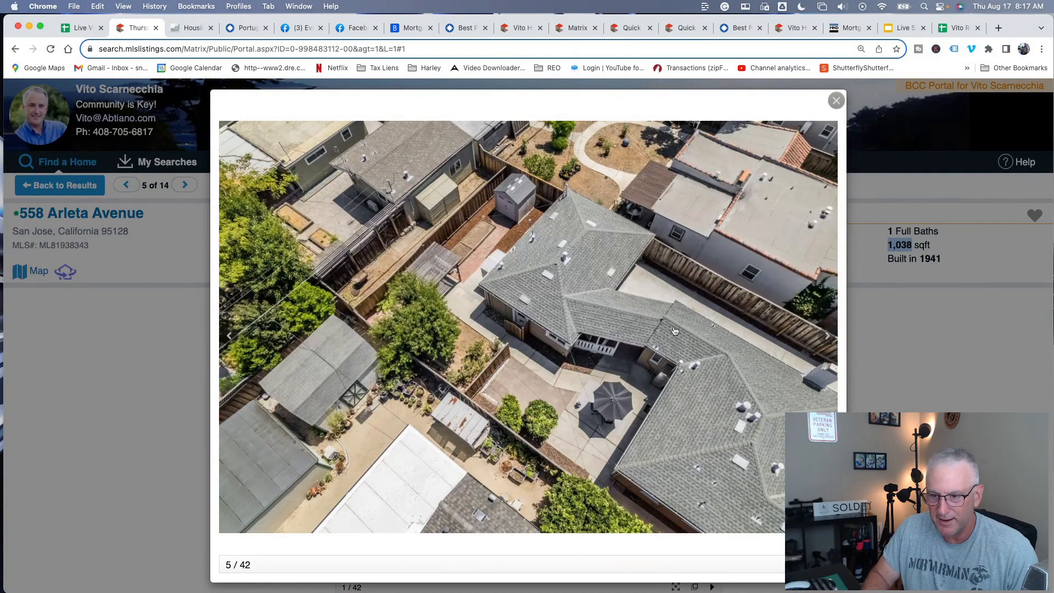
{"action": "left_click", "coordinate": [828, 336]}
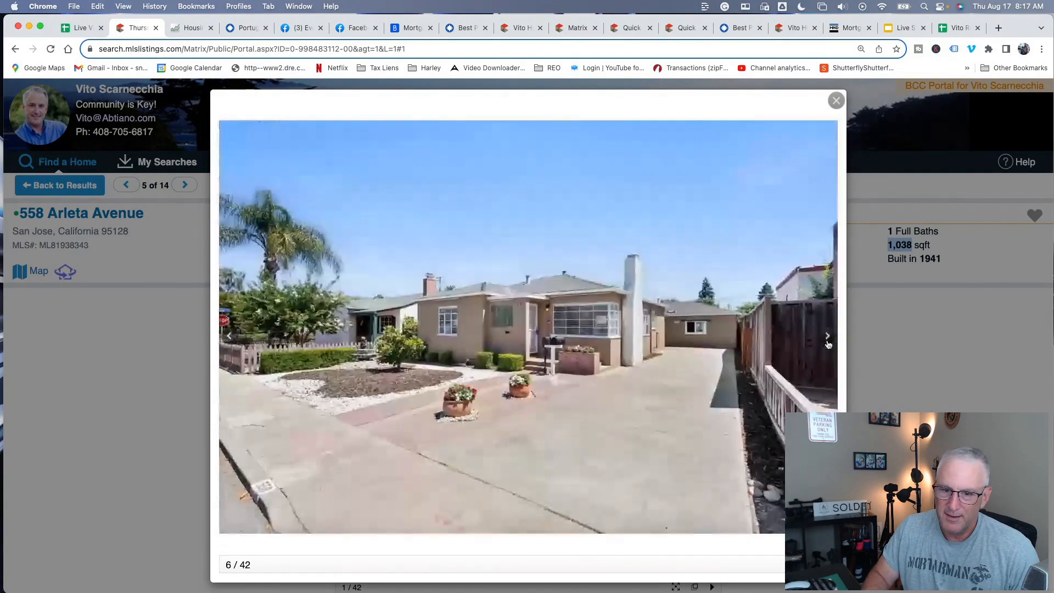
{"action": "left_click", "coordinate": [828, 336]}
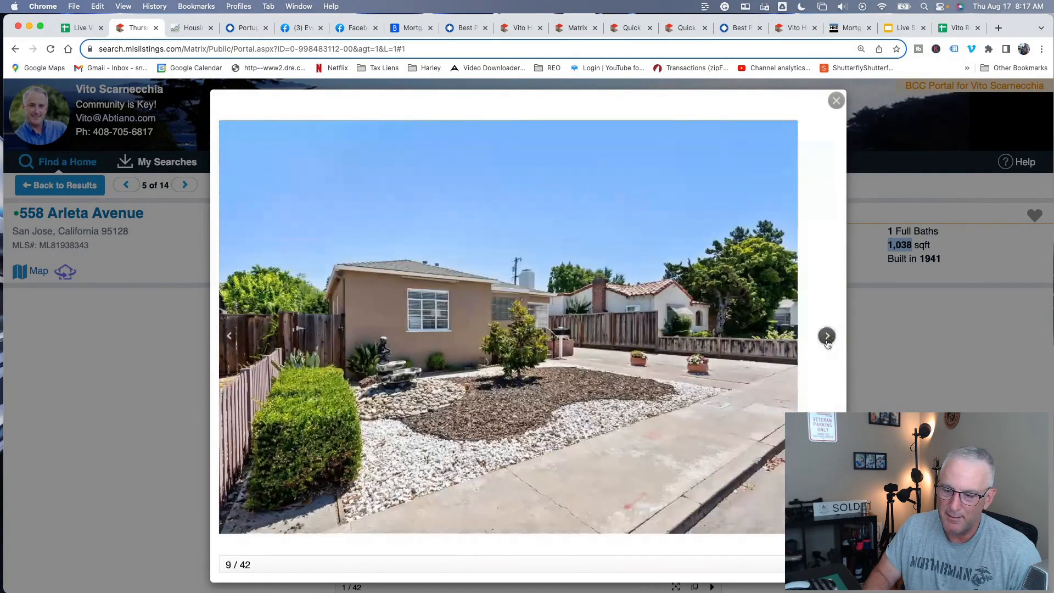
{"action": "left_click", "coordinate": [827, 336]}
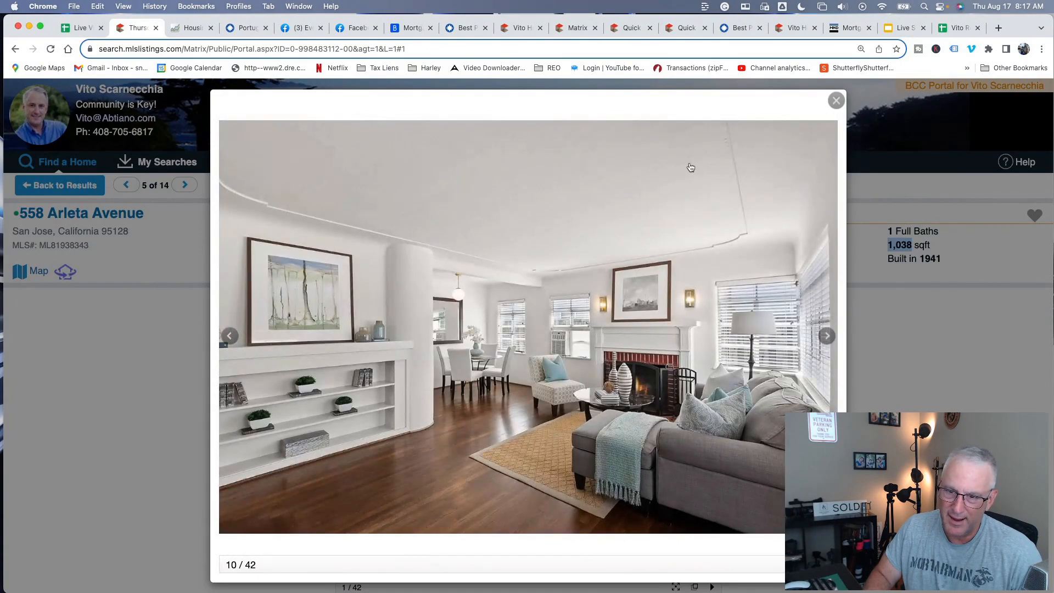
{"action": "mouse_move", "coordinate": [298, 425]}
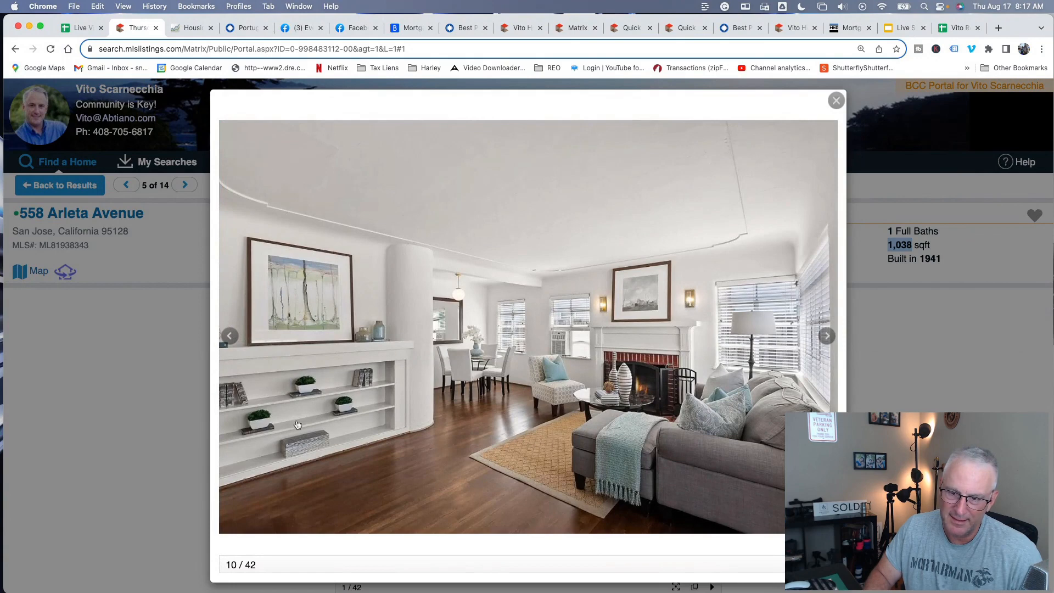
{"action": "mouse_move", "coordinate": [690, 365]}
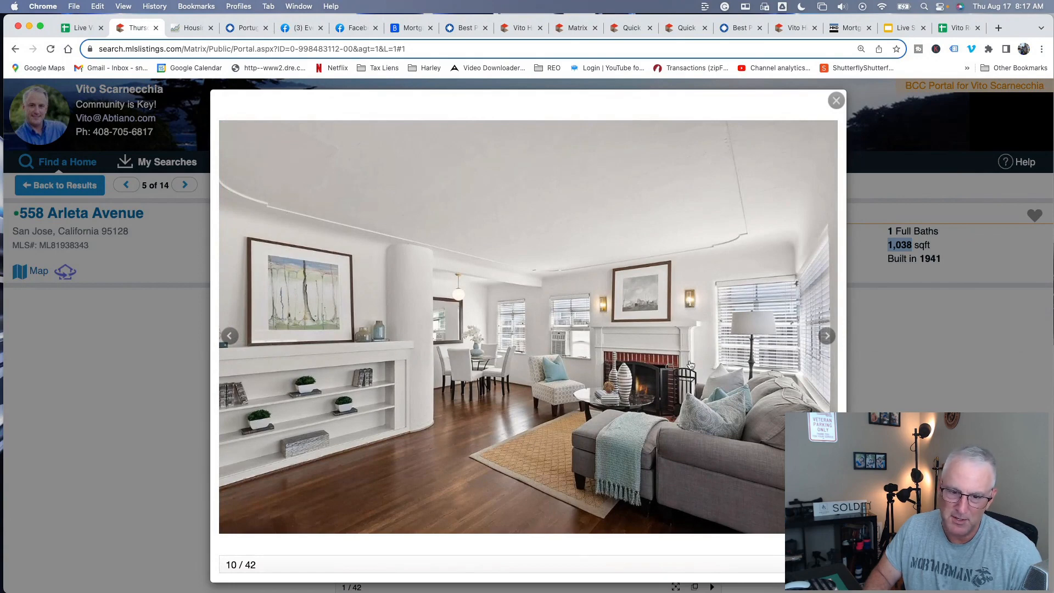
{"action": "mouse_move", "coordinate": [691, 232]}
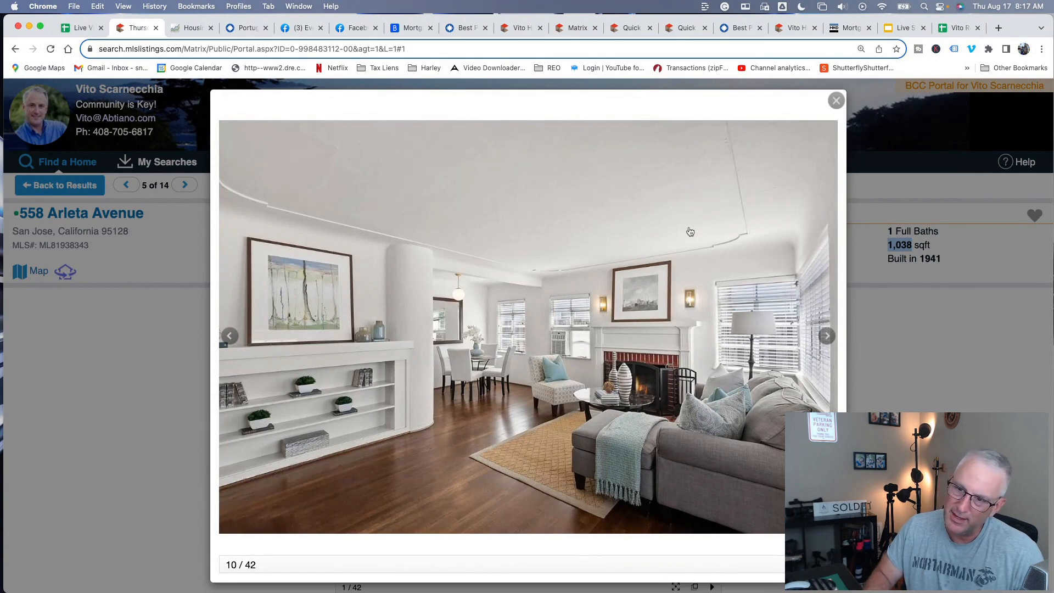
{"action": "mouse_move", "coordinate": [395, 342]}
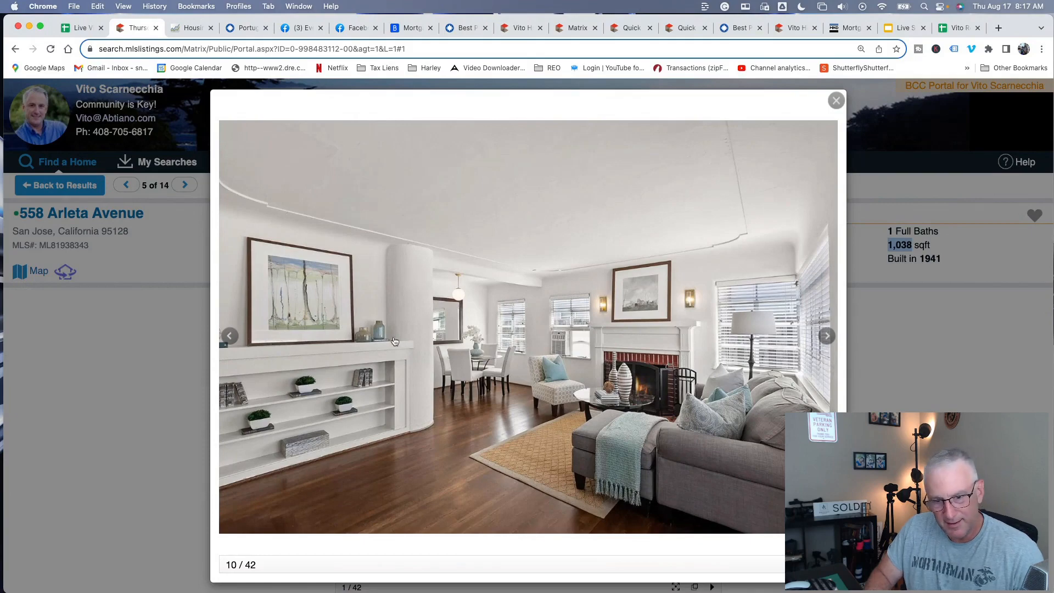
Page through the living room, dining room, kitchen and bedroom photos to 22 of 42
{"action": "left_click", "coordinate": [826, 337]}
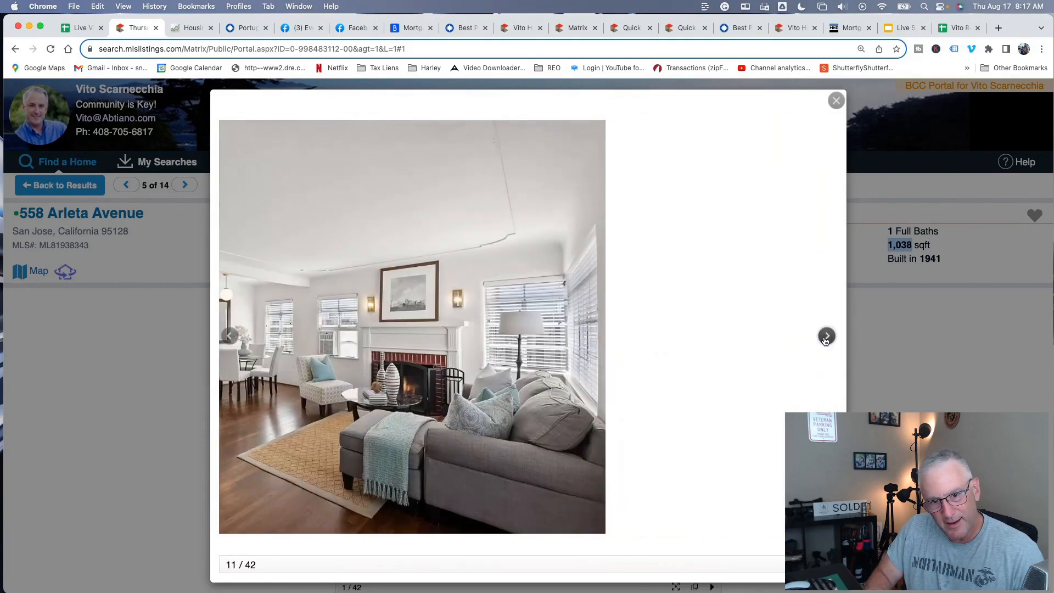
{"action": "left_click", "coordinate": [827, 336]}
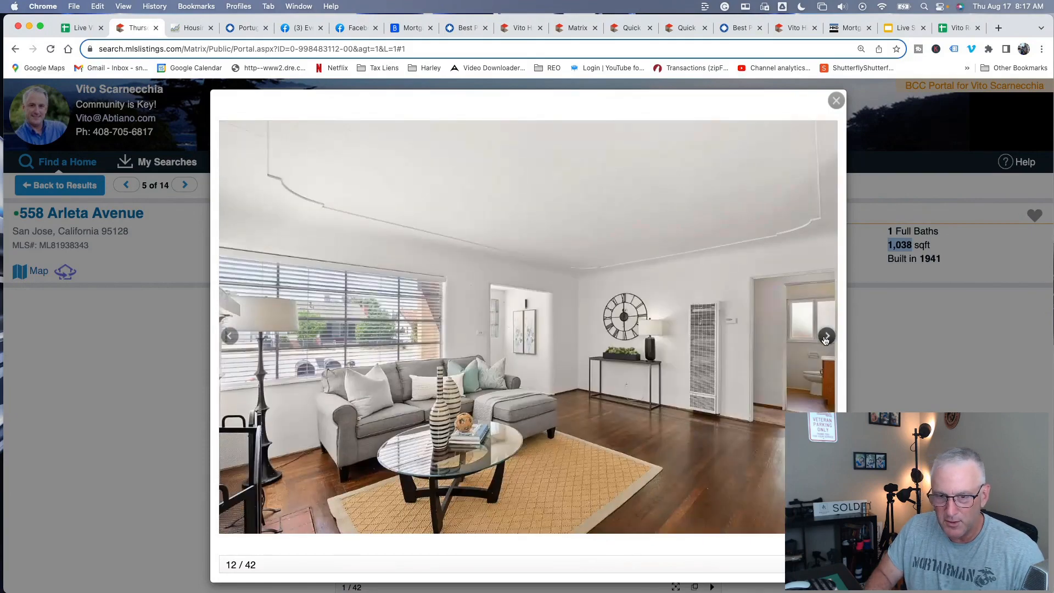
{"action": "left_click", "coordinate": [826, 336]}
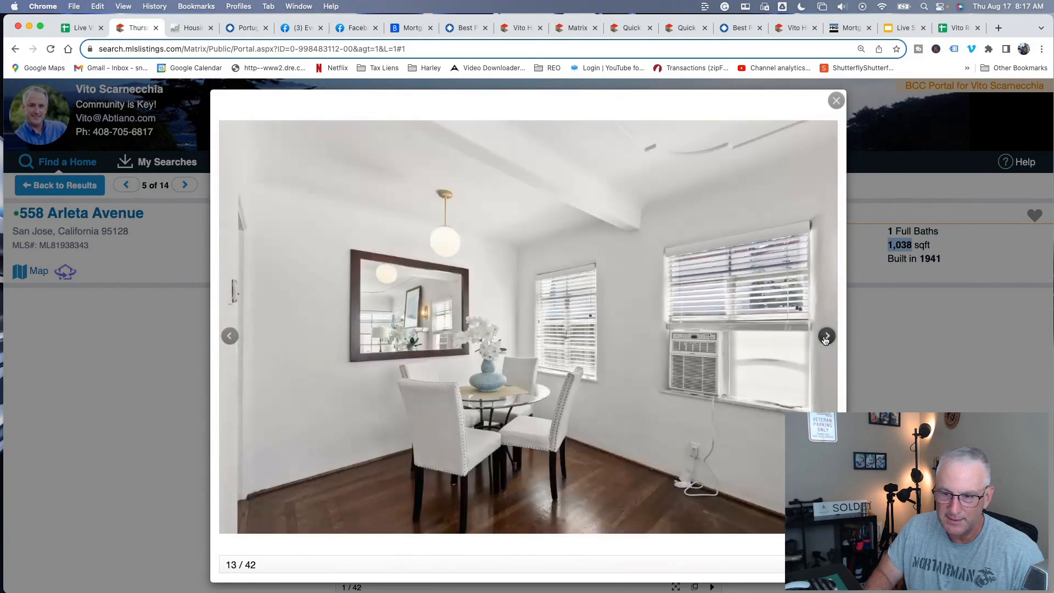
{"action": "left_click", "coordinate": [827, 336]}
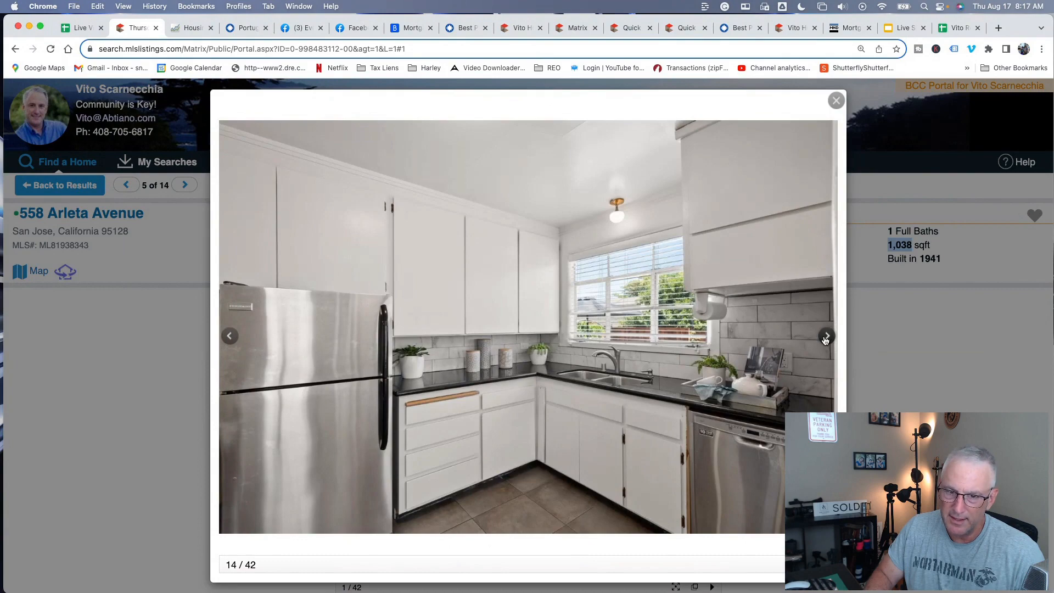
{"action": "left_click", "coordinate": [826, 336]}
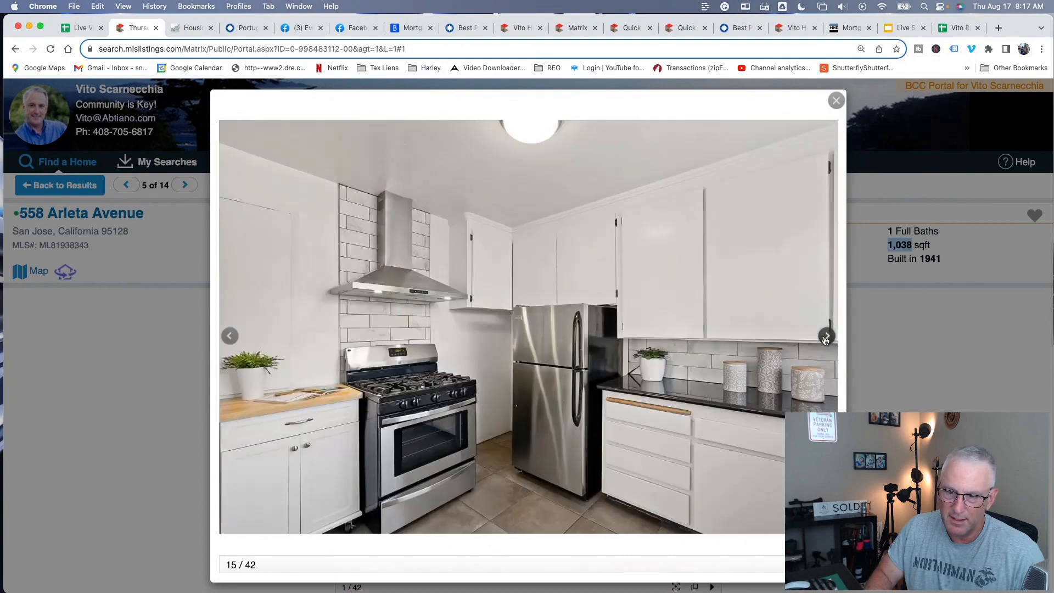
{"action": "left_click", "coordinate": [826, 336]}
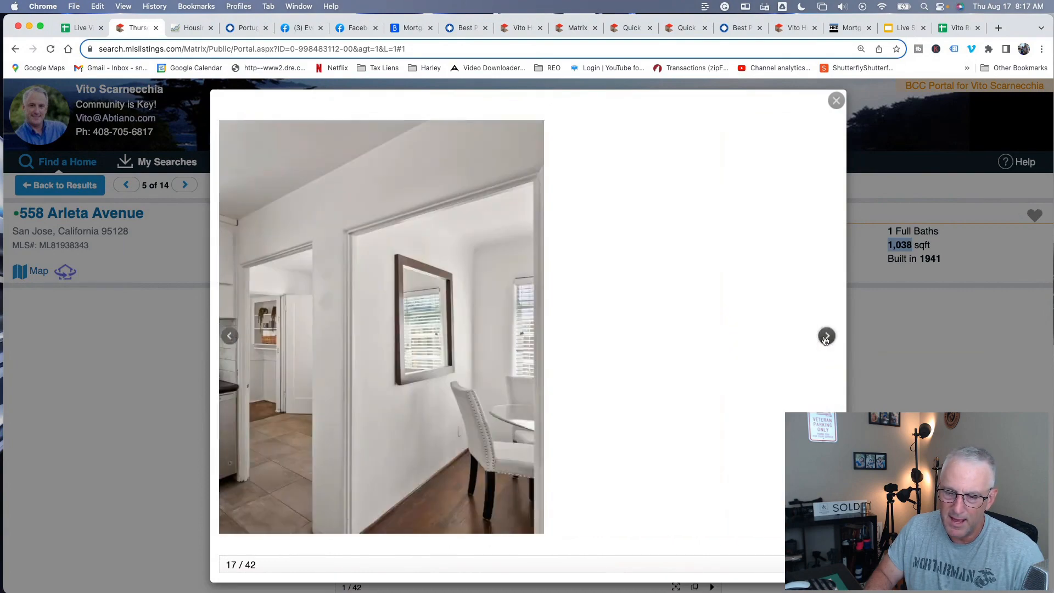
{"action": "left_click", "coordinate": [826, 336]}
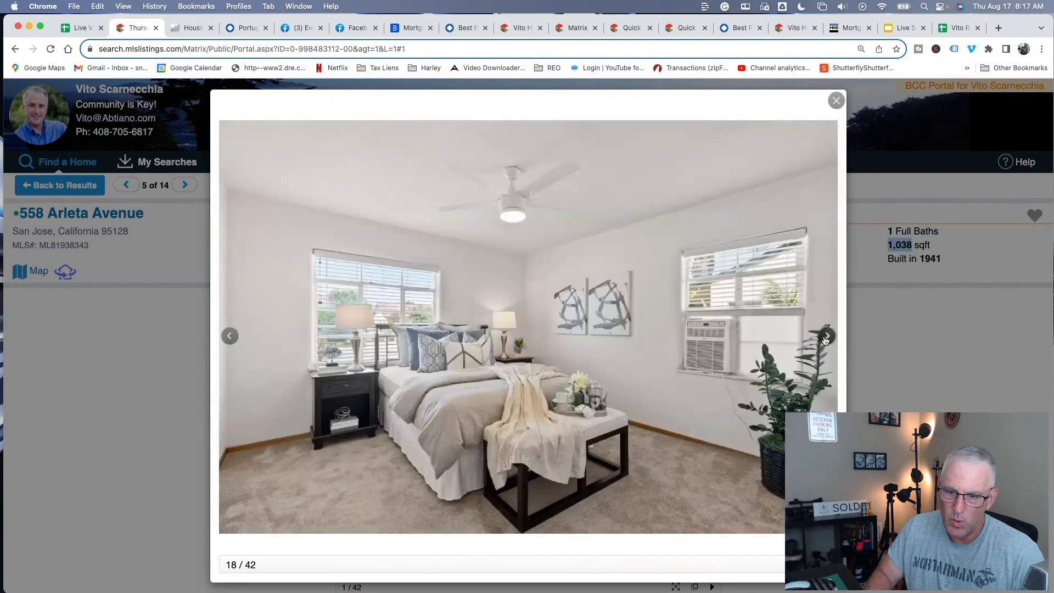
{"action": "left_click", "coordinate": [826, 336]}
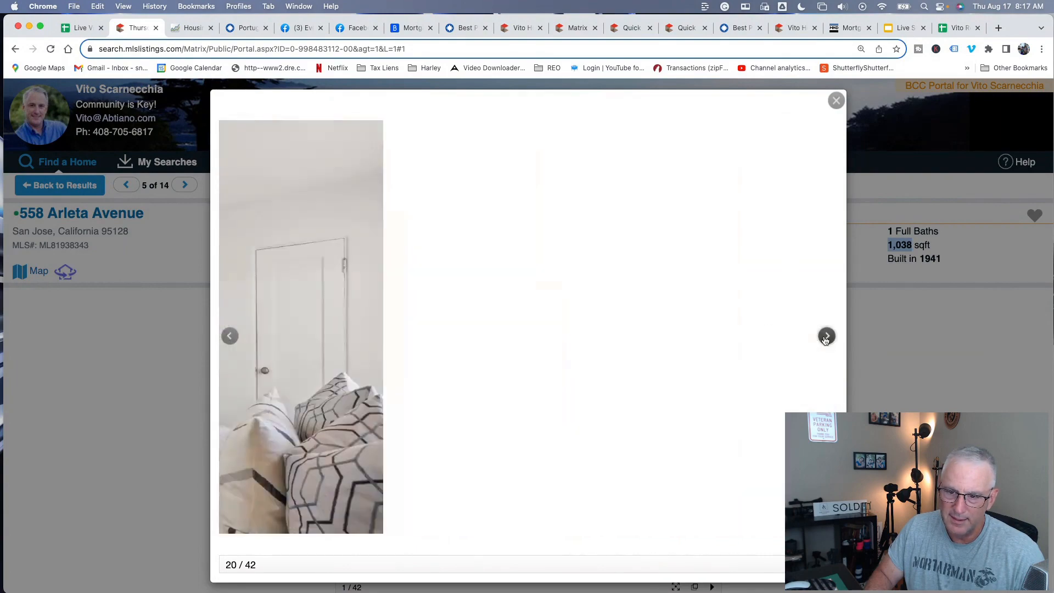
{"action": "left_click", "coordinate": [826, 336]}
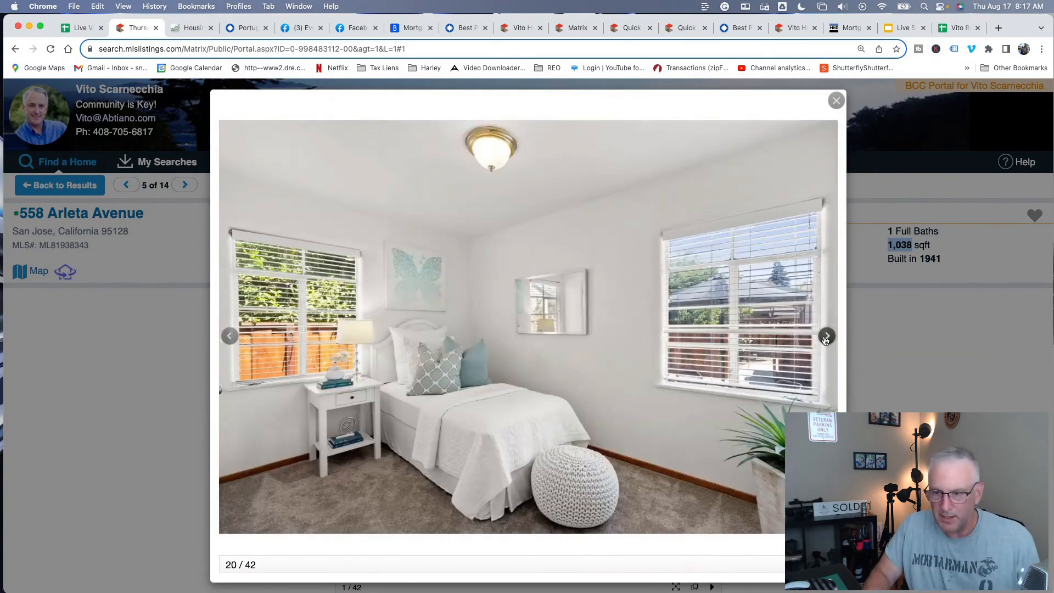
{"action": "left_click", "coordinate": [230, 336]}
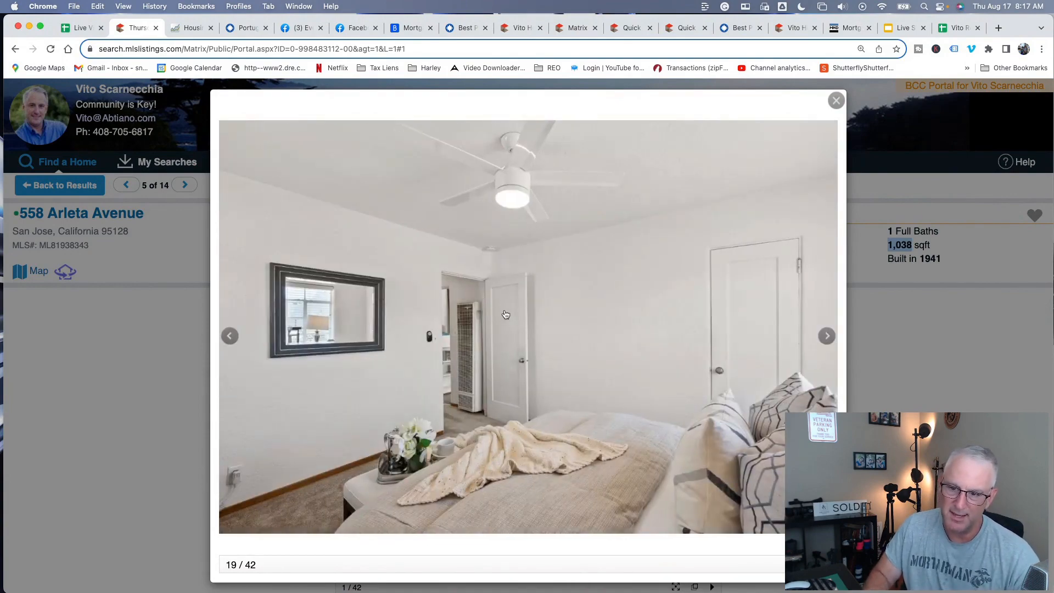
{"action": "left_click", "coordinate": [827, 337]}
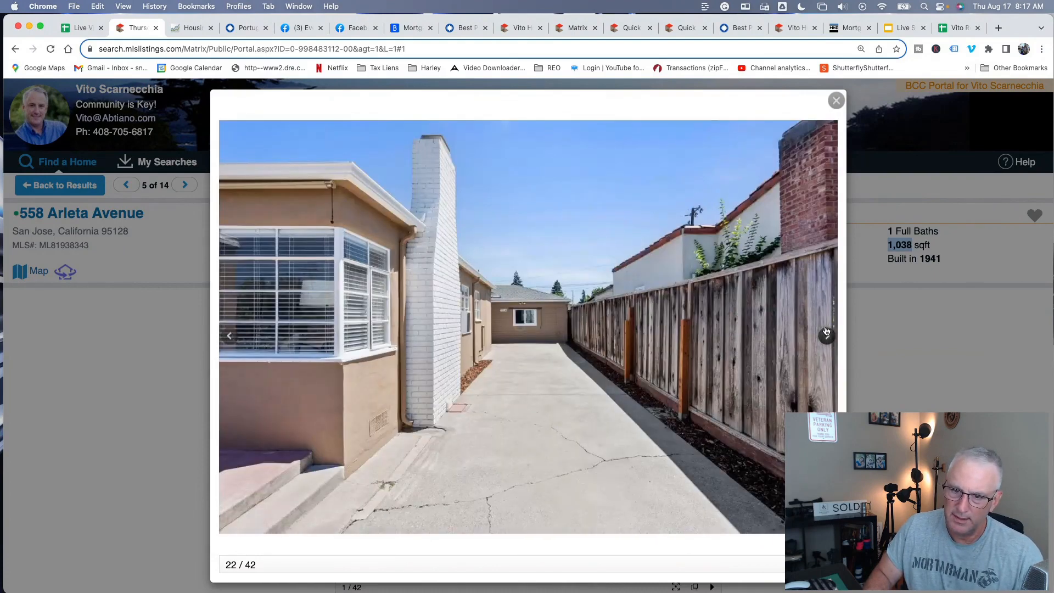
Page through the side-yard and rear-unit photos to 34 of 42, then close the viewer
{"action": "left_click", "coordinate": [826, 335]}
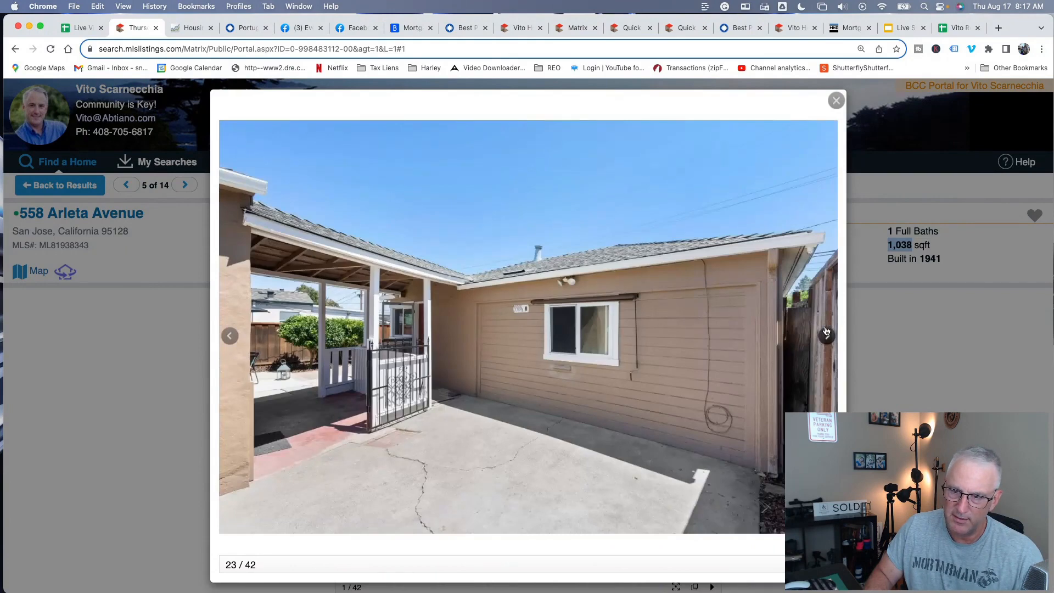
{"action": "mouse_move", "coordinate": [683, 318]}
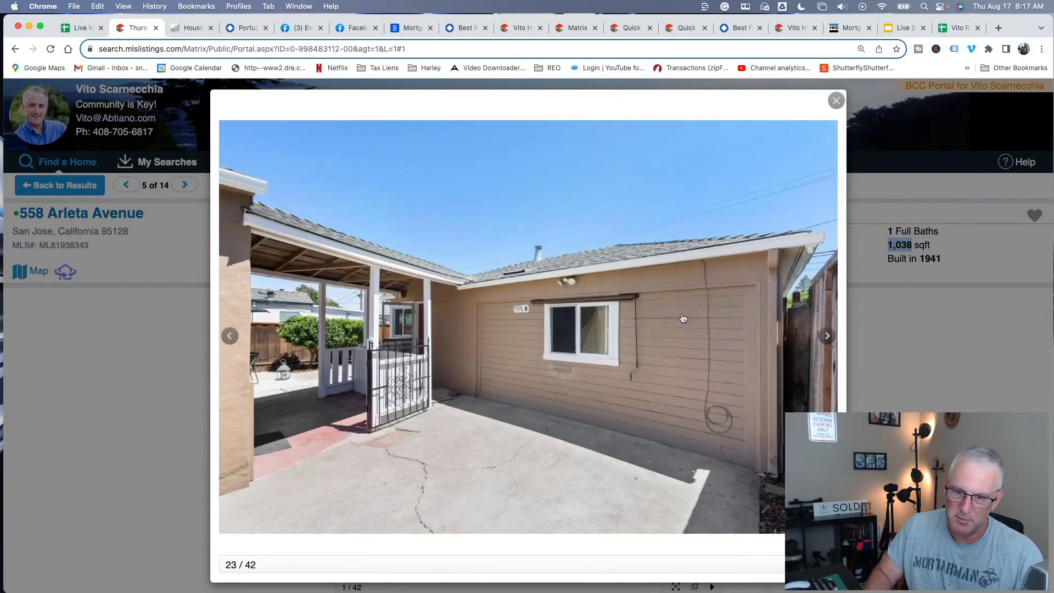
{"action": "mouse_move", "coordinate": [826, 338]}
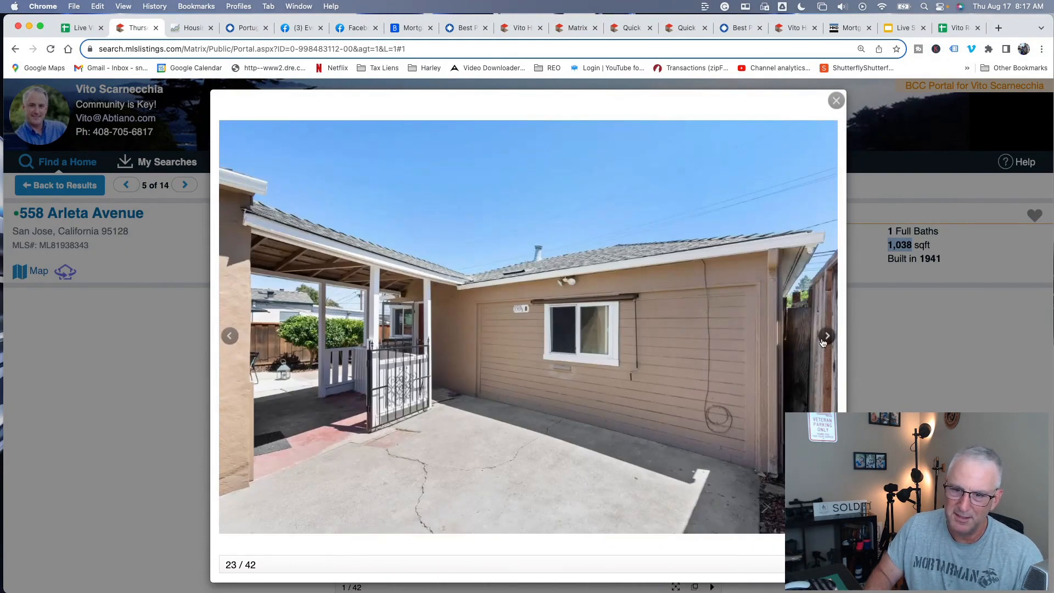
{"action": "left_click", "coordinate": [826, 336]}
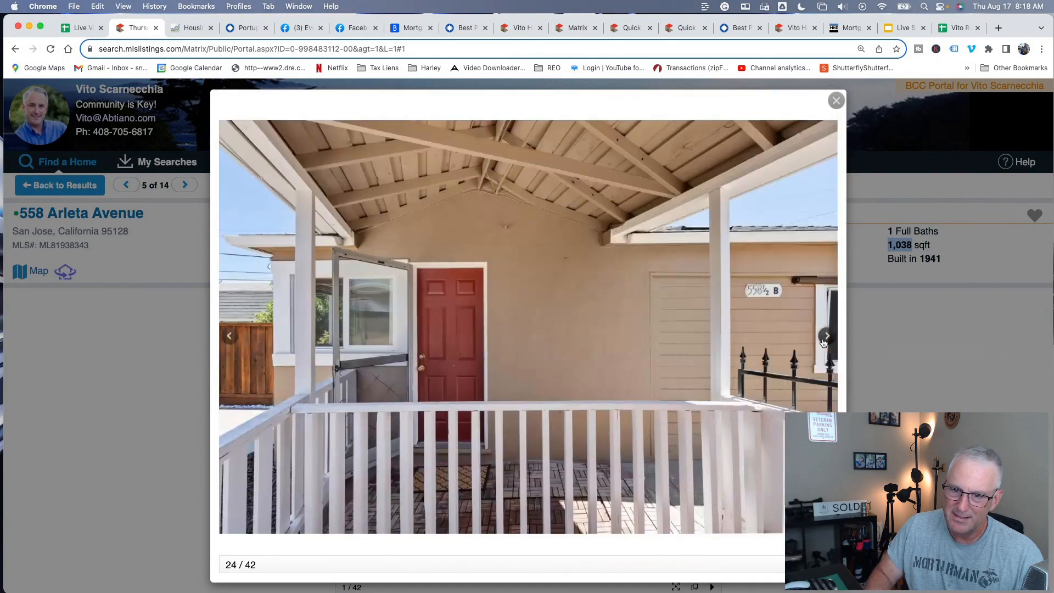
{"action": "left_click", "coordinate": [826, 336]}
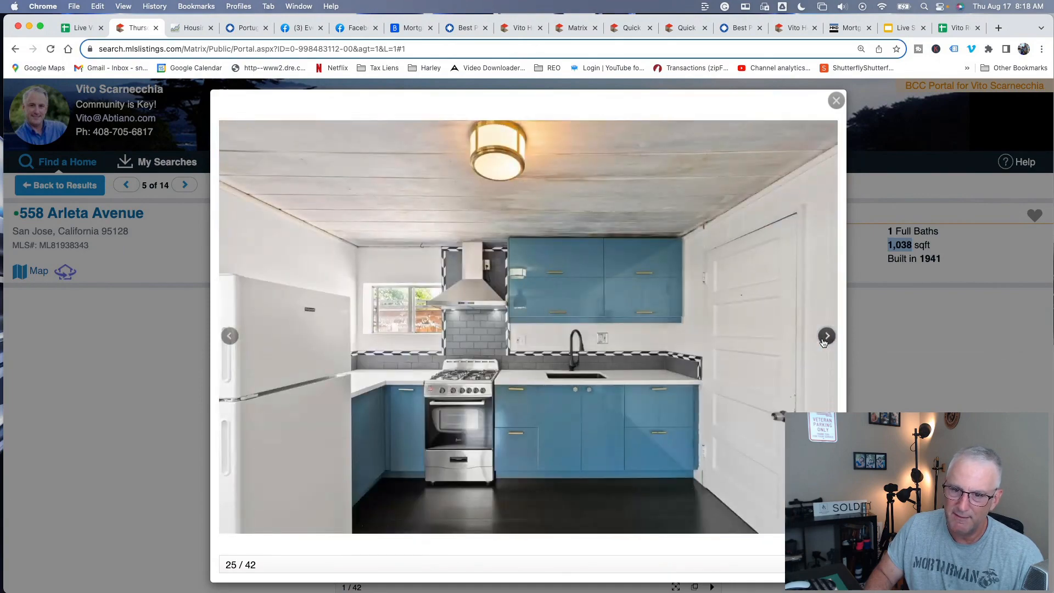
{"action": "left_click", "coordinate": [826, 336]}
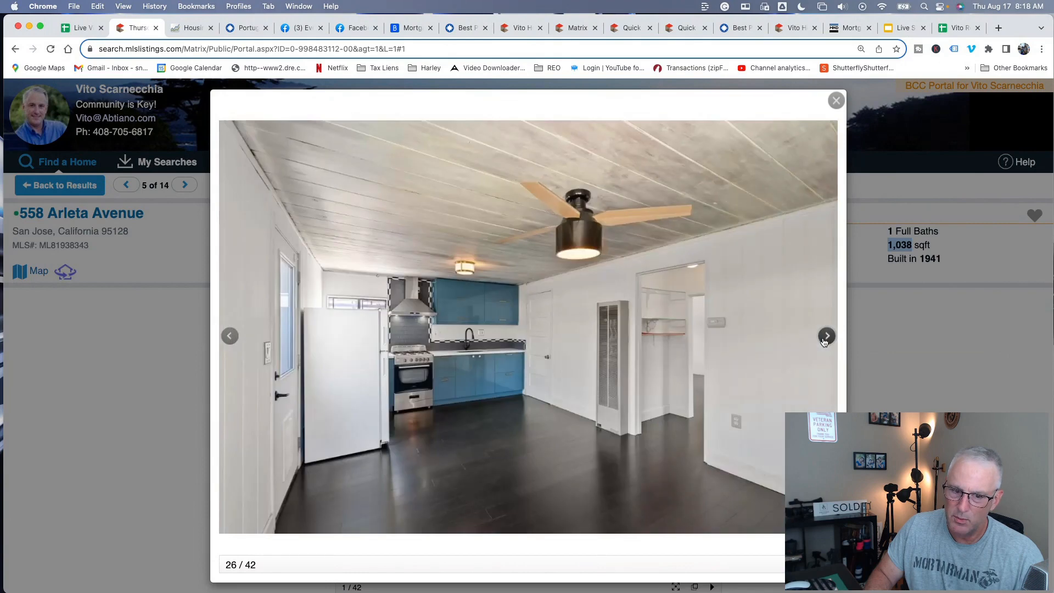
{"action": "left_click", "coordinate": [826, 336]}
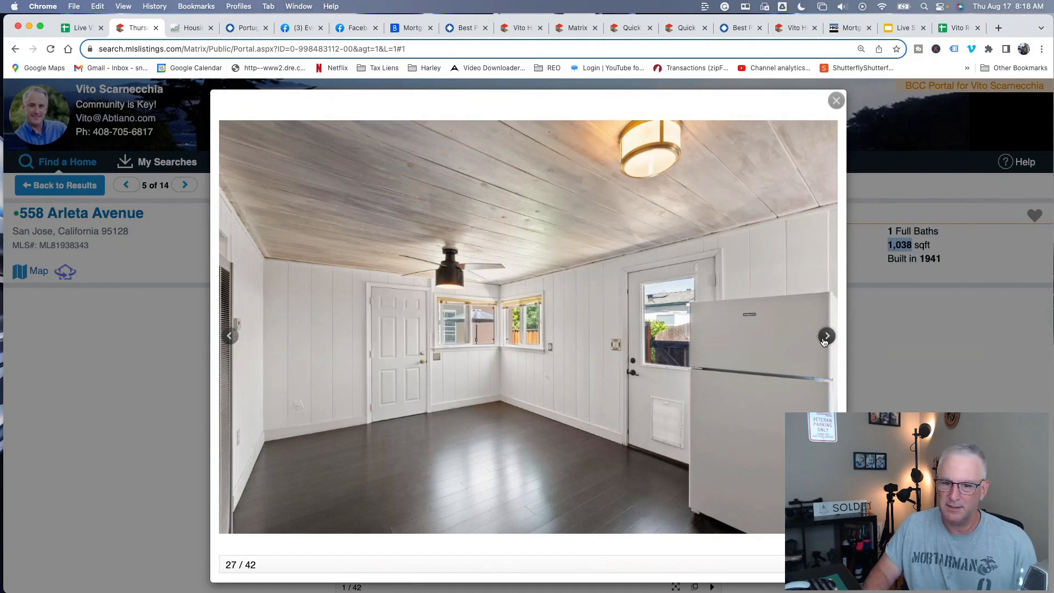
{"action": "left_click", "coordinate": [826, 336]}
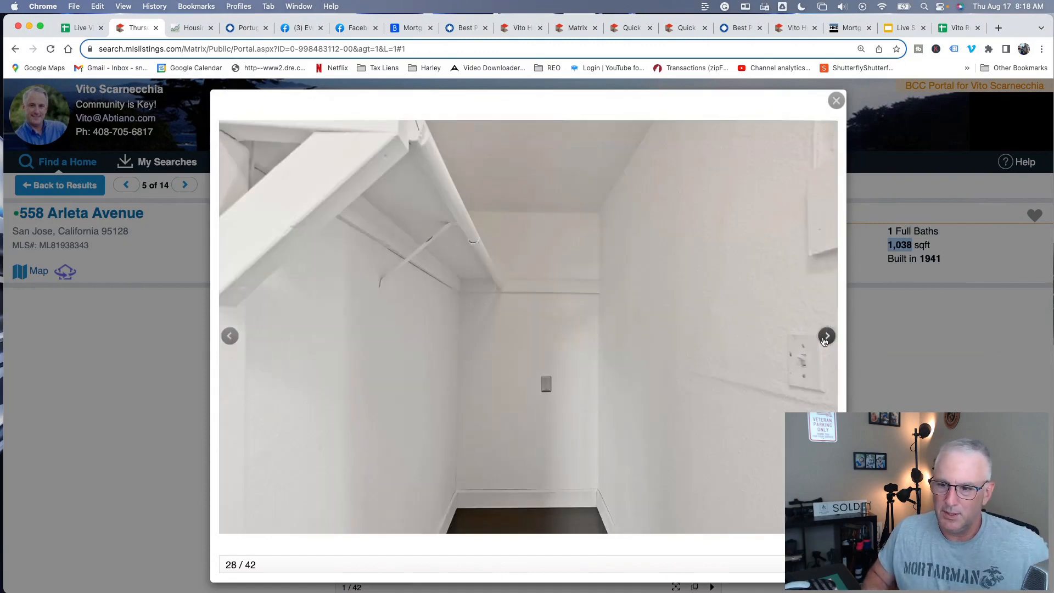
{"action": "left_click", "coordinate": [826, 336]}
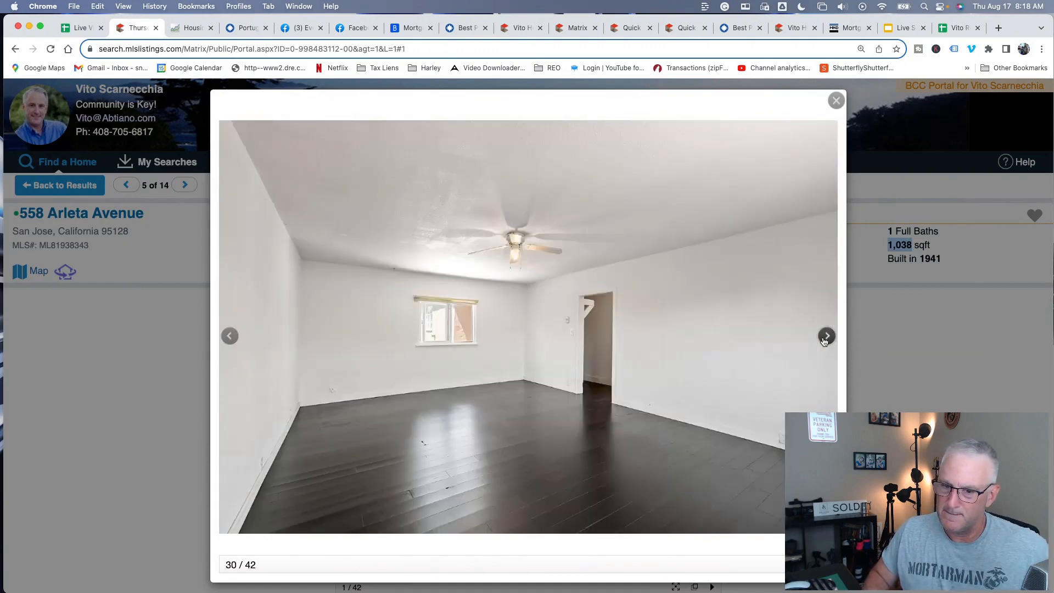
{"action": "left_click", "coordinate": [826, 336]}
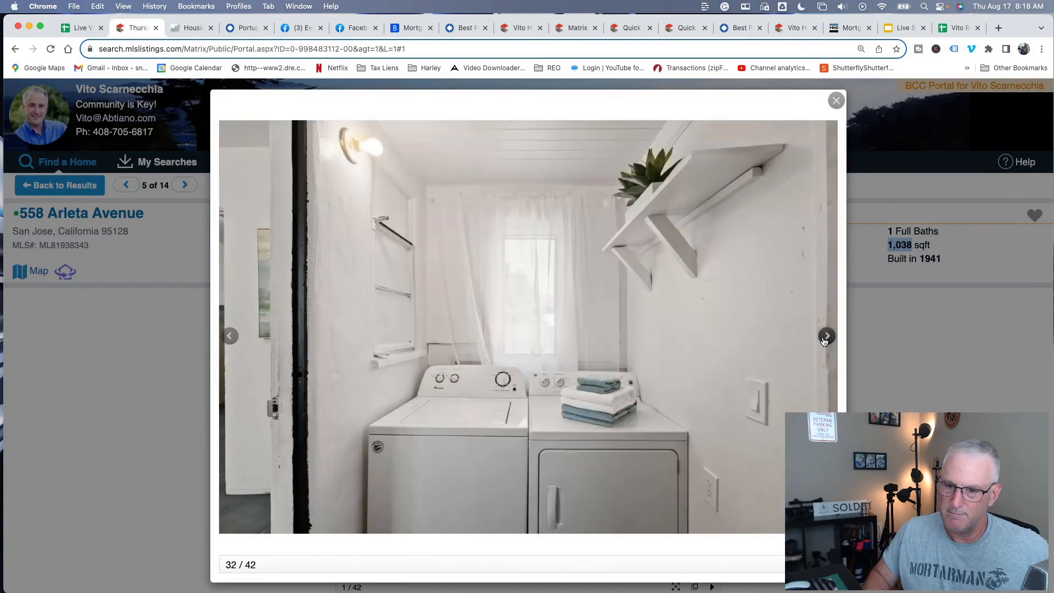
{"action": "left_click", "coordinate": [825, 337]}
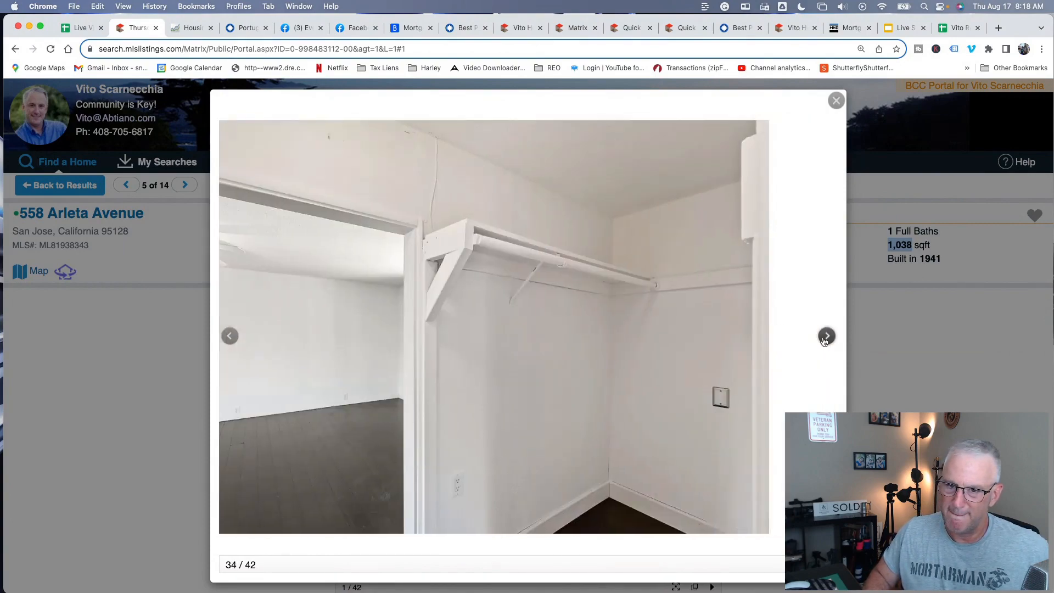
{"action": "left_click", "coordinate": [837, 100]}
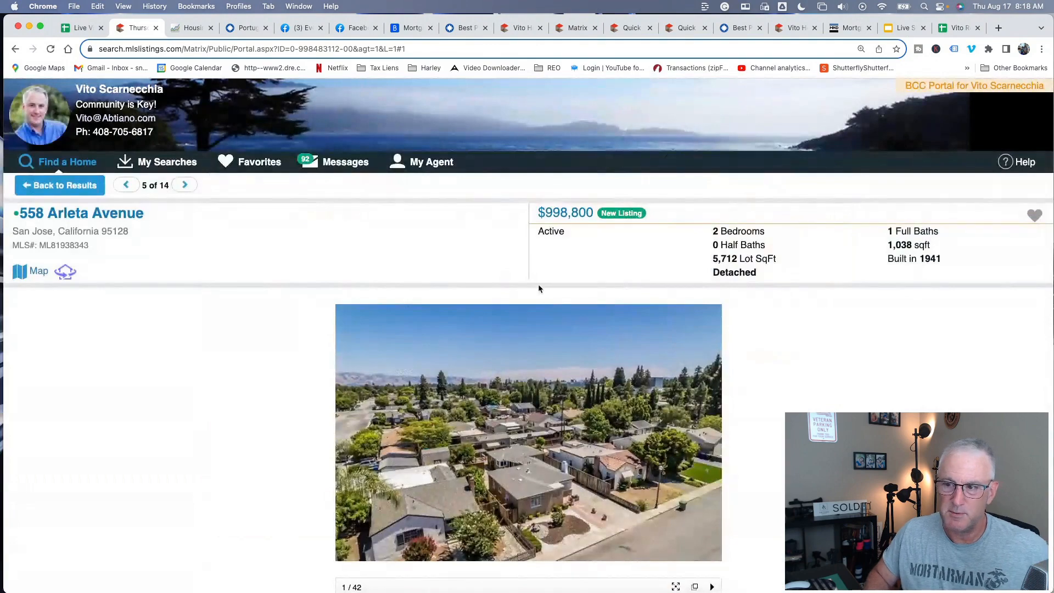
Return to the live video plan spreadsheet and bring the 8/17/2023 show-notes rows into view
{"action": "left_click", "coordinate": [80, 27]}
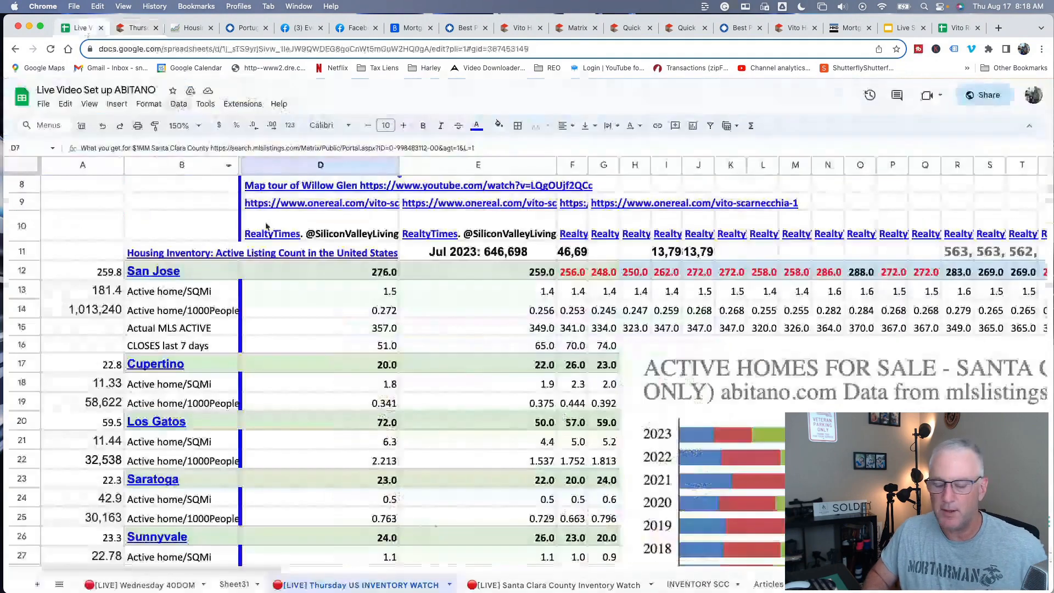
{"action": "scroll", "scroll_direction": "up", "scroll_amount": 3}
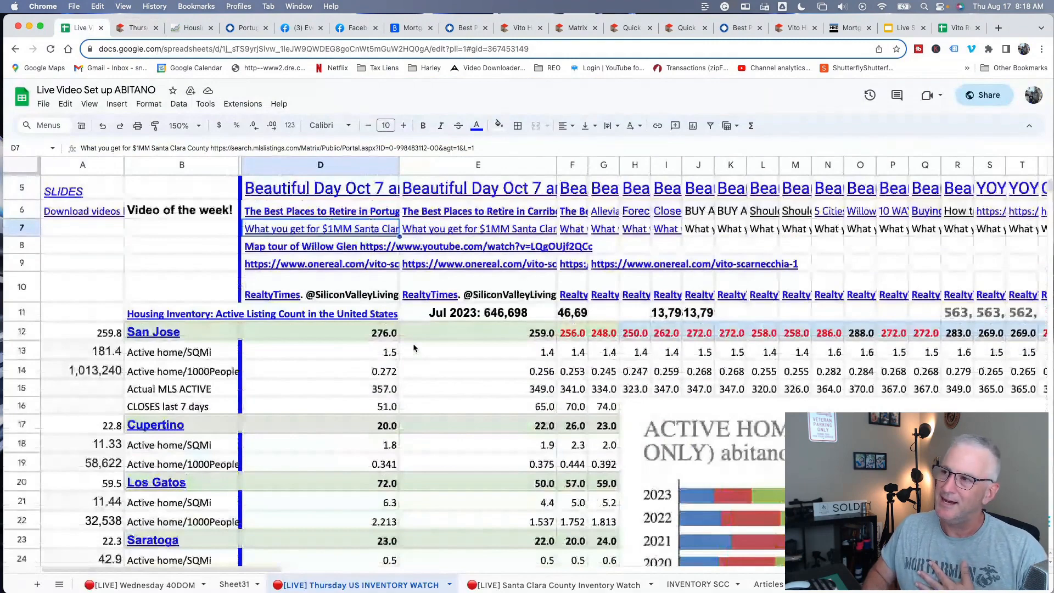
{"action": "scroll", "scroll_direction": "up", "scroll_amount": 3}
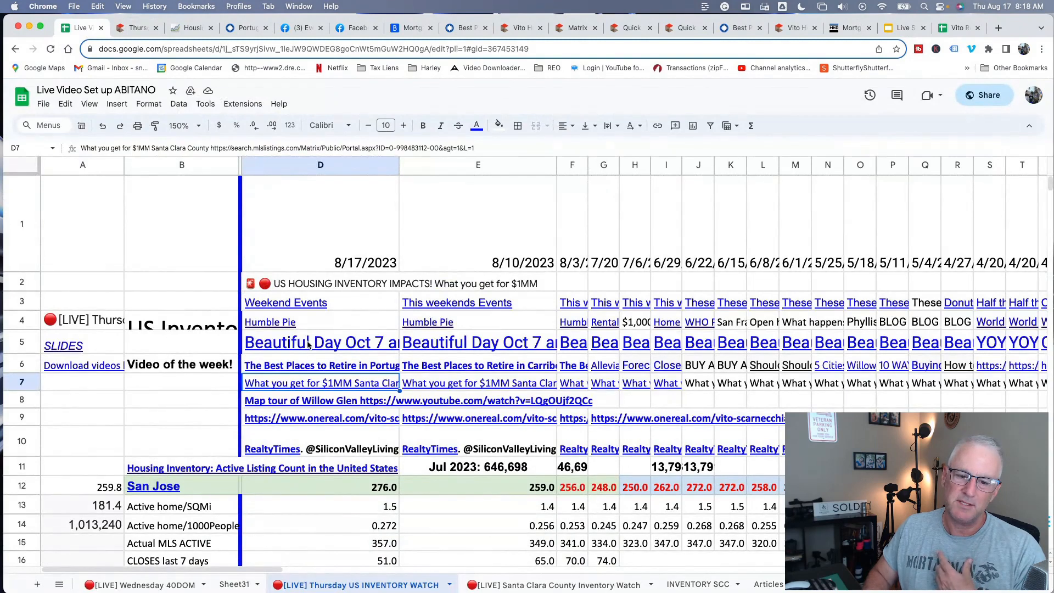
Preview the Portugal retirement, $1MM Santa Clara County listings and Willow Glen map tour links
{"action": "left_click", "coordinate": [321, 365]}
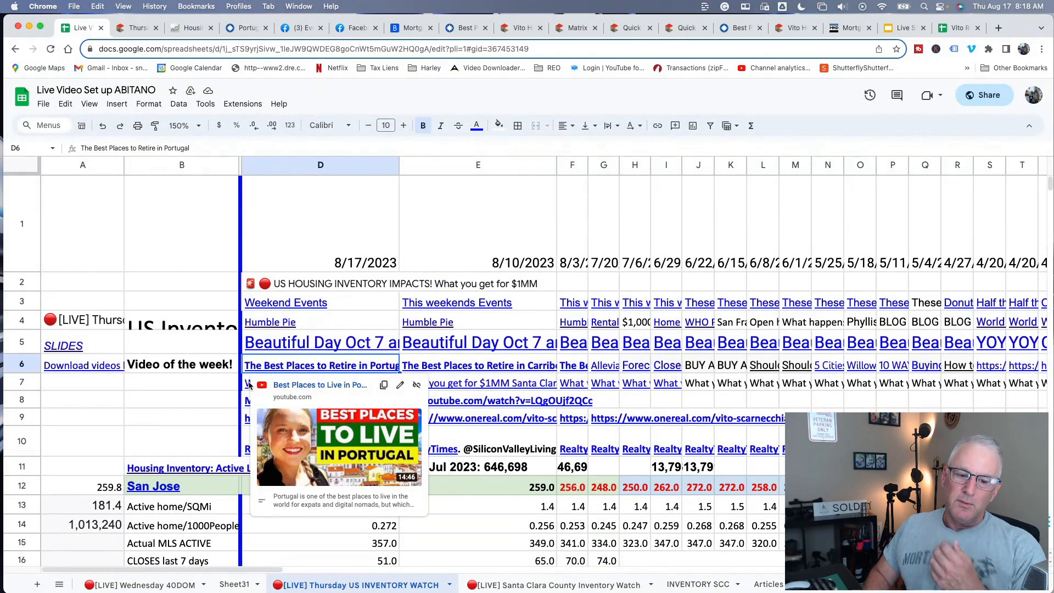
{"action": "left_click", "coordinate": [322, 383]}
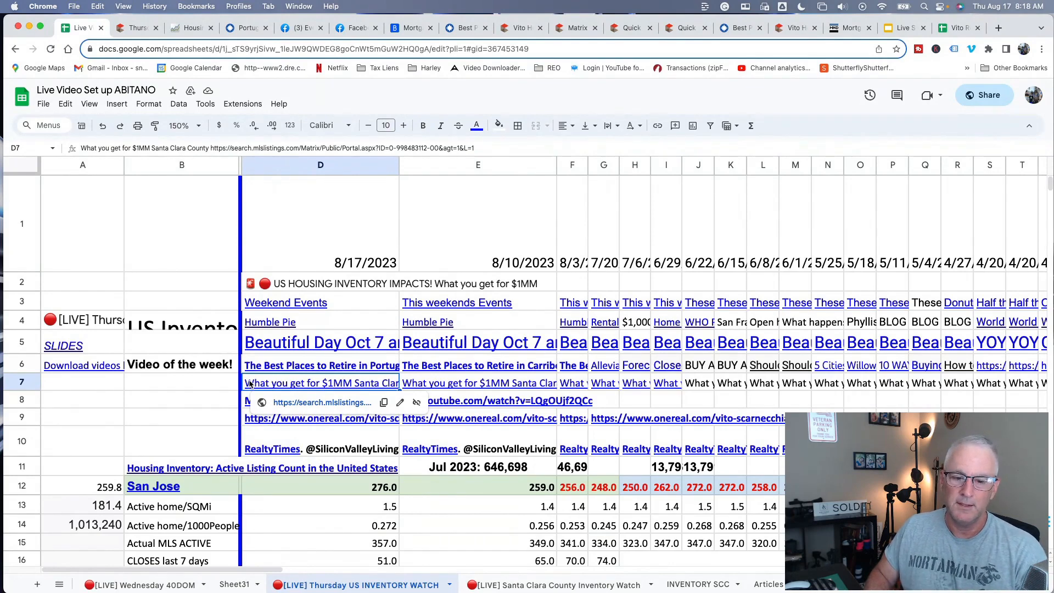
{"action": "mouse_move", "coordinate": [288, 392]}
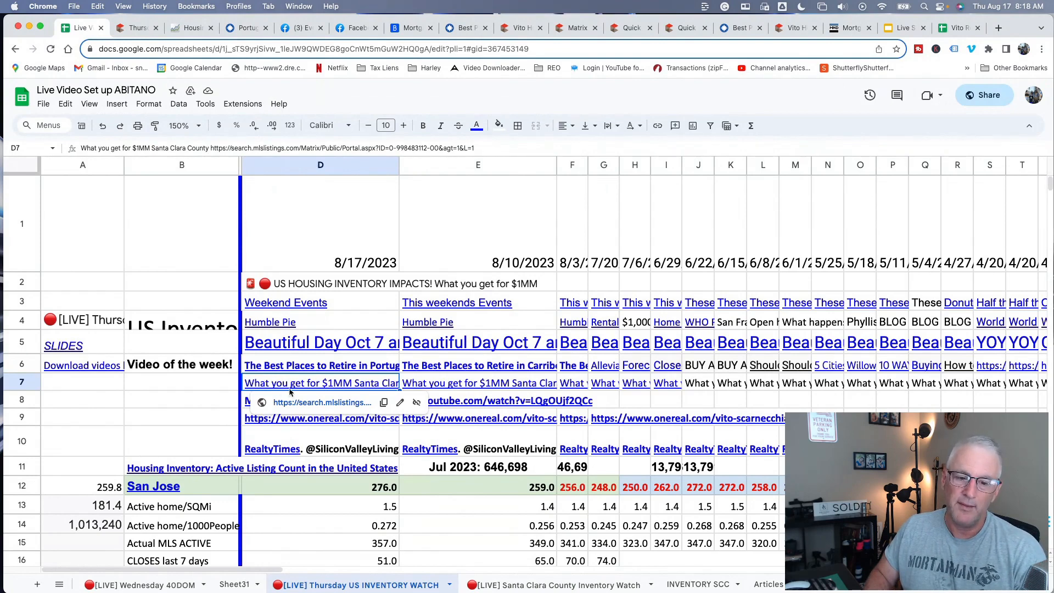
{"action": "left_click", "coordinate": [320, 400]}
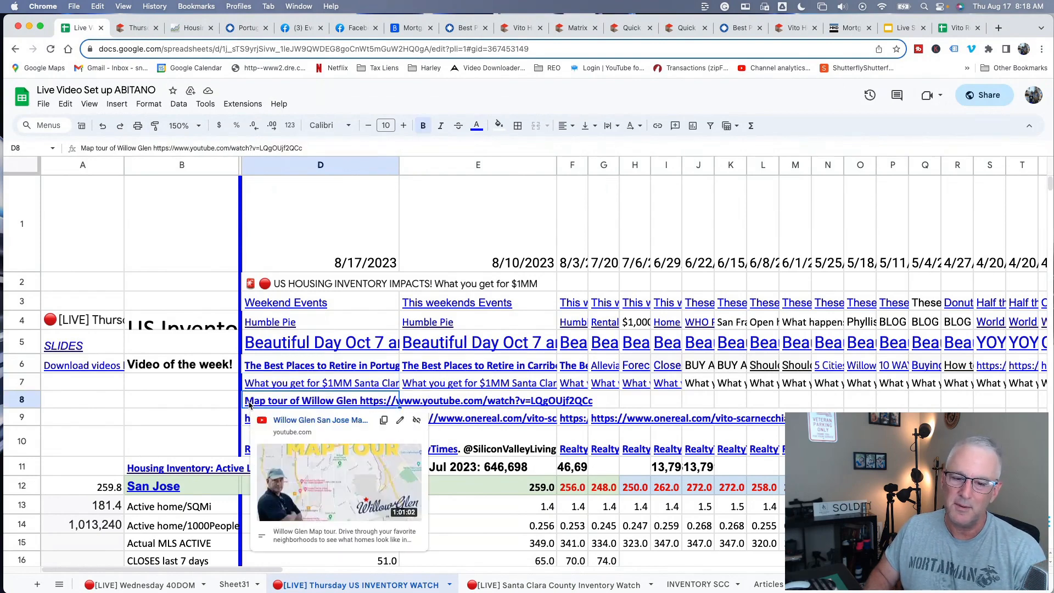